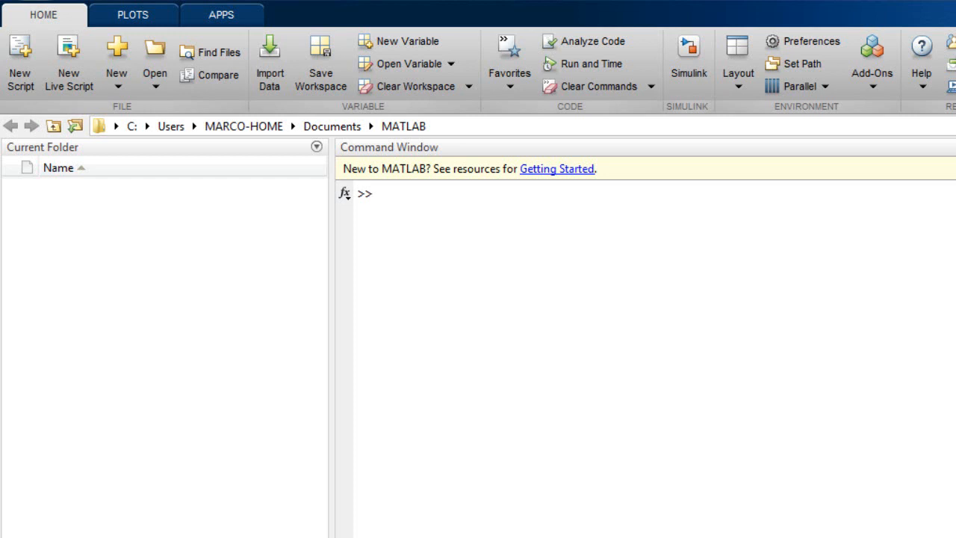
Compute prob = binocdf(3,25,0.1), the probability of at most 3 successes, giving 0.7636
text(prob)
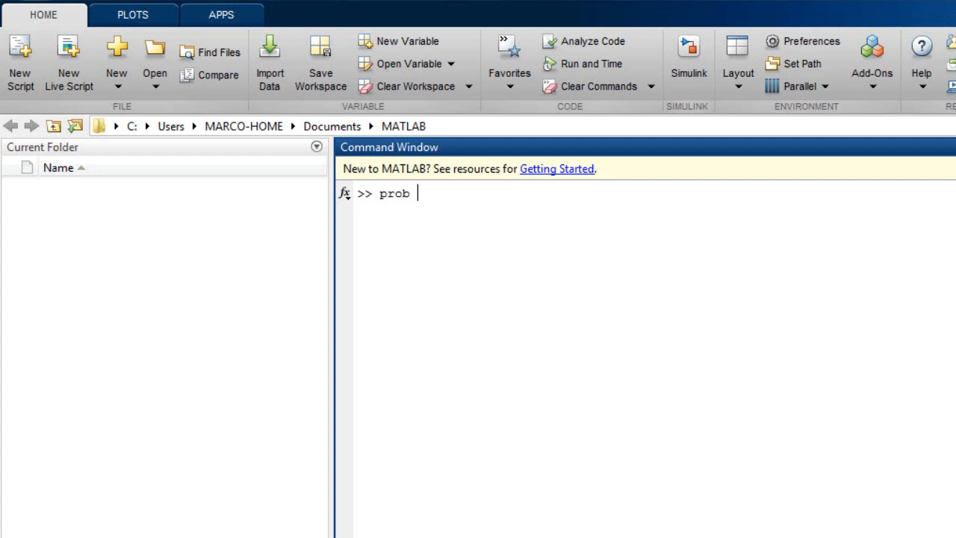
text(= bin)
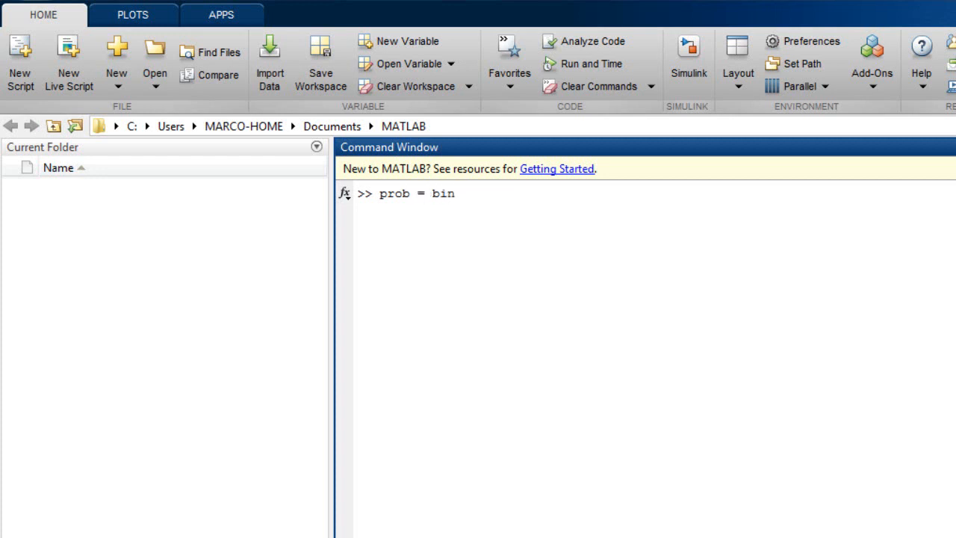
text(o)
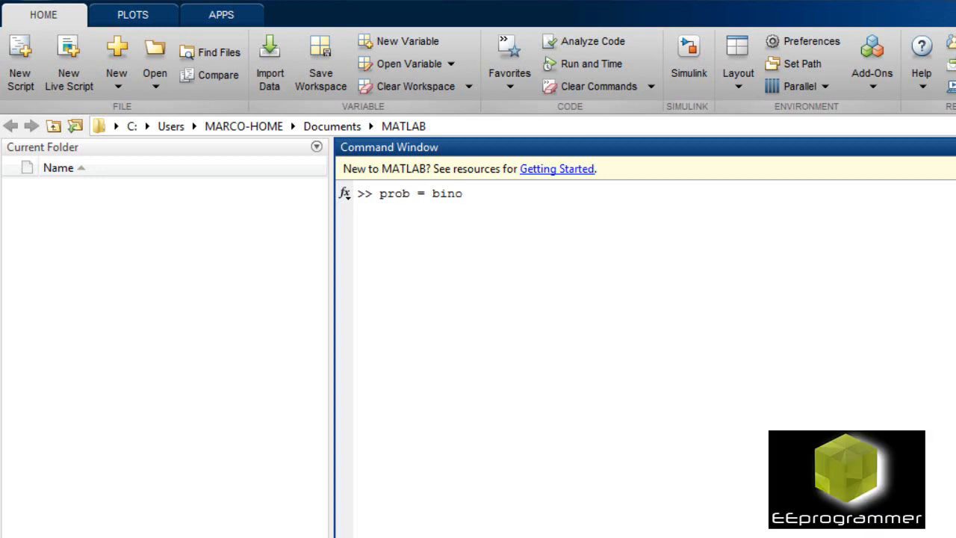
text(cdf)
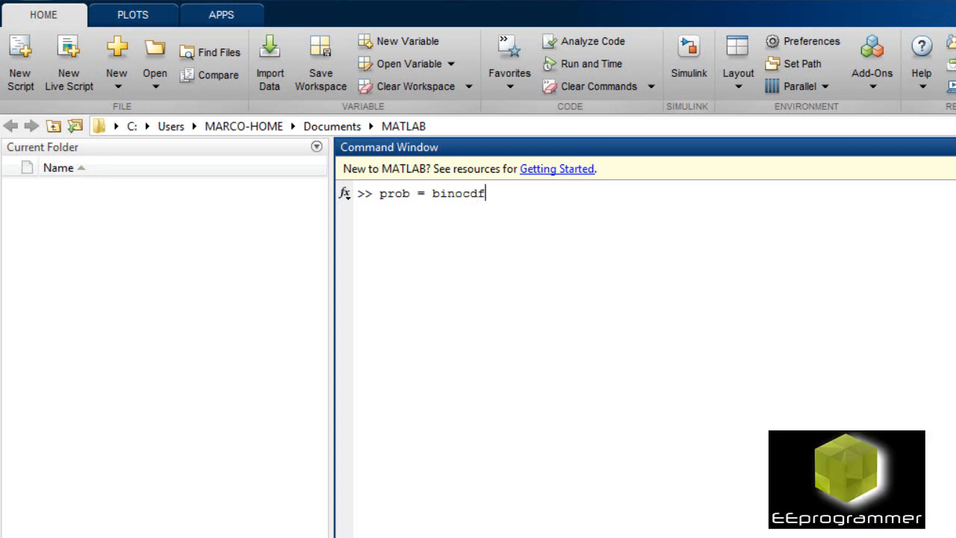
text(())
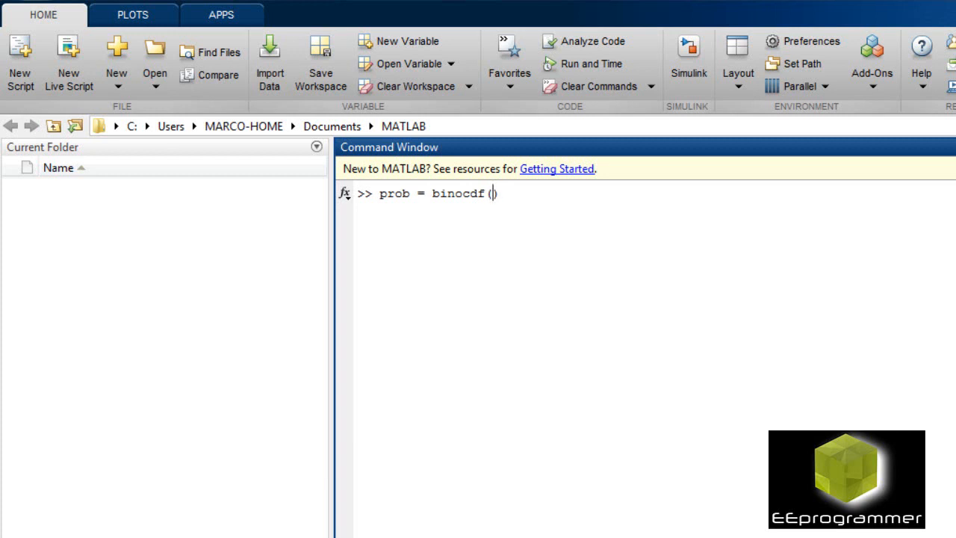
text(3)
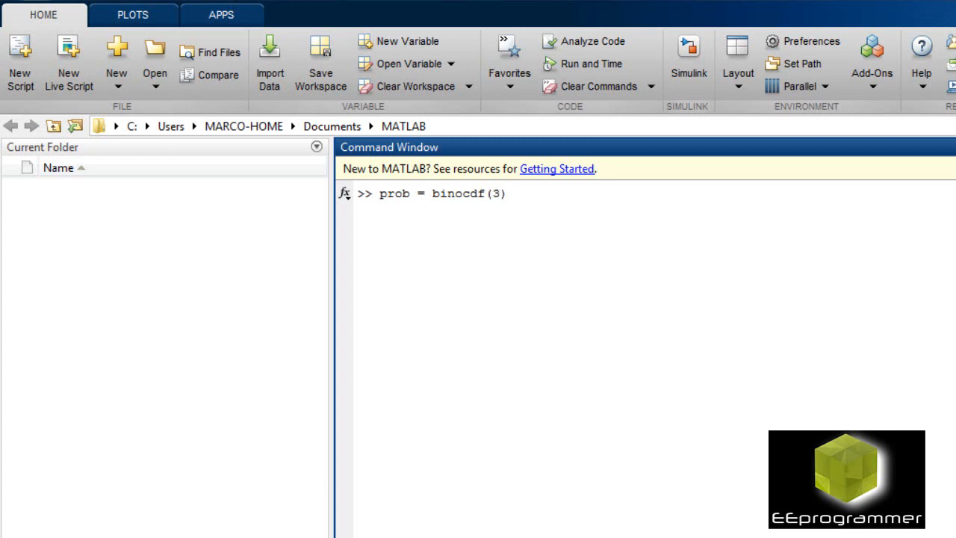
text(,2)
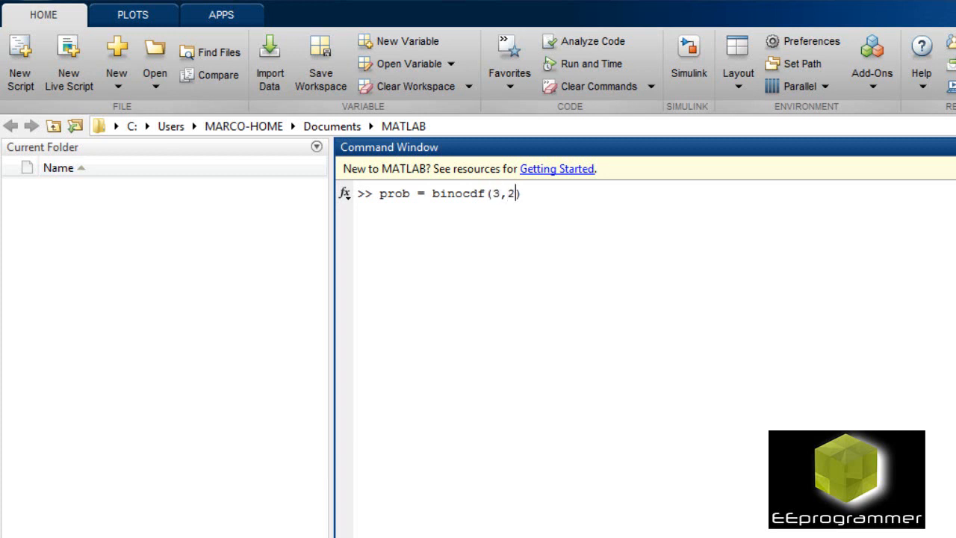
text(5,)
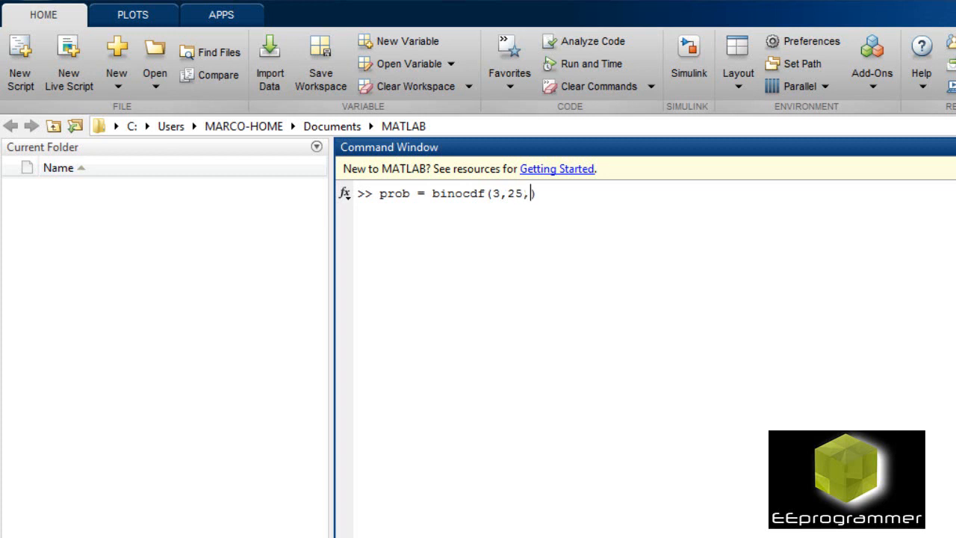
text(0.1)
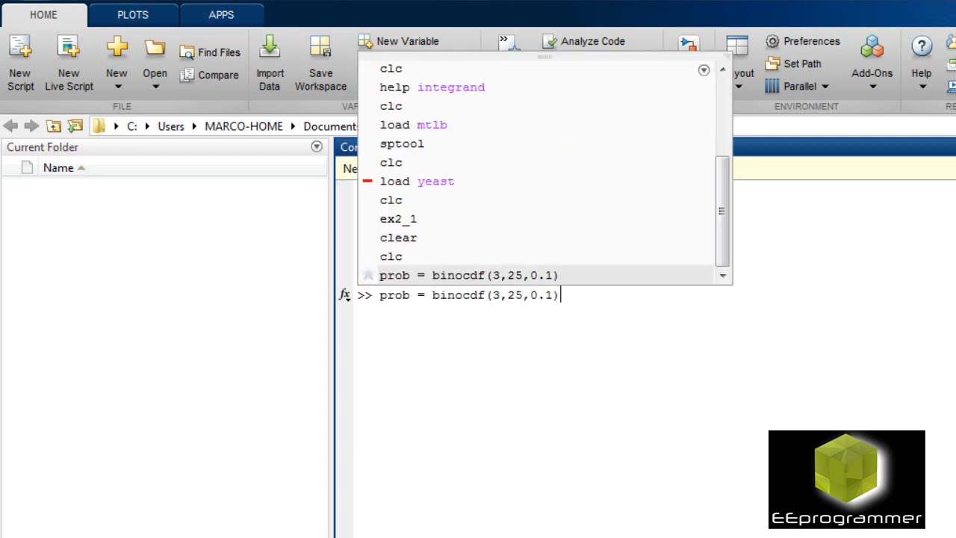
key(Return)
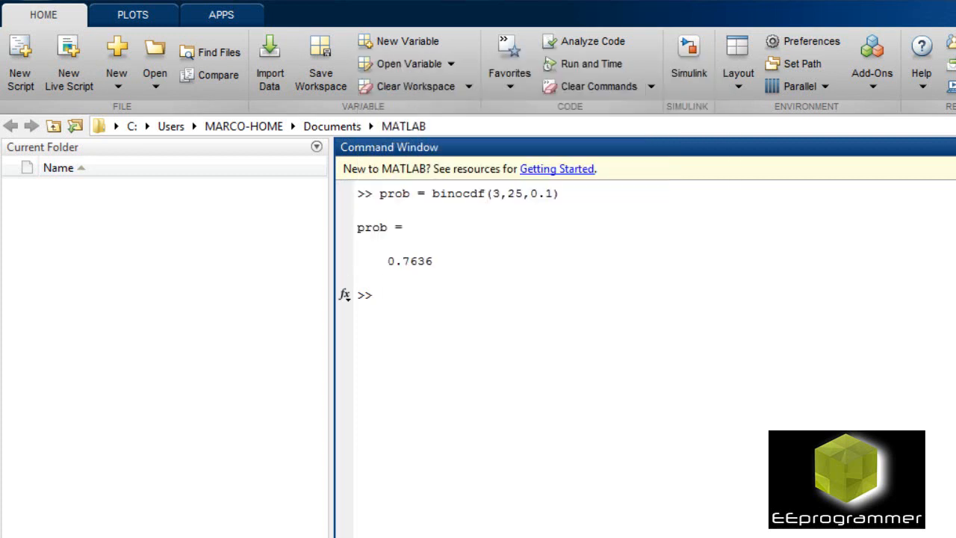
Compute prob2 = sum(binopdf(0:3,25,0.1)), confirming the same 0.7636 result
text(pro)
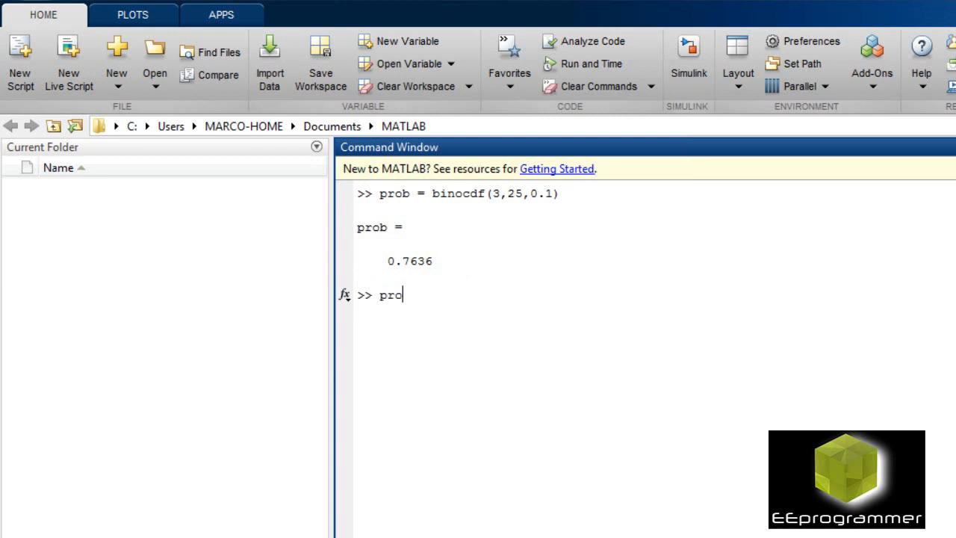
text(vb)
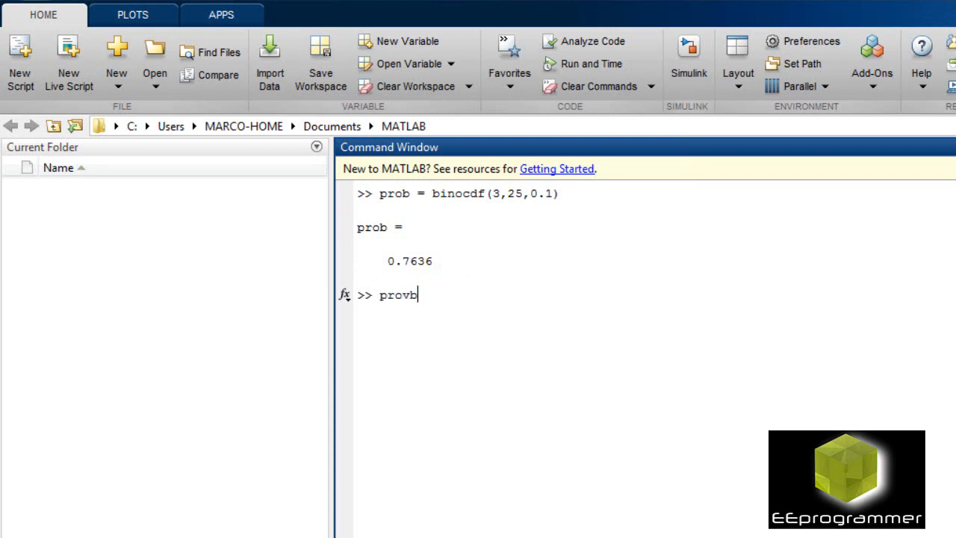
key(BackSpace)
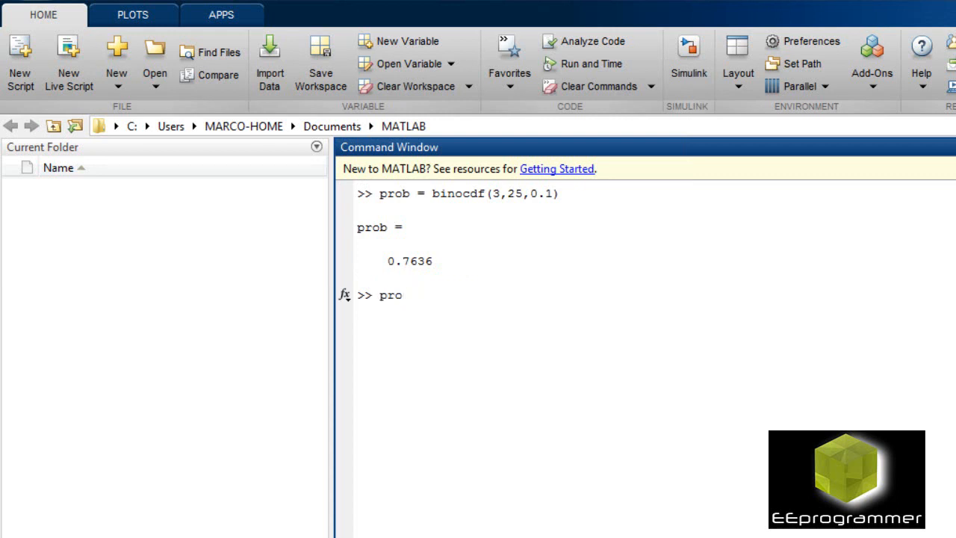
text(b2 =)
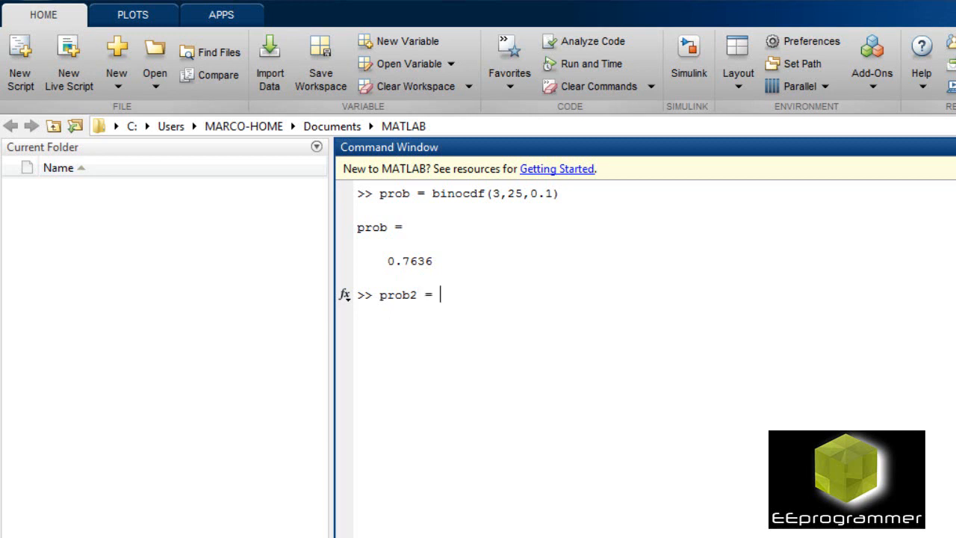
text(sum())
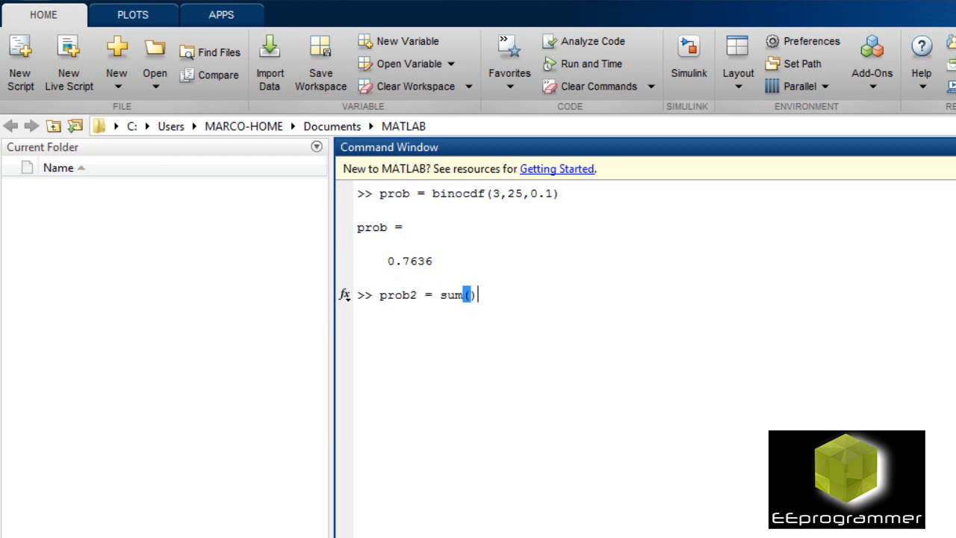
text(bi)
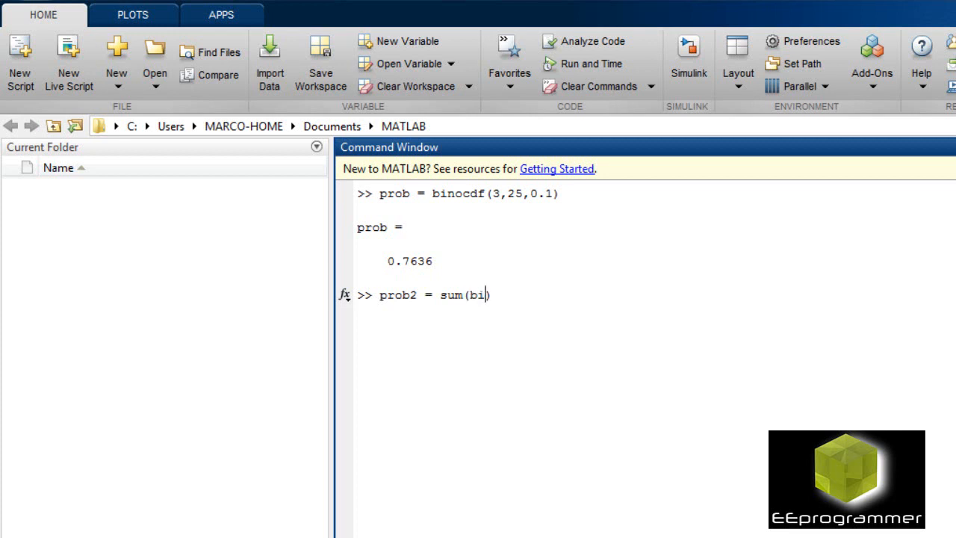
text(nopdf)
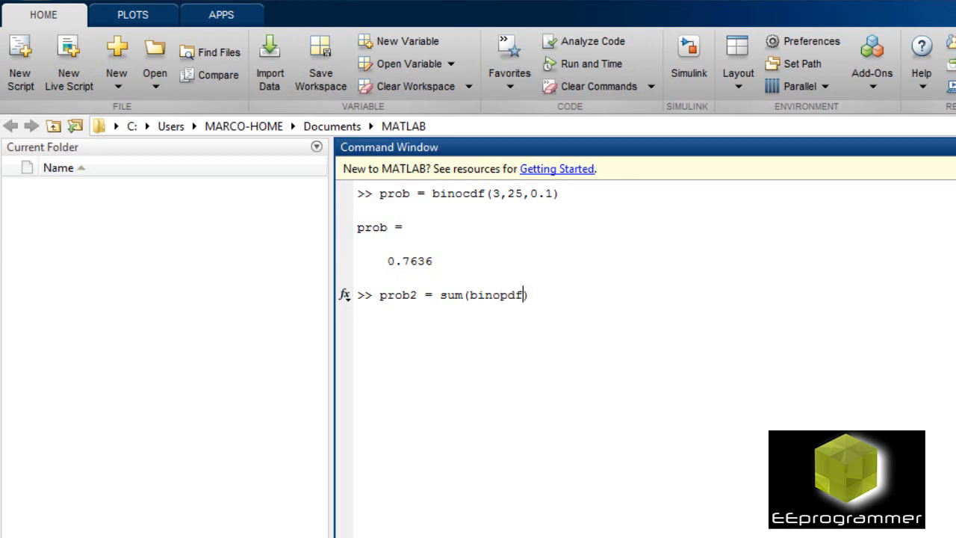
text(()
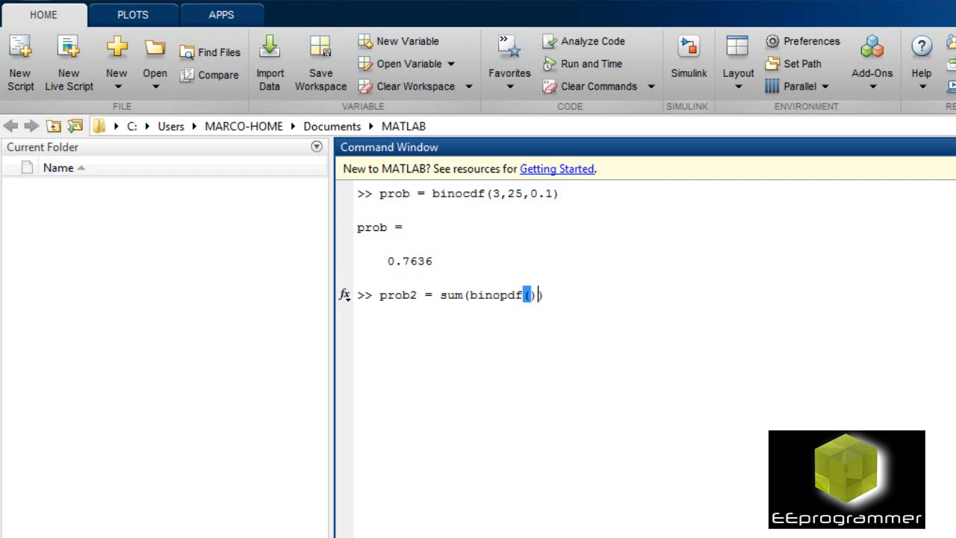
text(0)
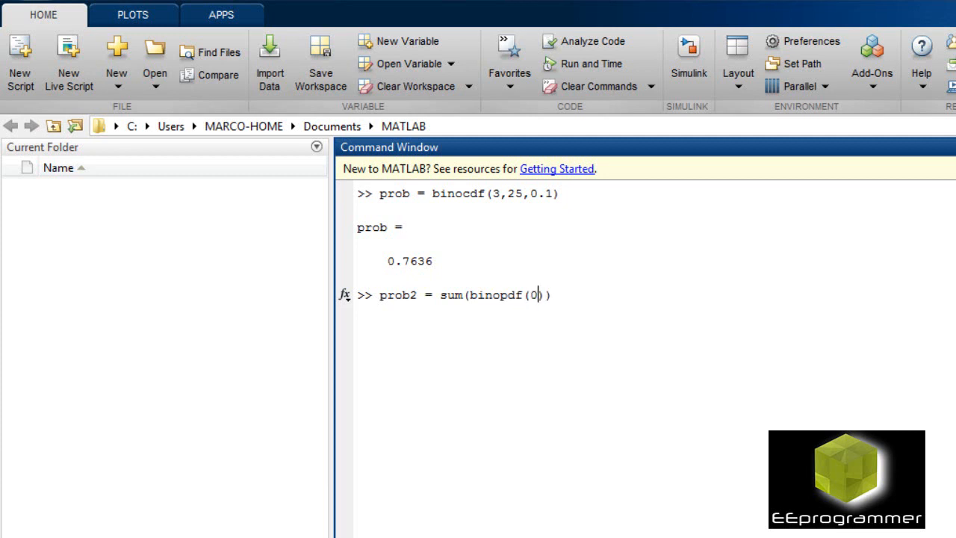
text(:3)
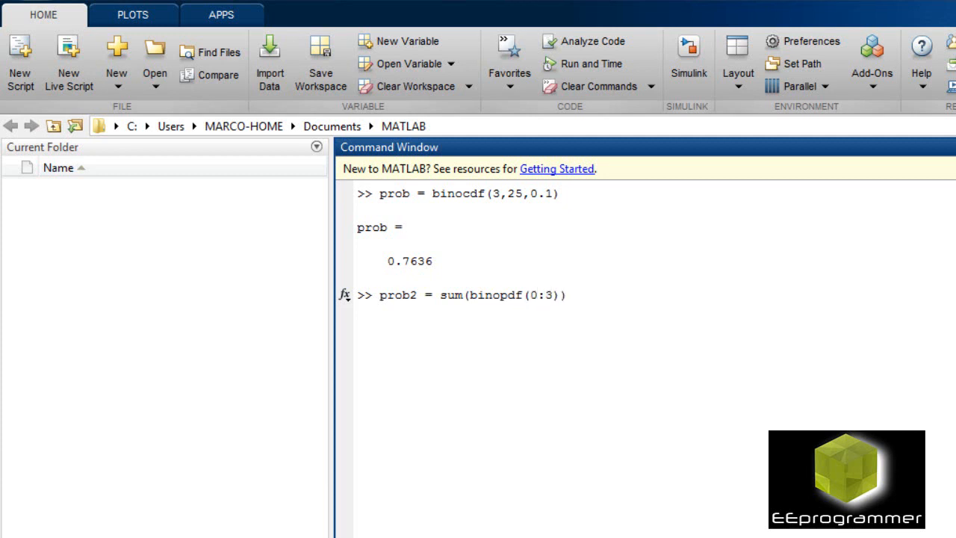
text(25,)
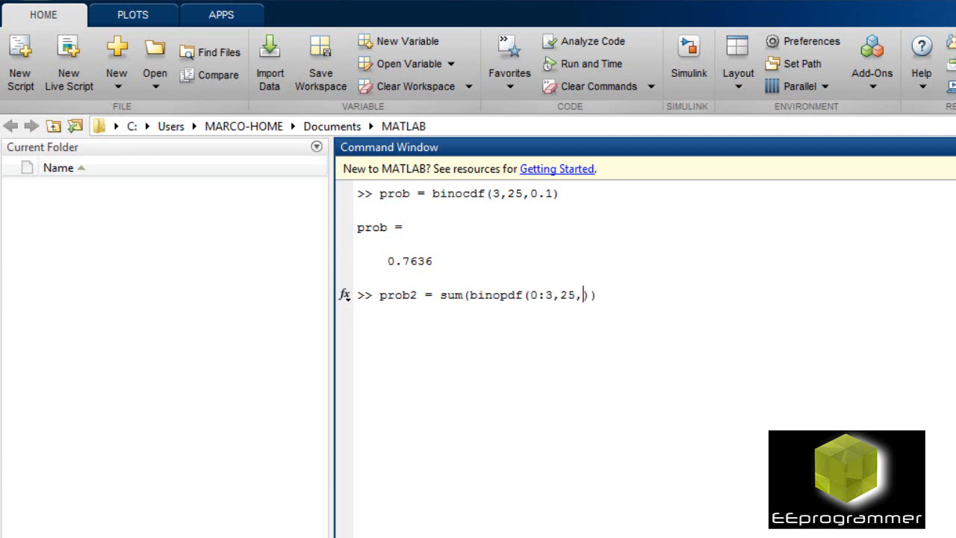
text(0.1)
key(Return)
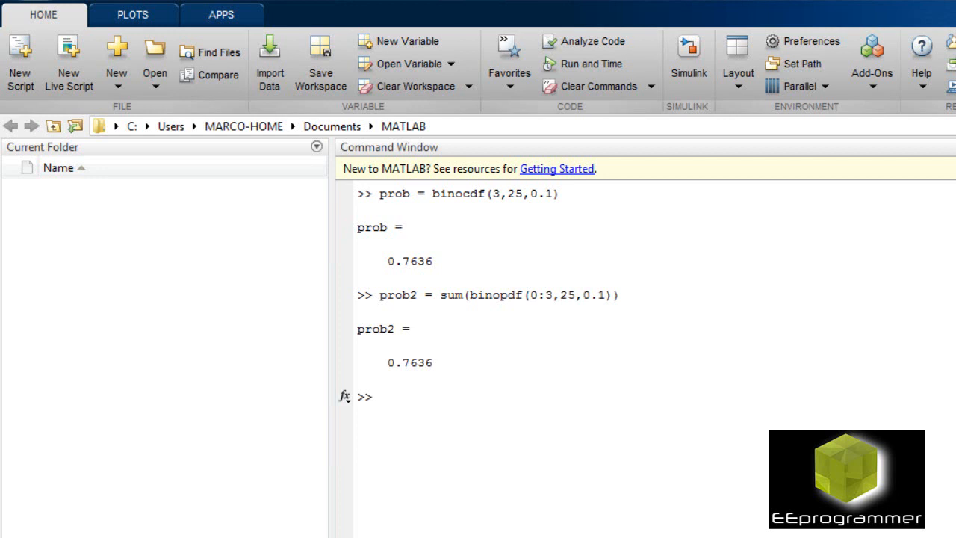
Clear the Command Window with clc and define x = 0:25
text(clc)
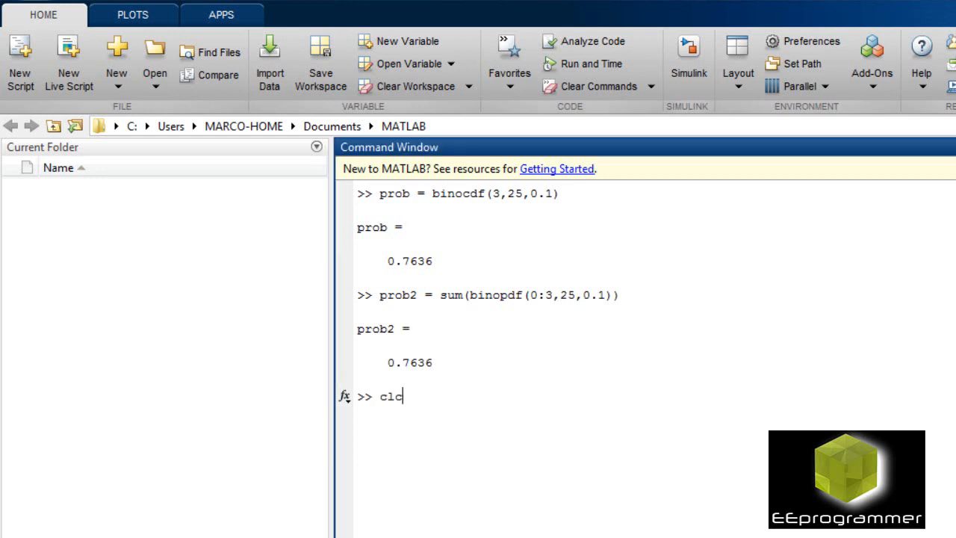
key(Return)
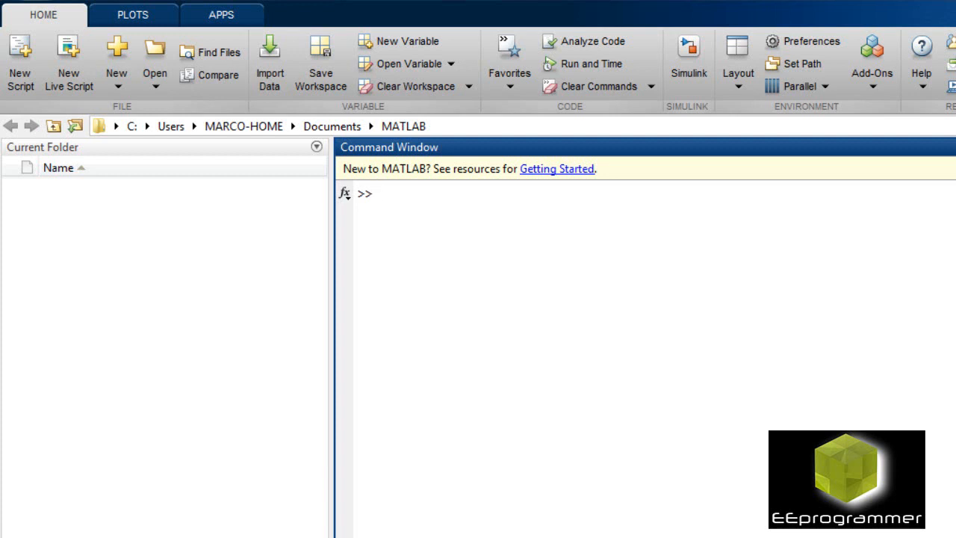
text(x =)
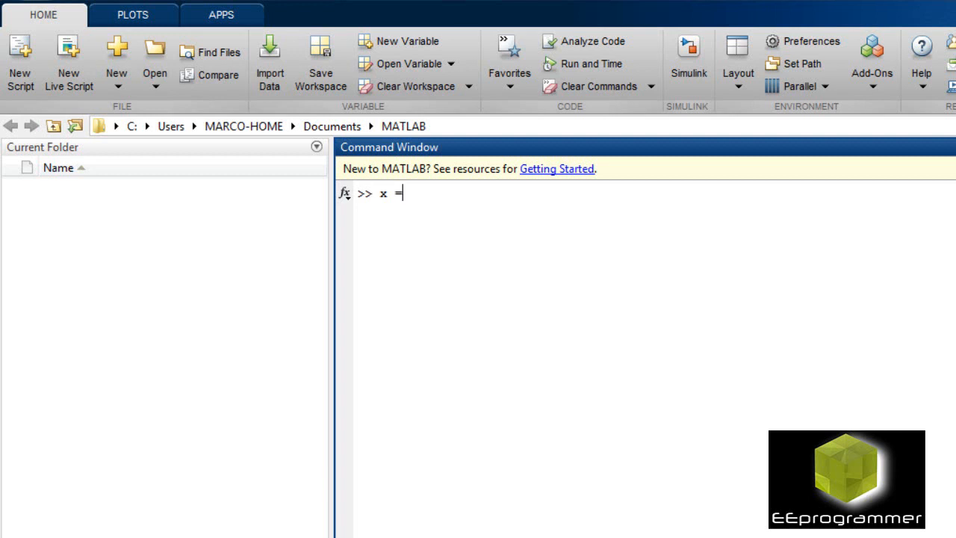
text(0:25)
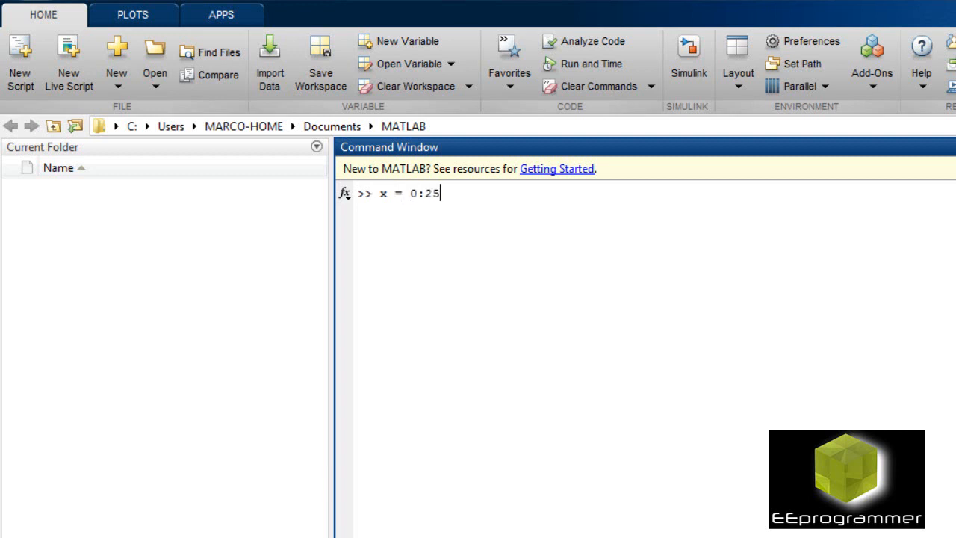
key(Return)
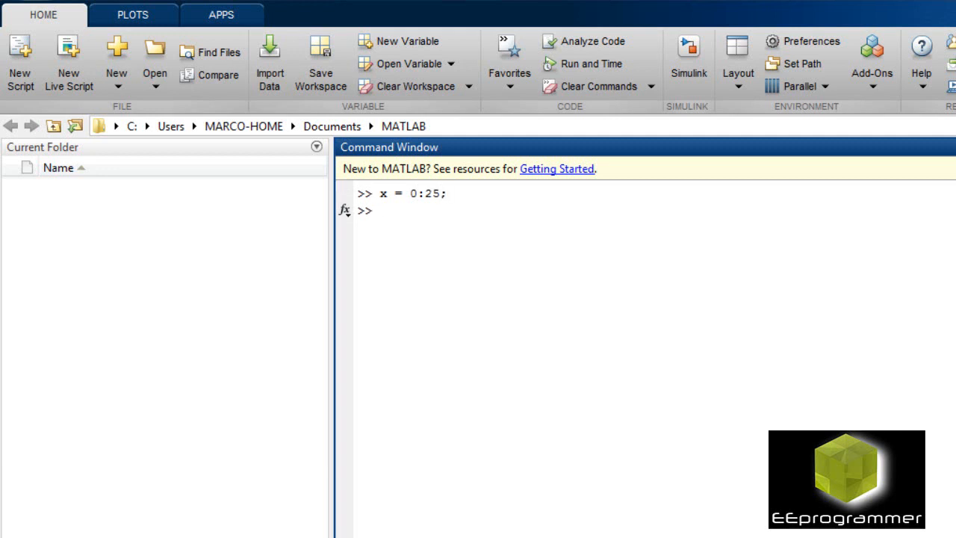
Type a plot() call and replace it with a bar call on x
text(p)
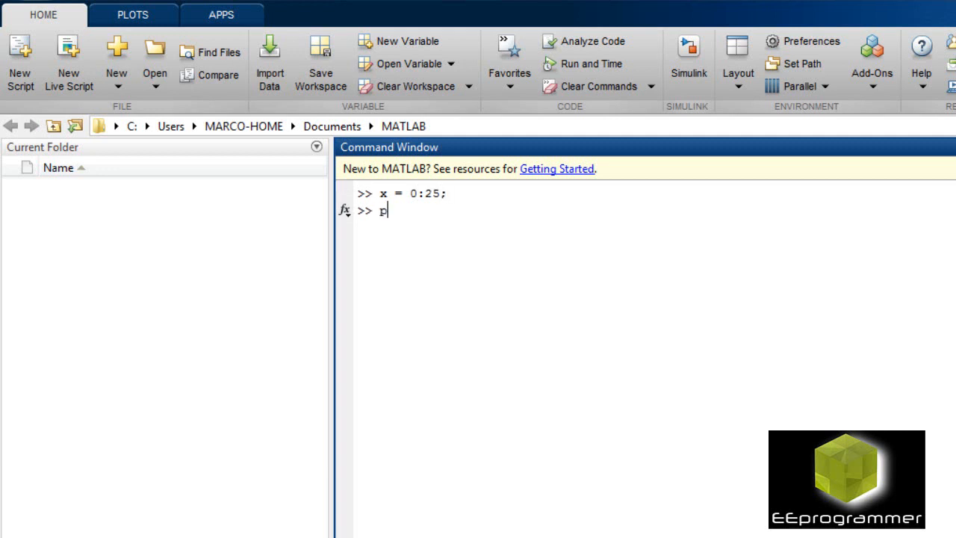
text(lot())
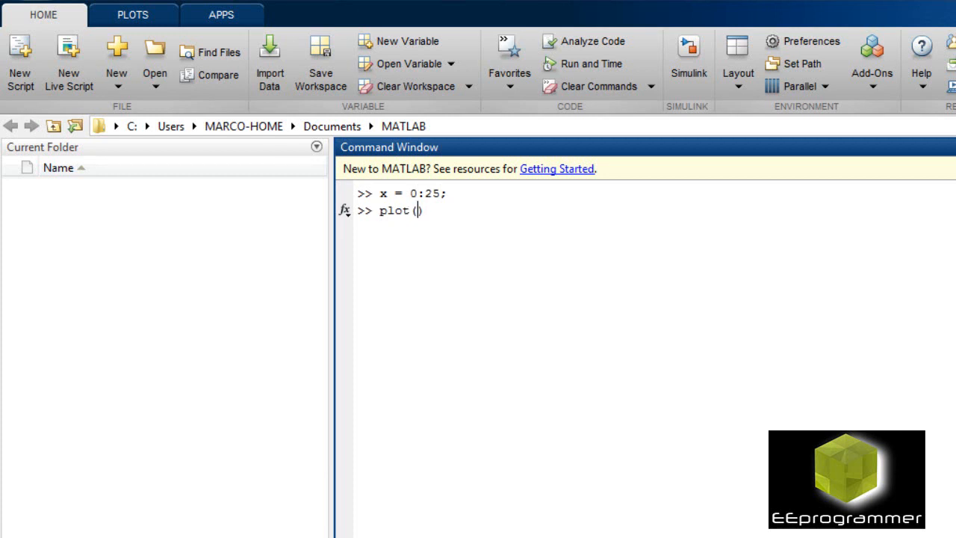
text())
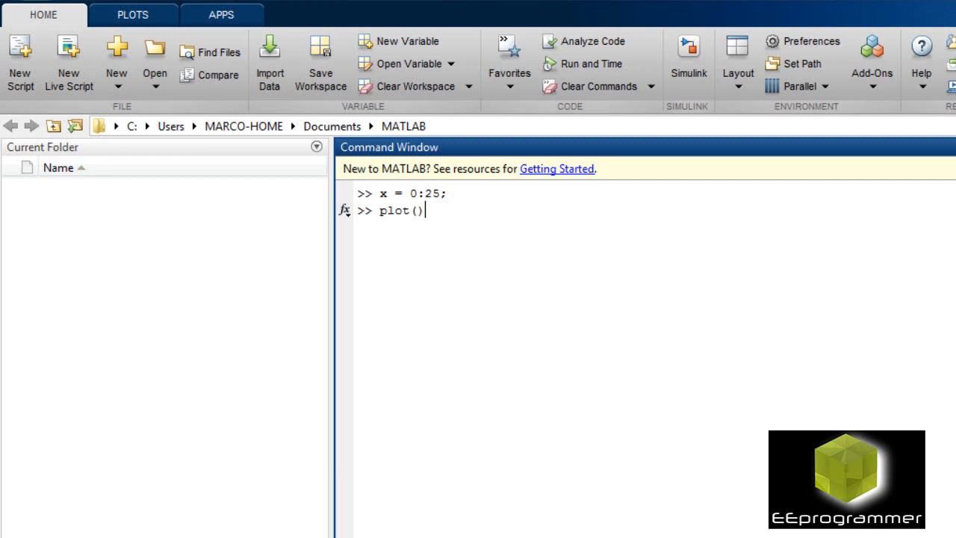
double_click(402, 209)
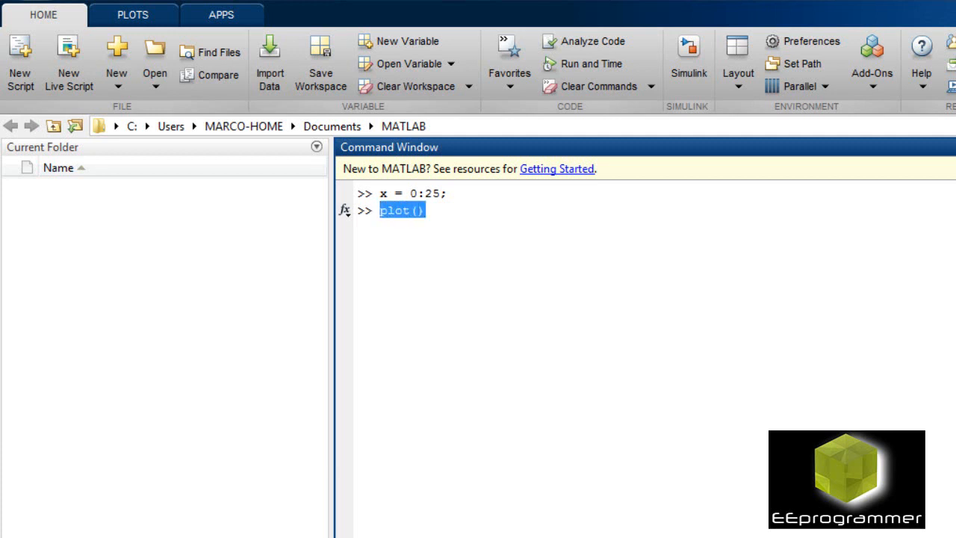
text(bar()
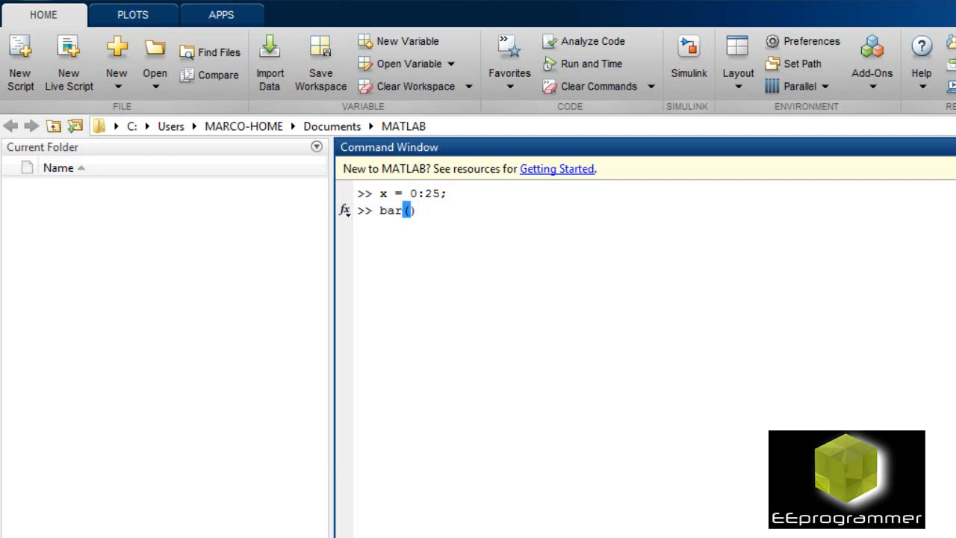
text(x)
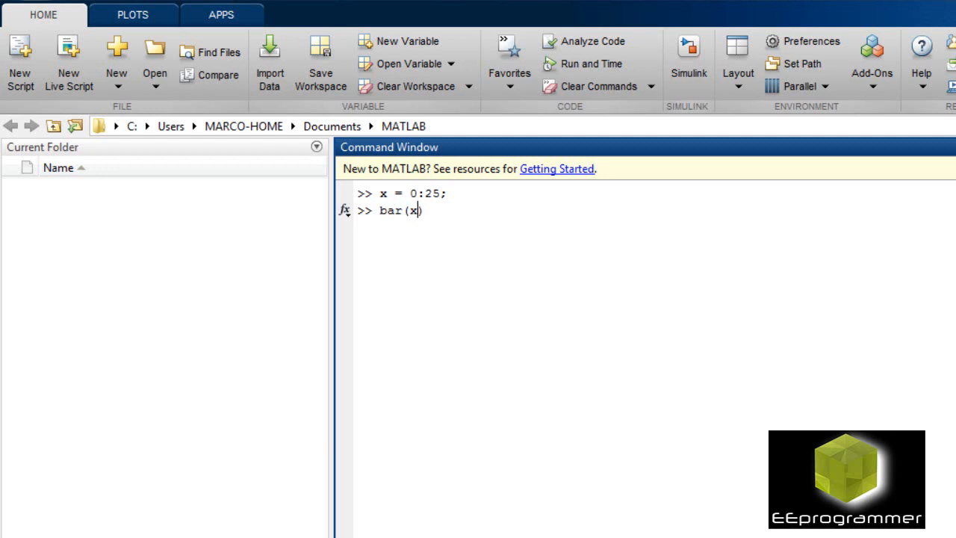
Run bar(x,25,0.1), which errors because X and Y lengths differ
text(,25)
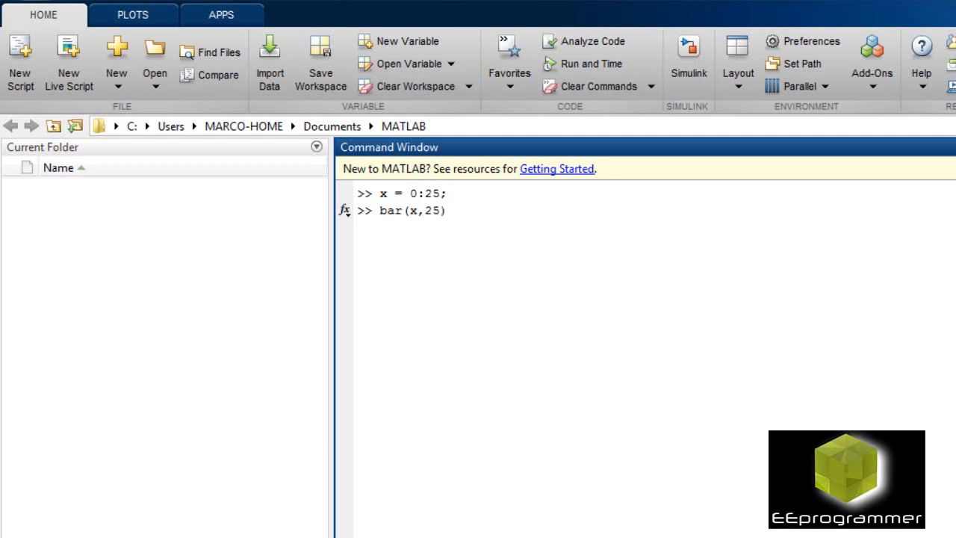
text(,0.1)
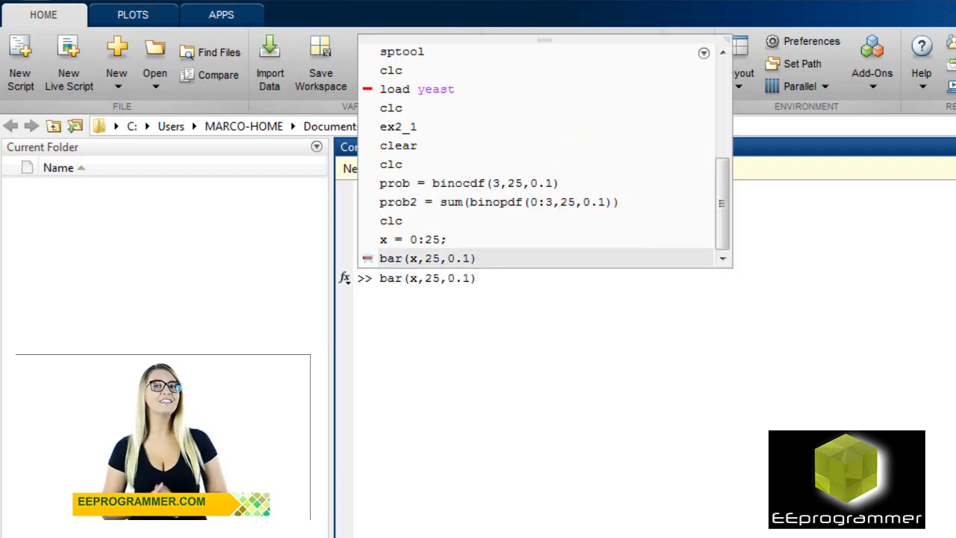
key(Return)
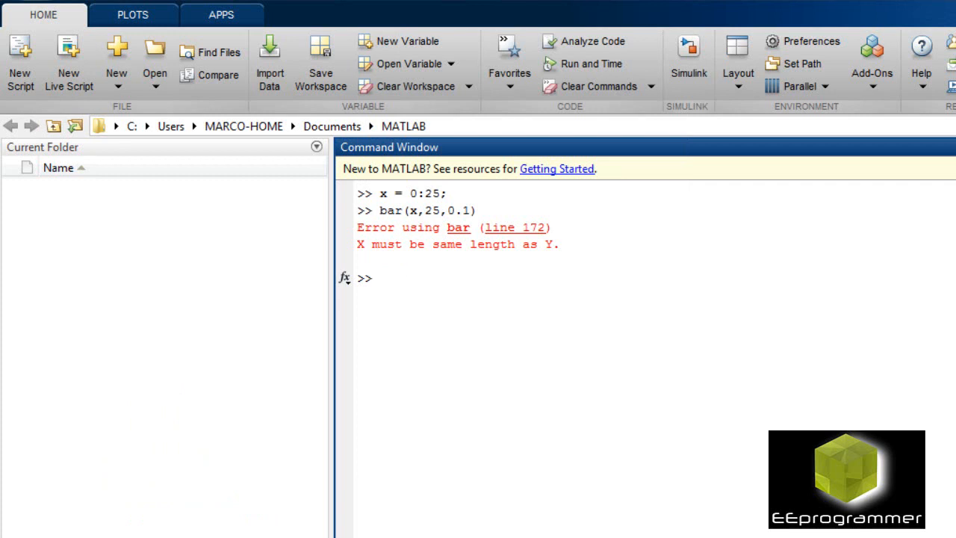
Enter pdf1 = binopdf(x,25,0.1) for the binomial probabilities over x
click(381, 277)
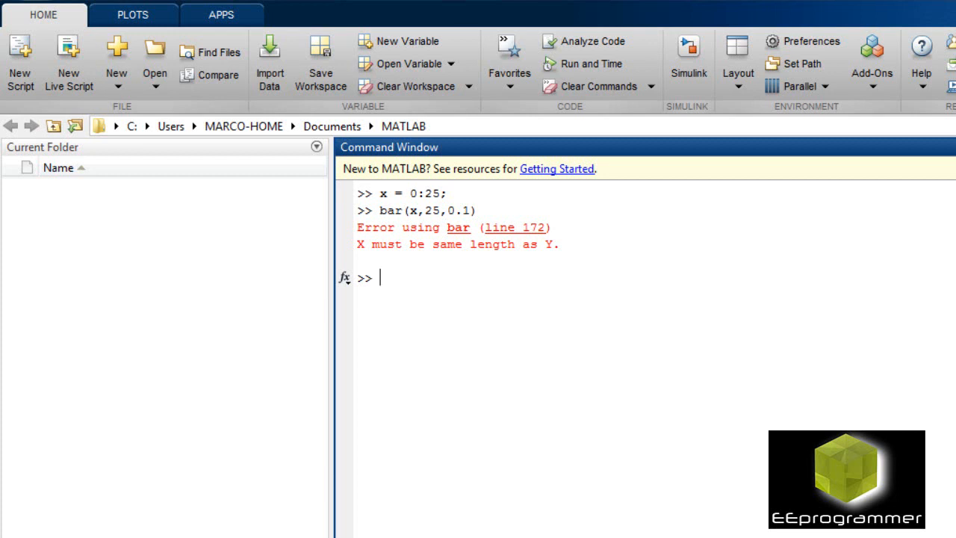
text(pdf)
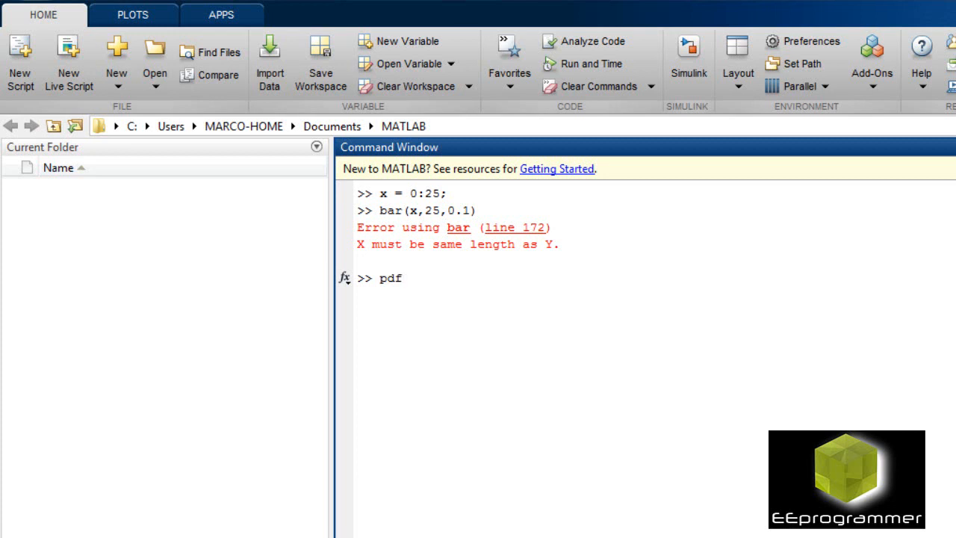
text(1 =)
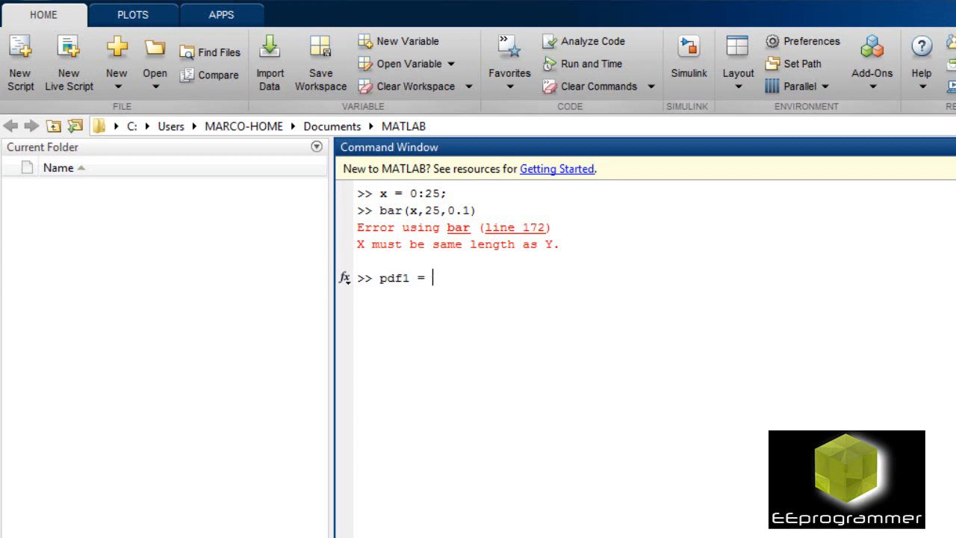
text(b)
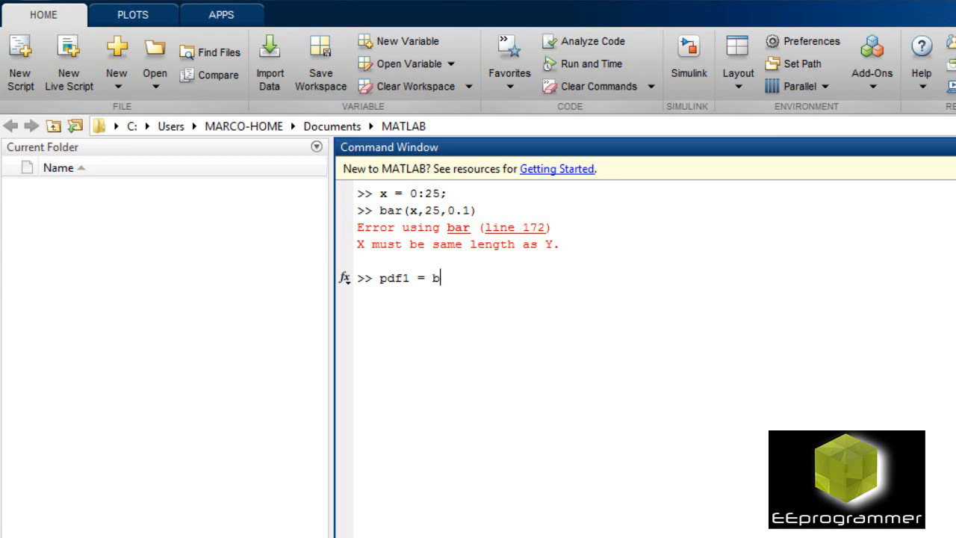
text(ino)
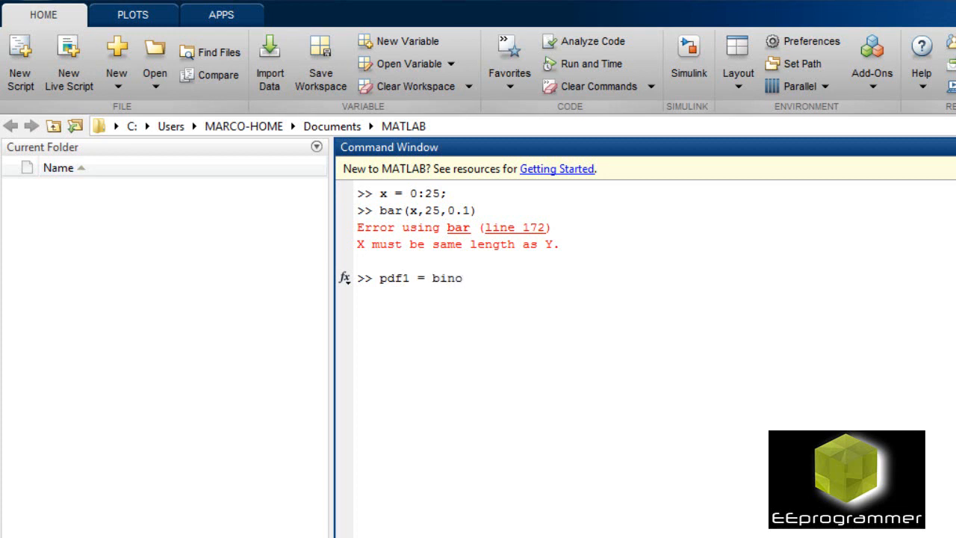
text(p)
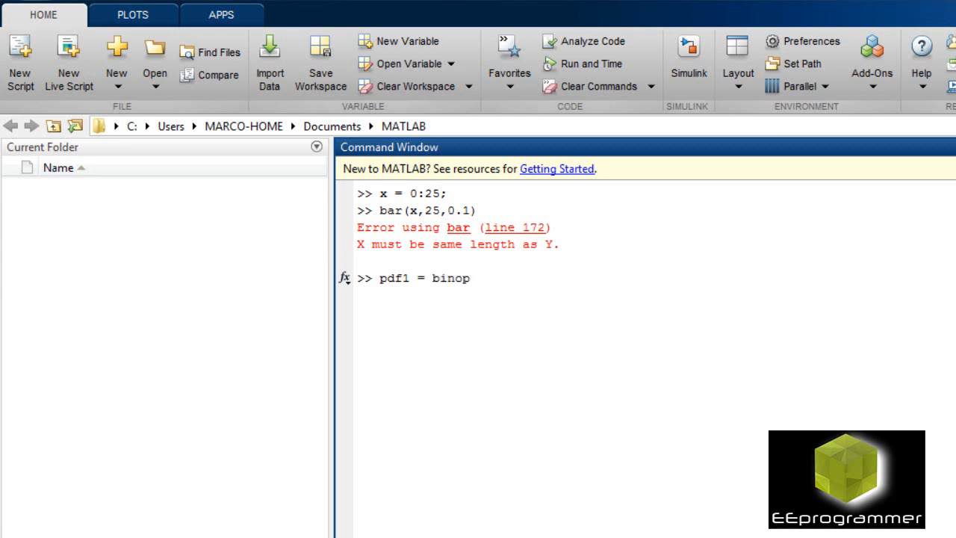
text(df)
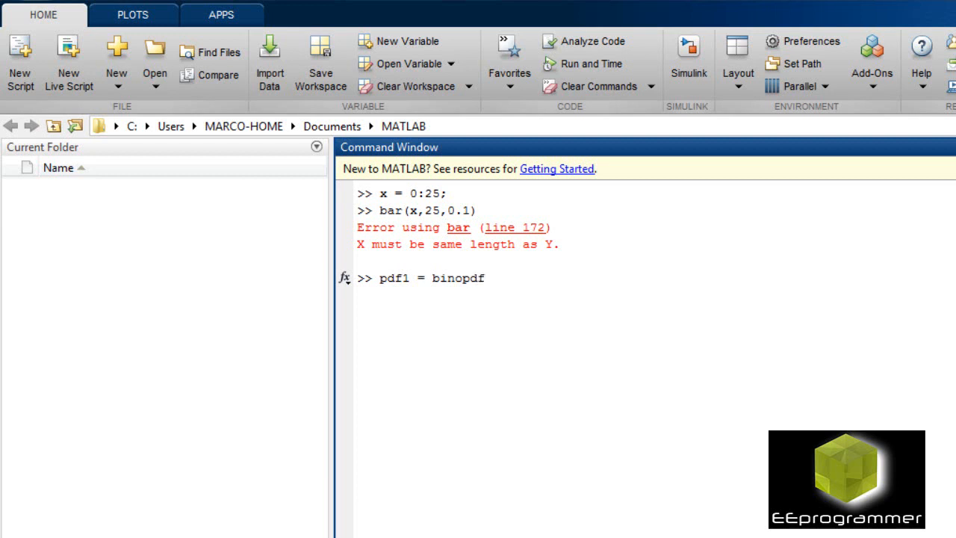
text(())
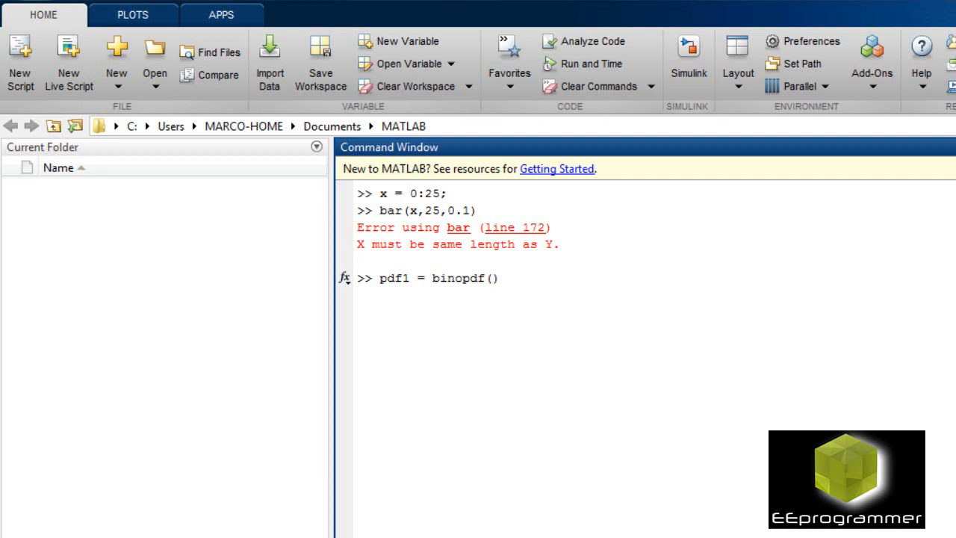
text(x)
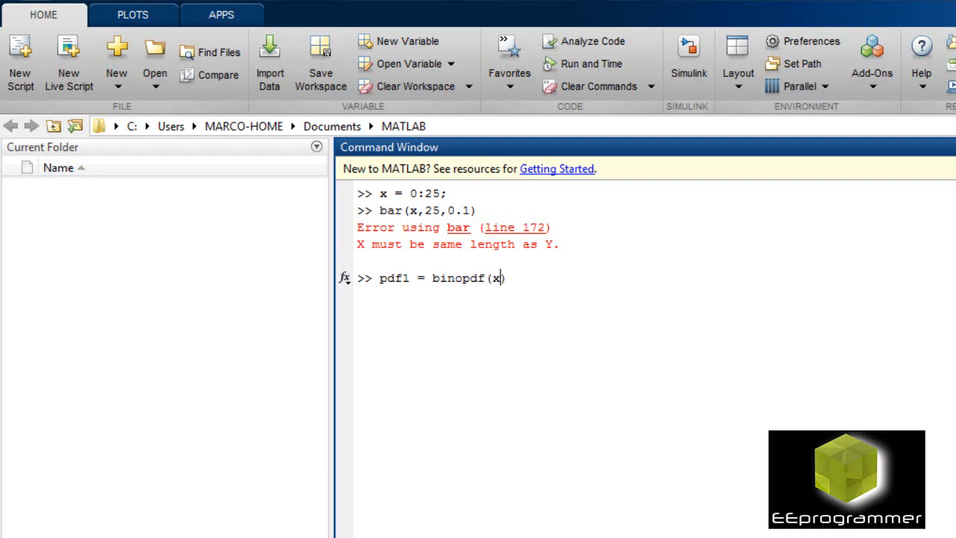
text(,25))
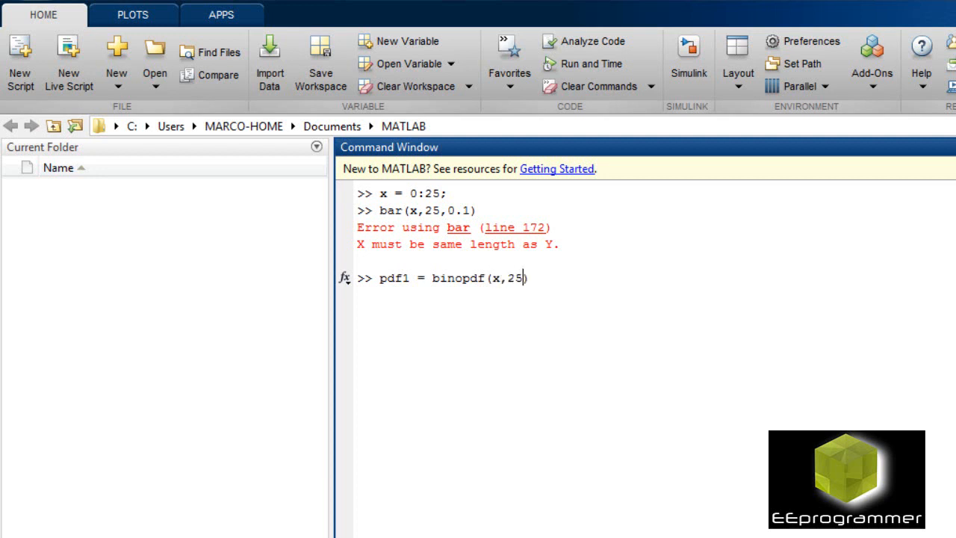
text(,)
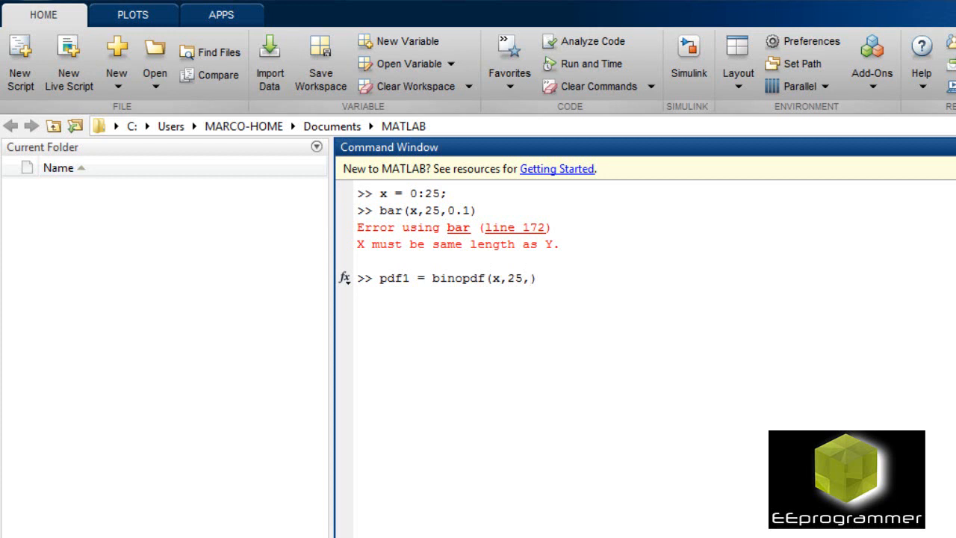
text(0.1)
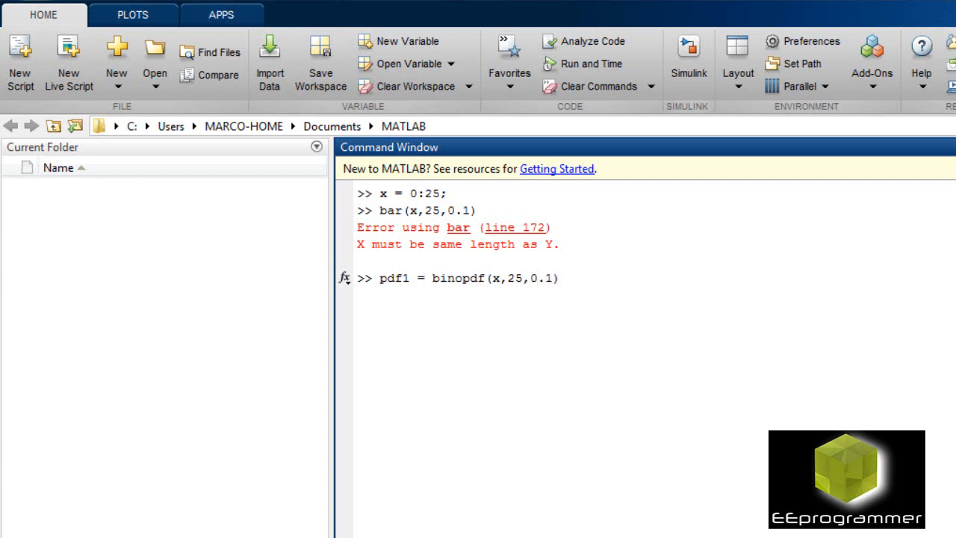
Plot pdf1 against x as white bars with bar(x,pdf1,1,'w'), fixing the syntax
click(559, 278)
text(bar)
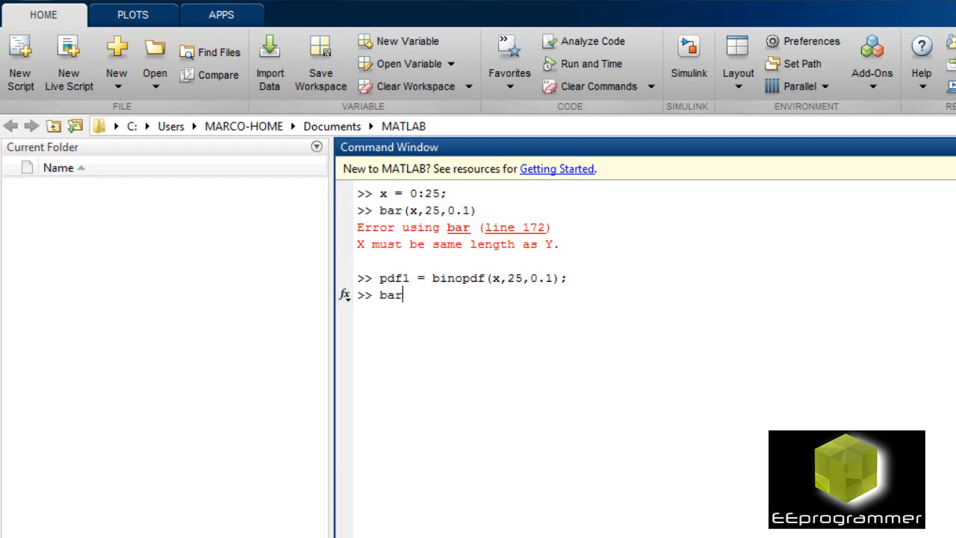
text(())
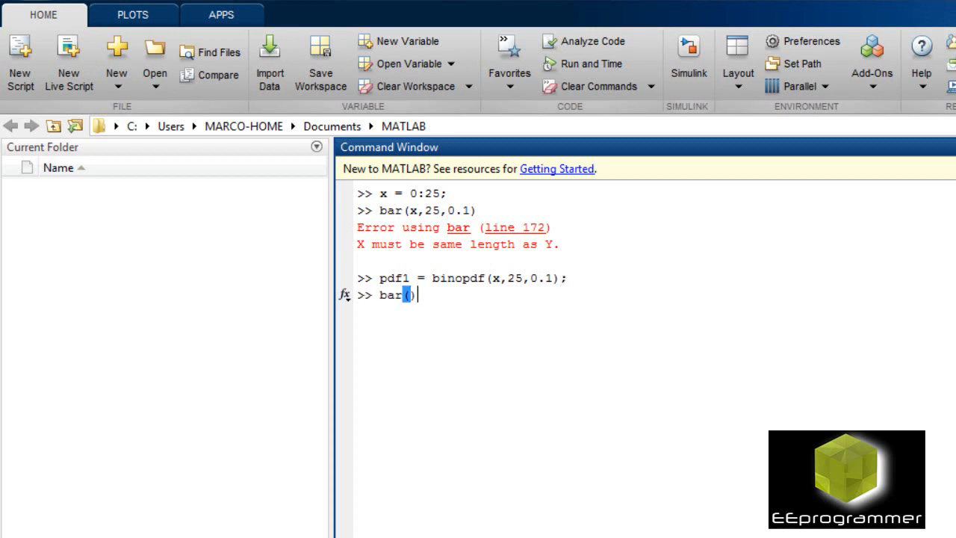
text(x,)
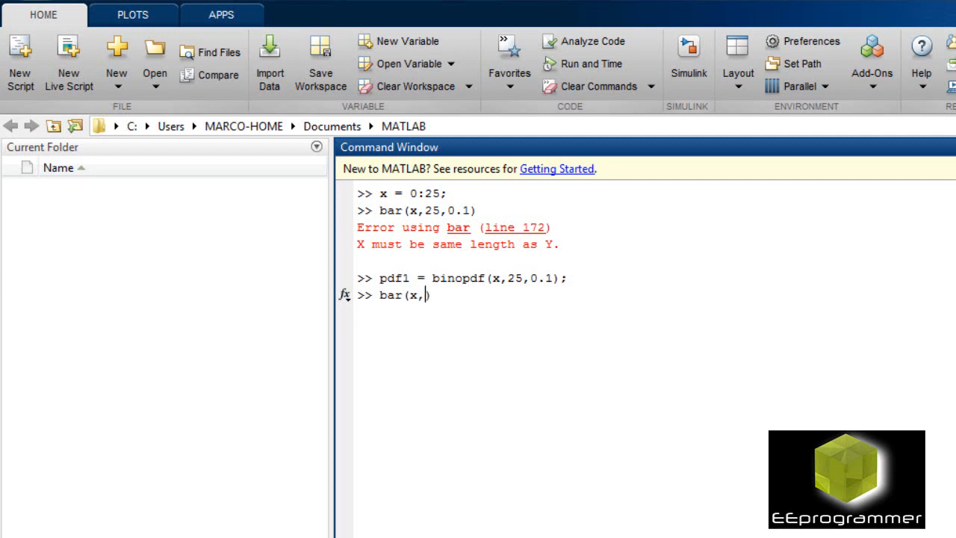
text(pdf1)
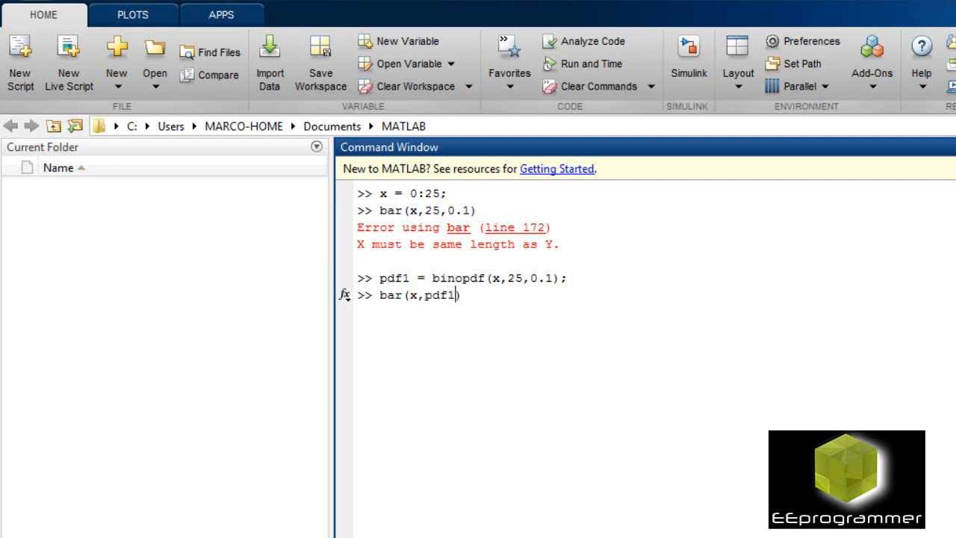
text(,1))
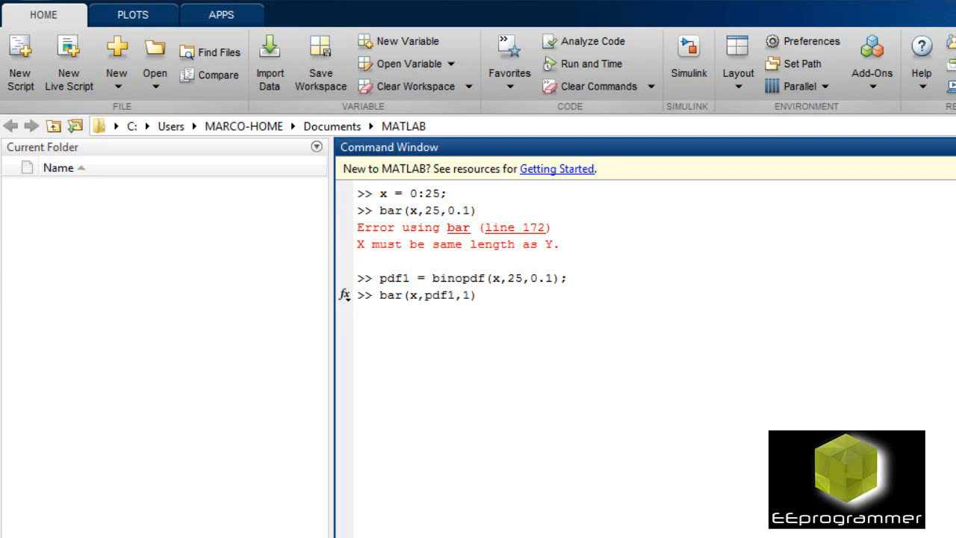
text('w')
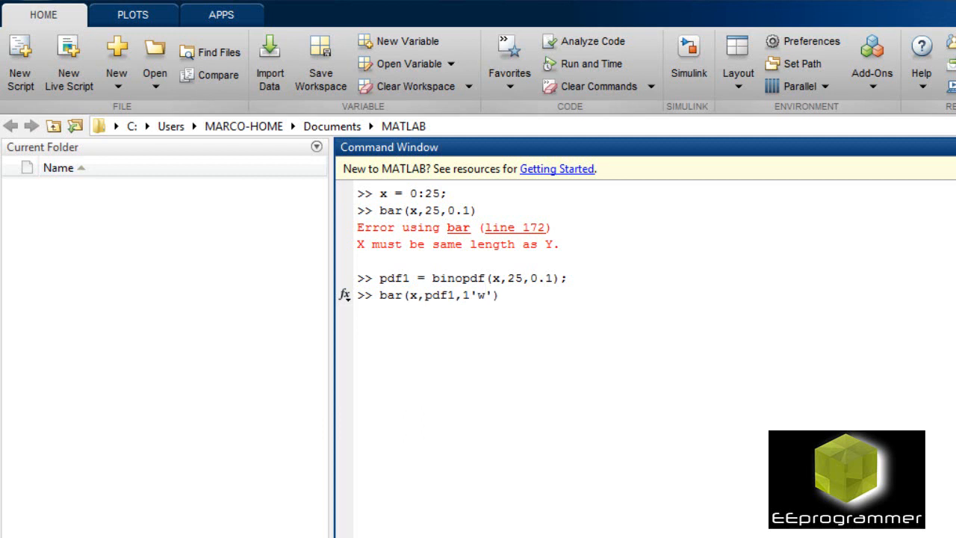
key(Return)
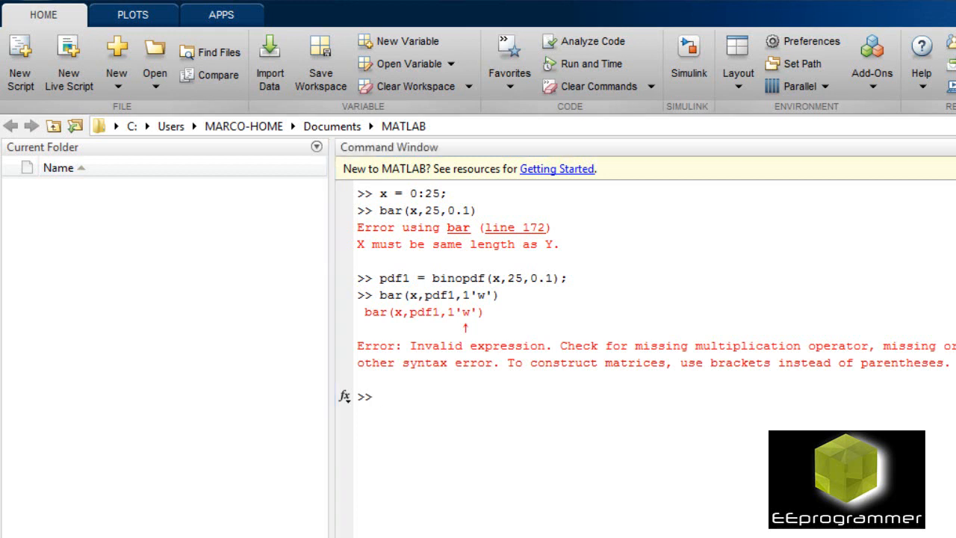
text(bar(x,pdf1,1'w'))
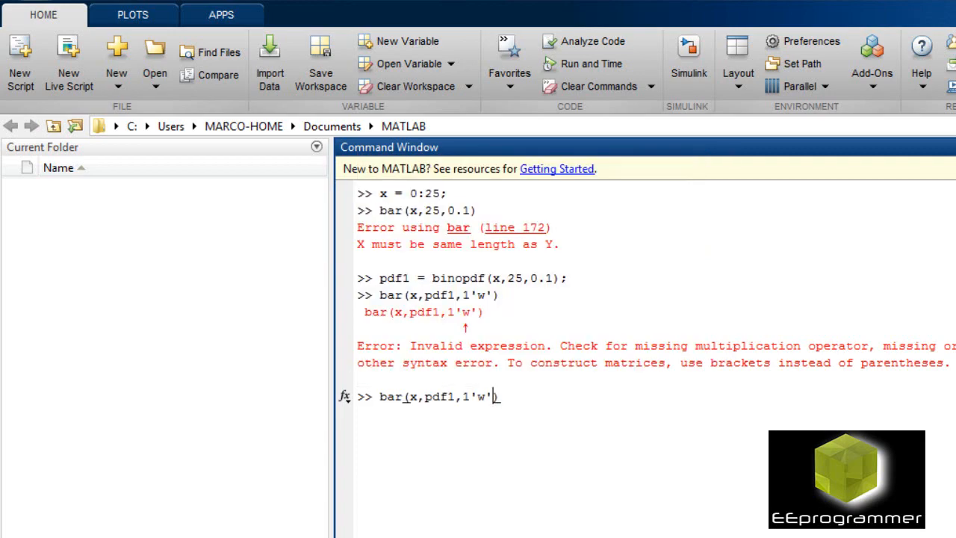
text(,)
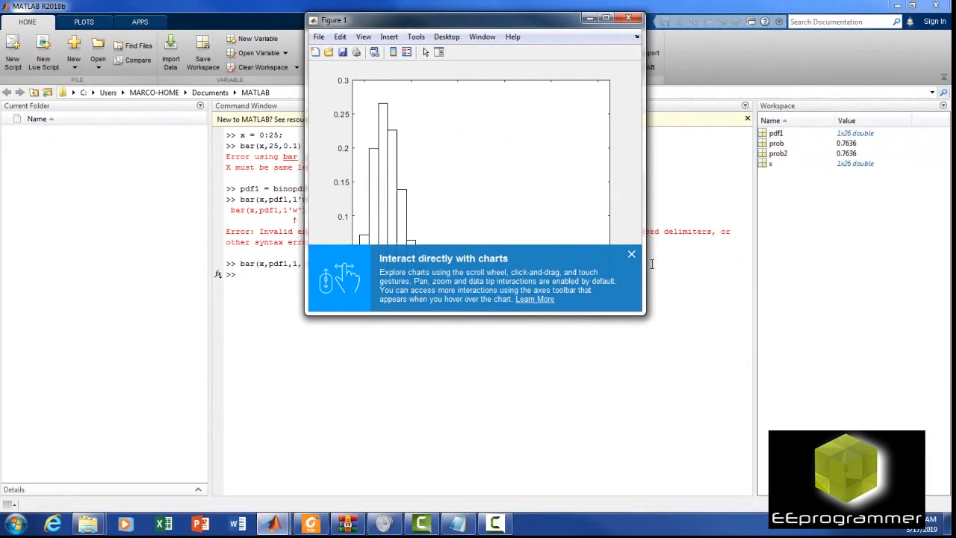
Dismiss the chart tip and begin typing a help lookup for Poisson functions
click(631, 254)
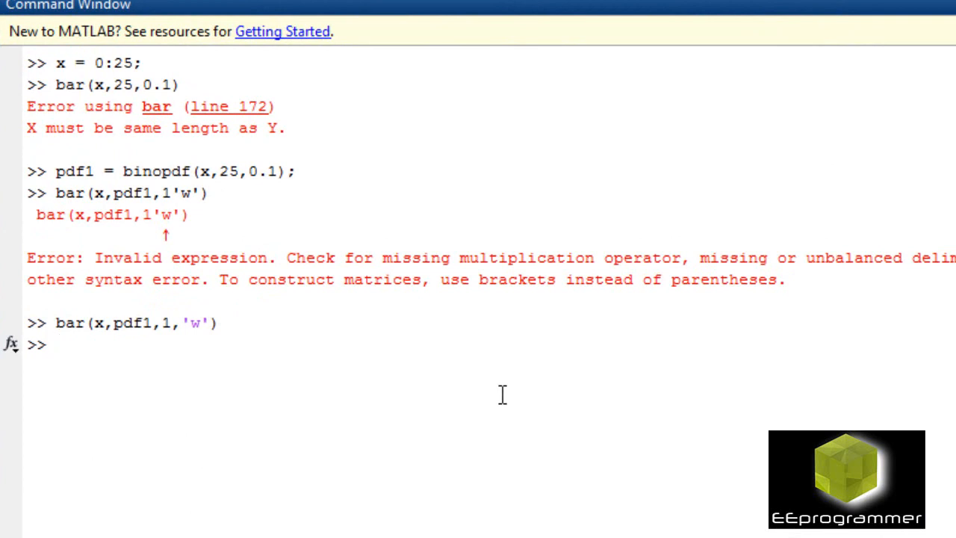
text(n)
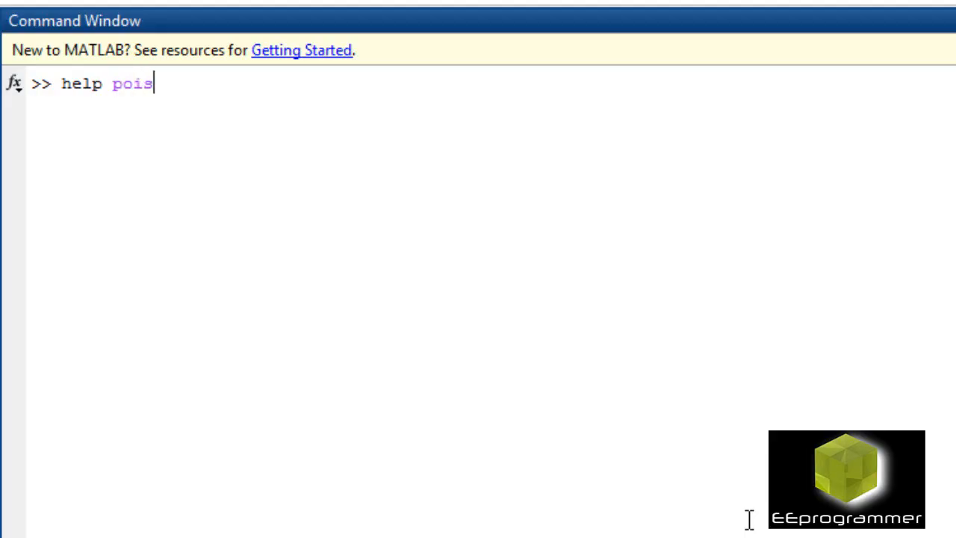
Show poisscdf help, then enter prob = 1 - poisscdf(1,0.25), giving 0.0265
text(scdf)
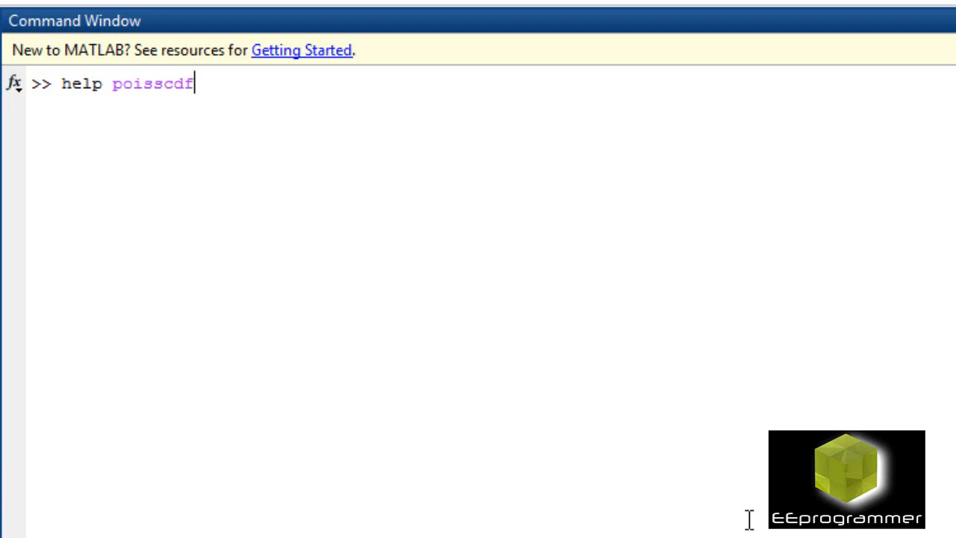
key(Return)
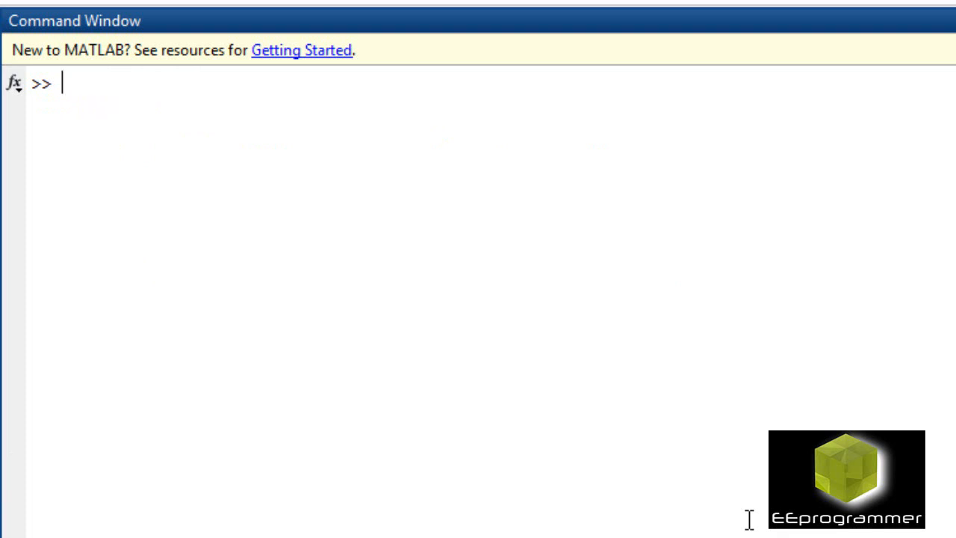
text(prob)
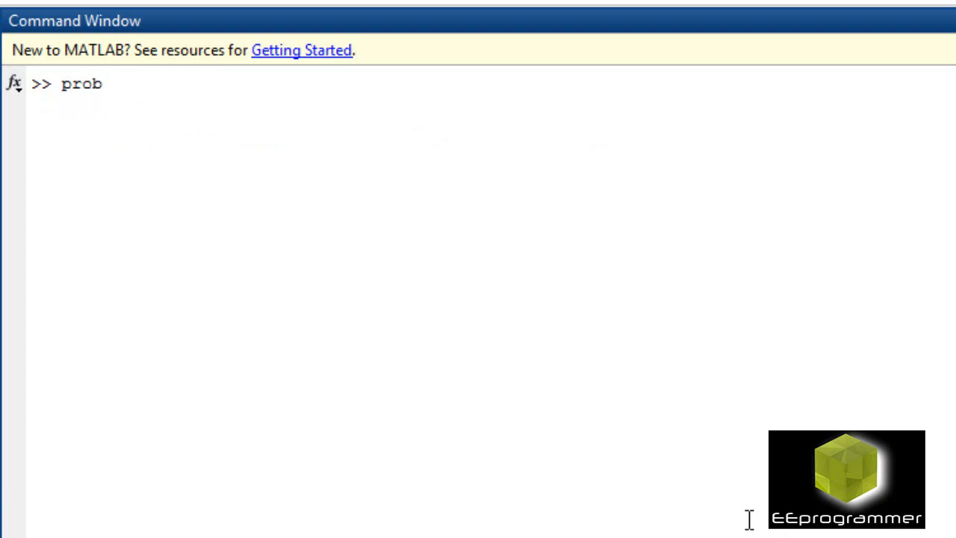
text(= 1)
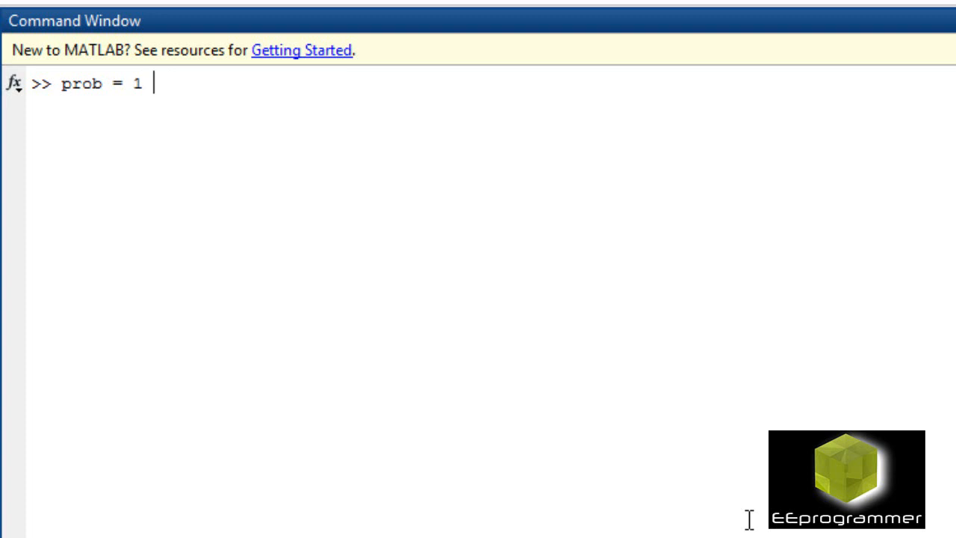
text(-)
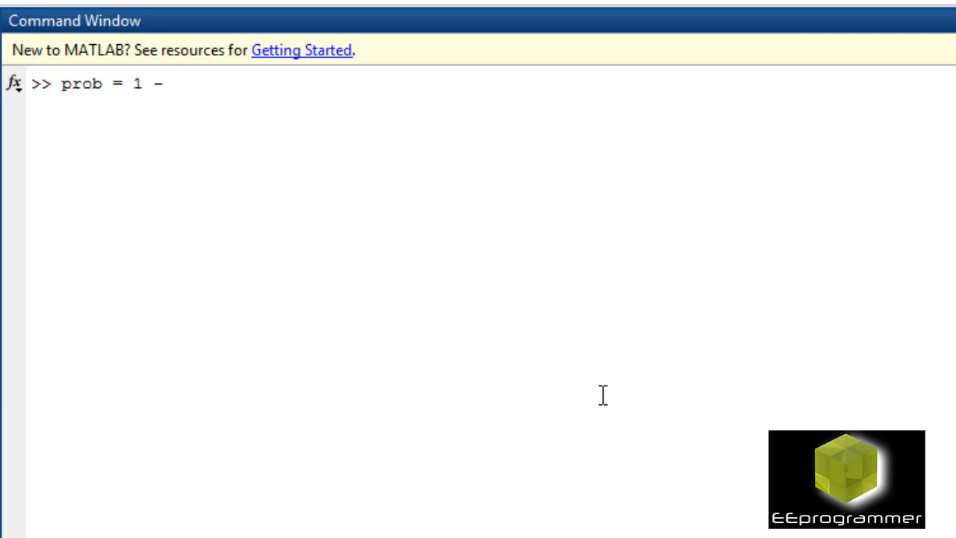
text(po)
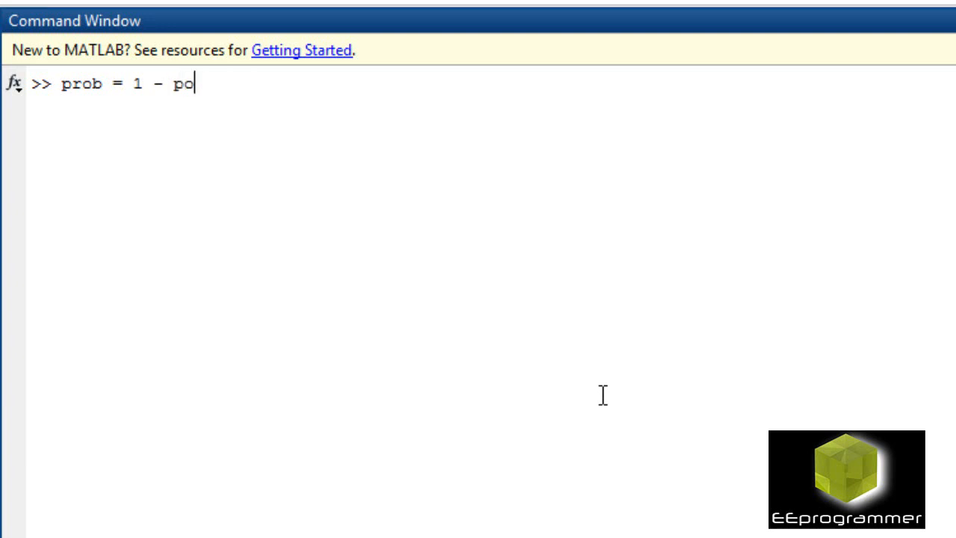
text(isscdf)
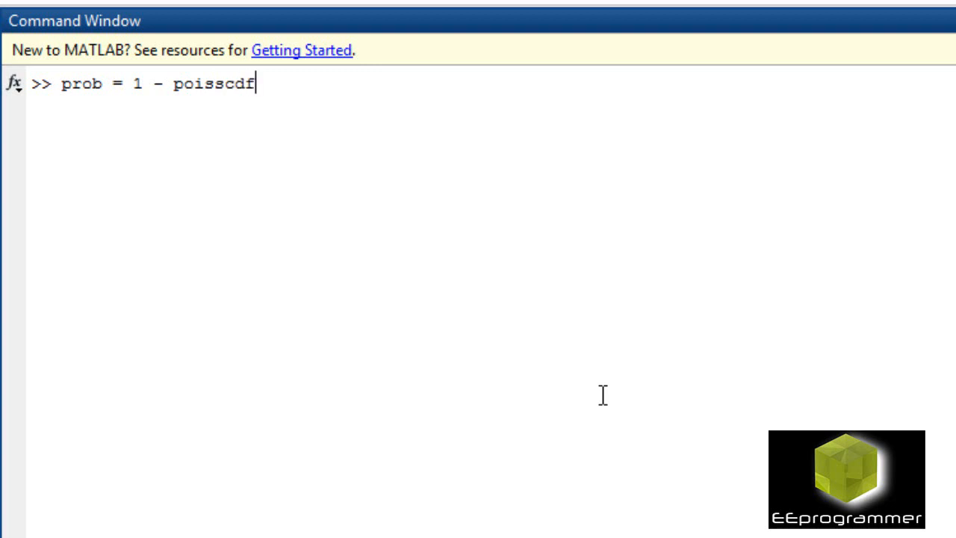
text(())
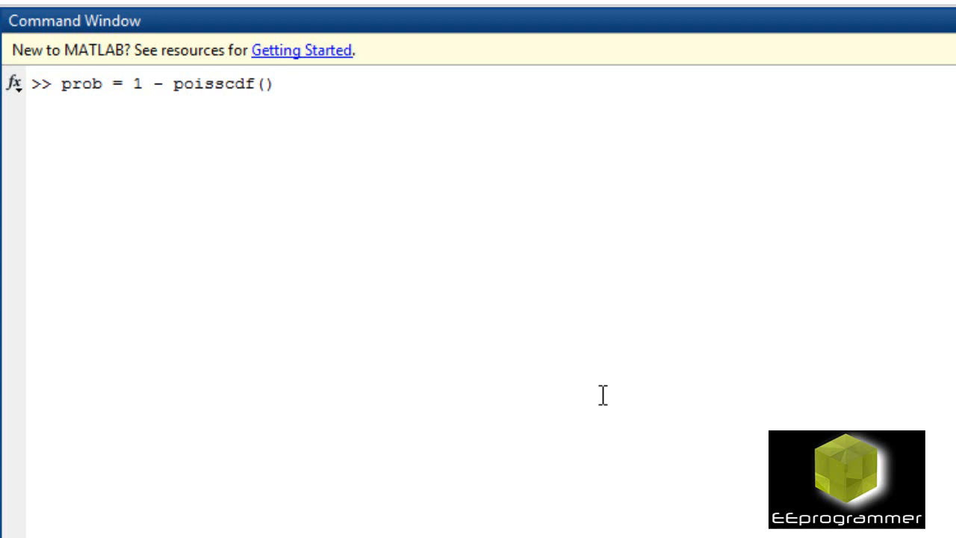
text(1)
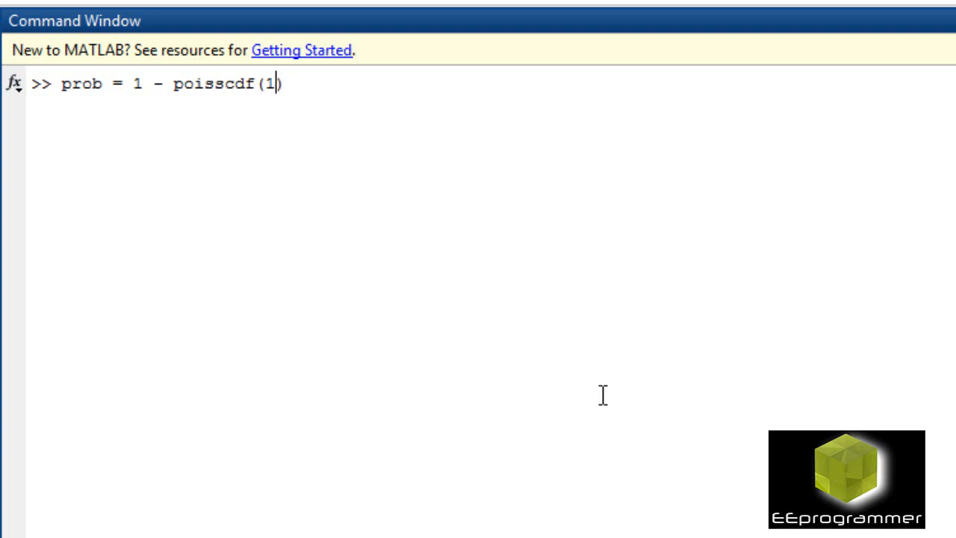
text(,)
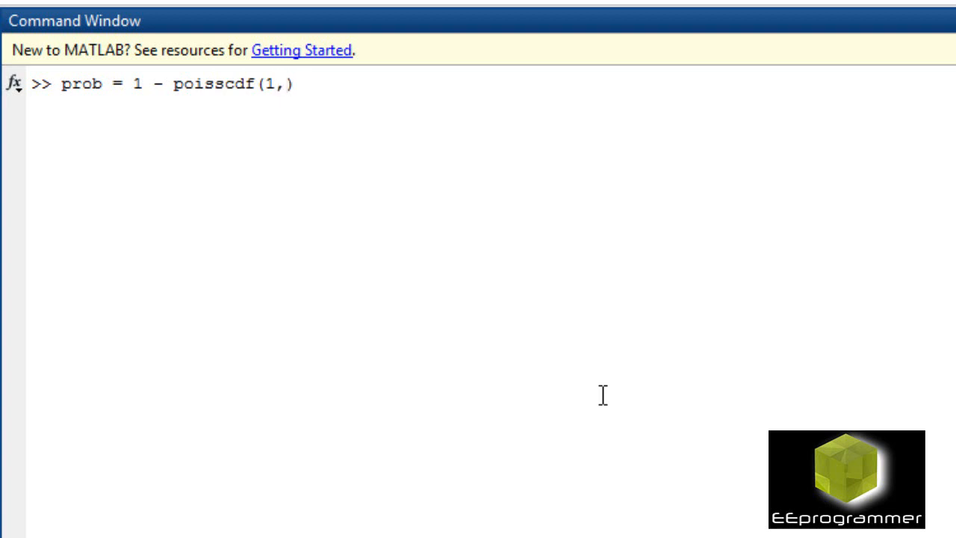
text(0)
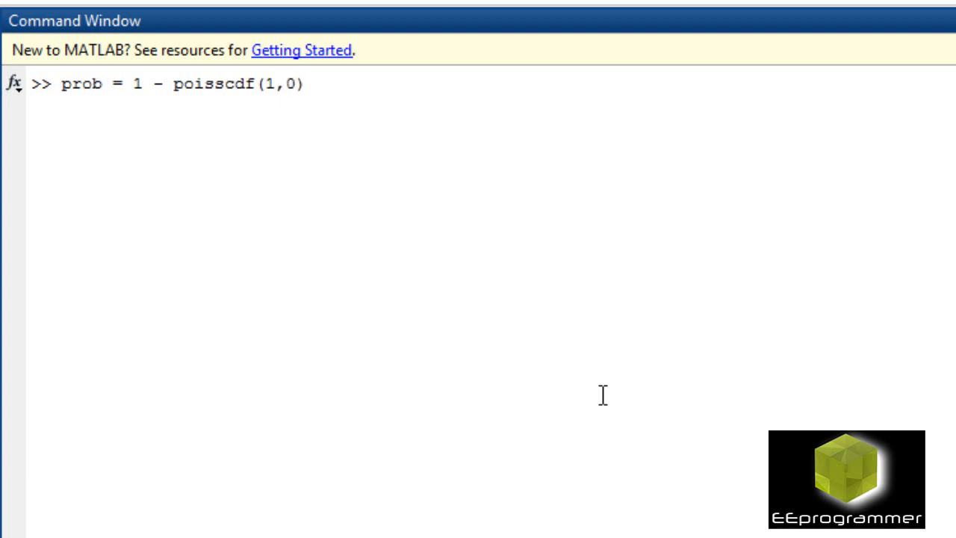
text(.25)
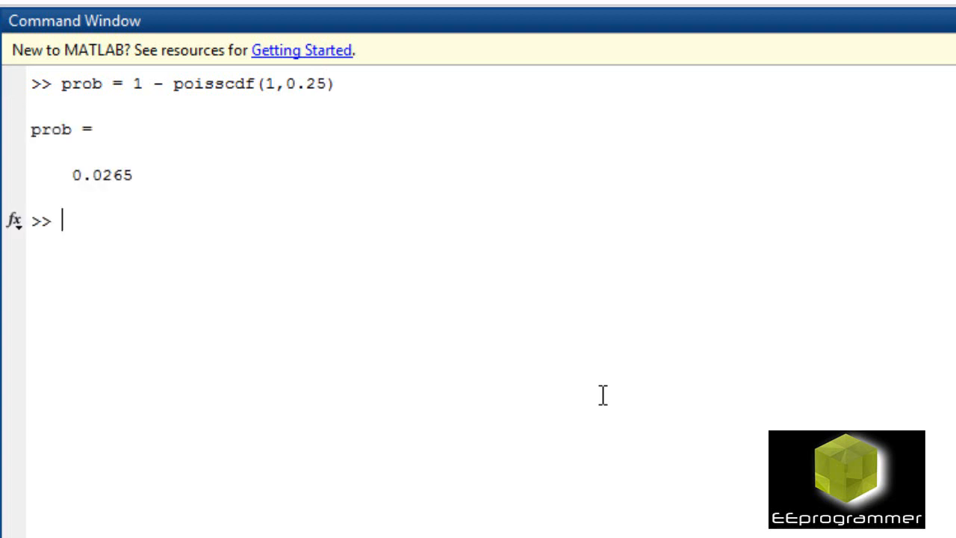
mouse_move(636, 512)
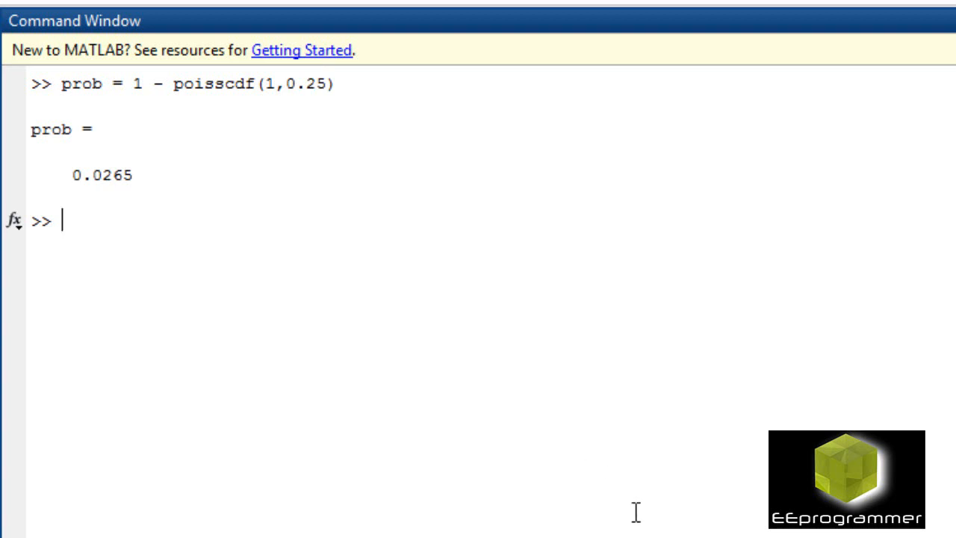
mouse_move(543, 490)
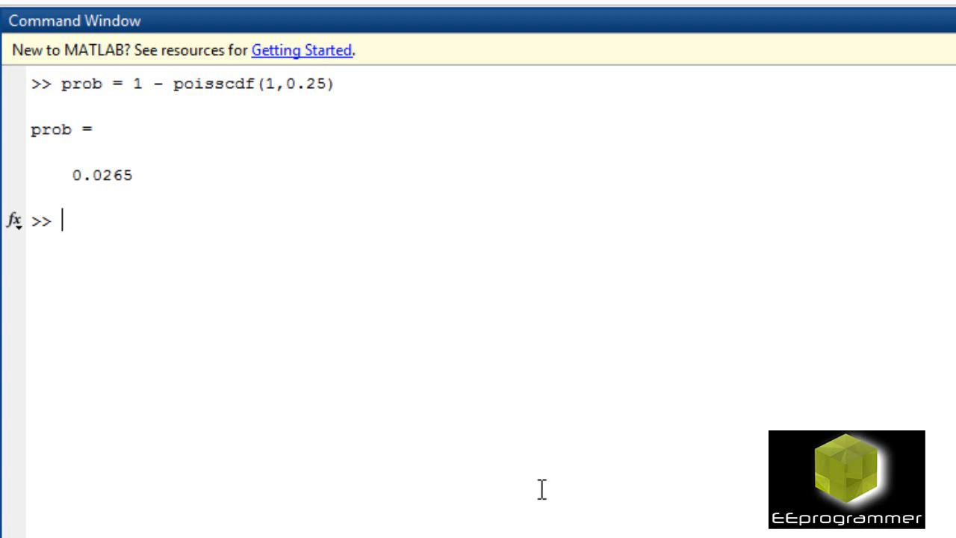
Clear the window, show help for poisscdf, then follow the poisspdf See also link
text(c)
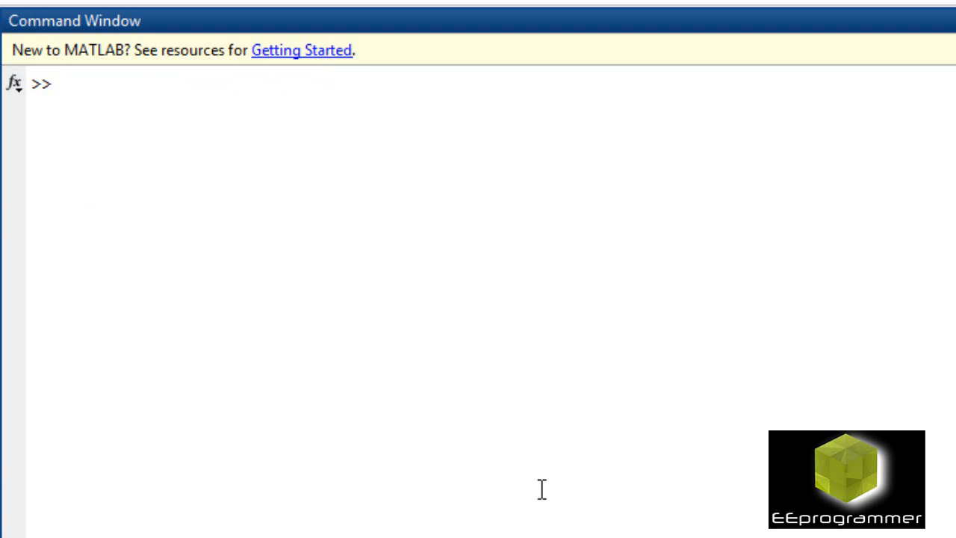
text(help po)
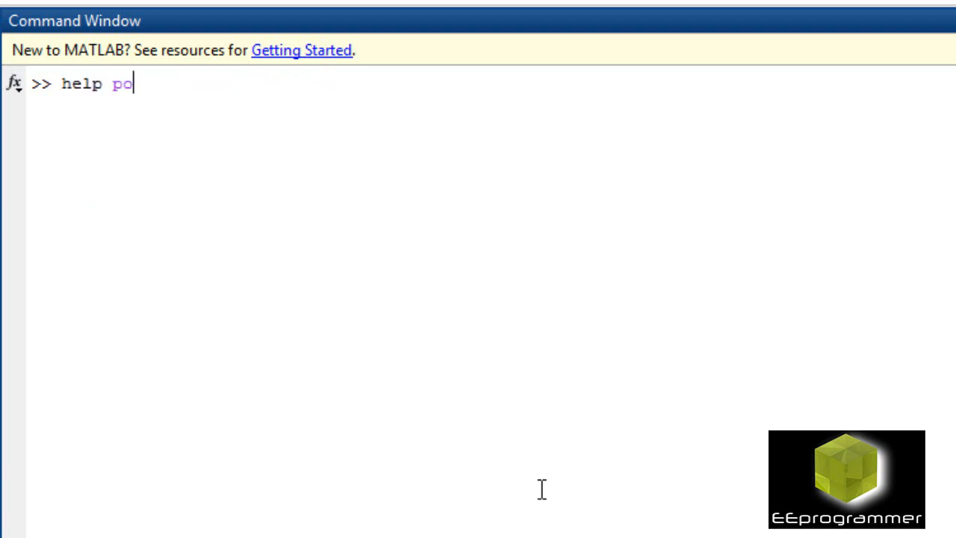
text(isscdf)
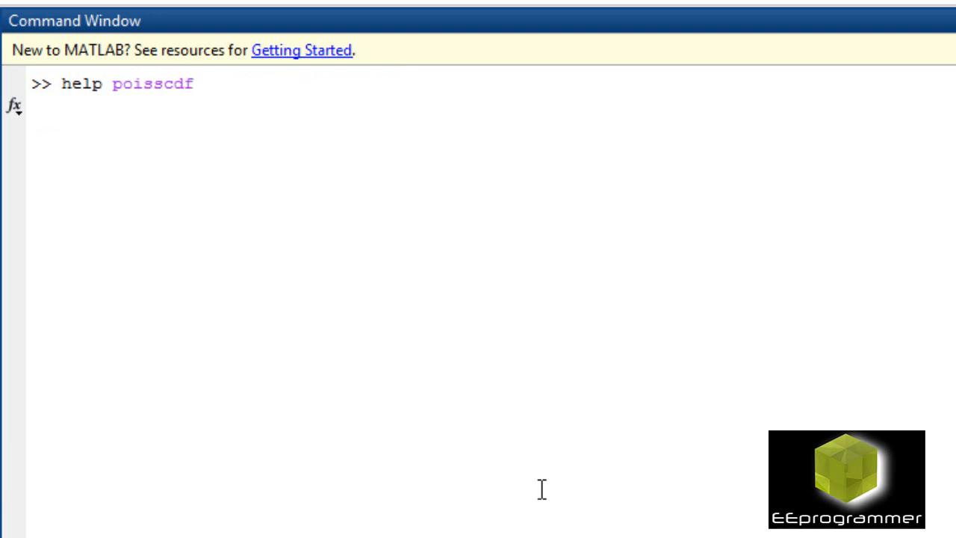
key(Return)
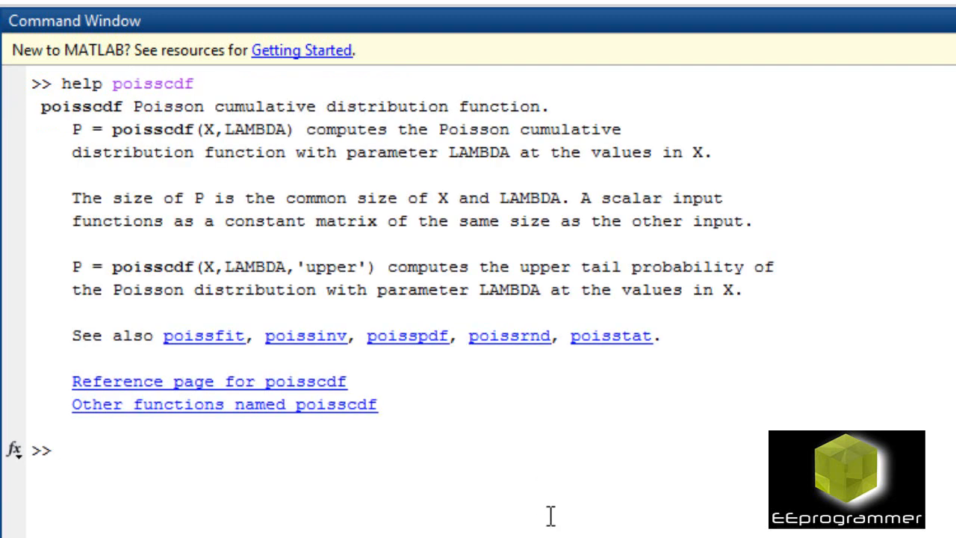
mouse_move(429, 343)
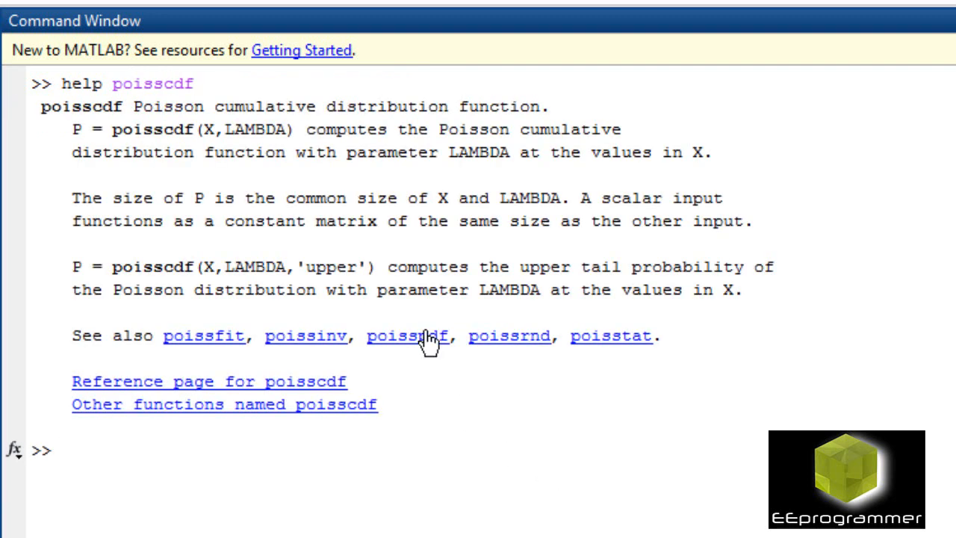
click(408, 336)
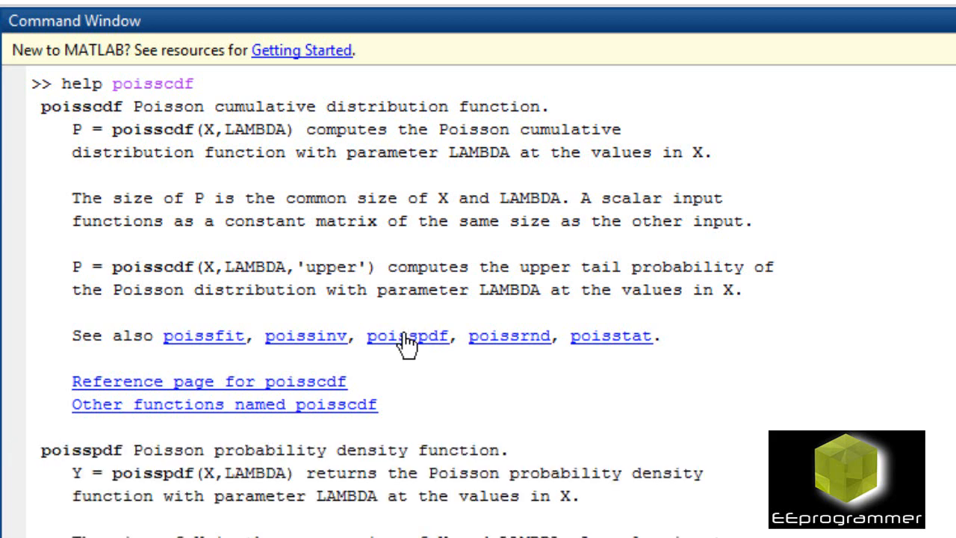
mouse_move(745, 423)
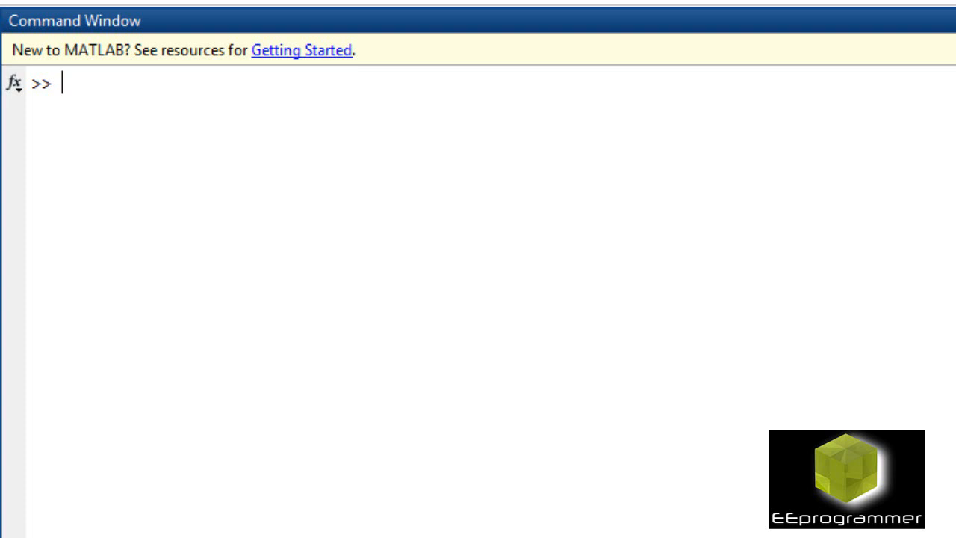
Define x = -.5:.1:10.5 as the evaluation range
text(x)
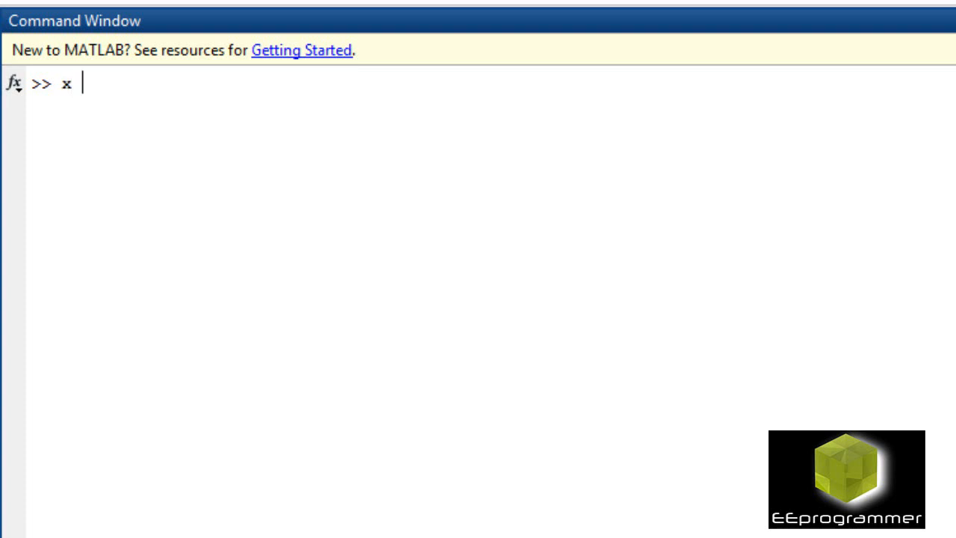
text(=)
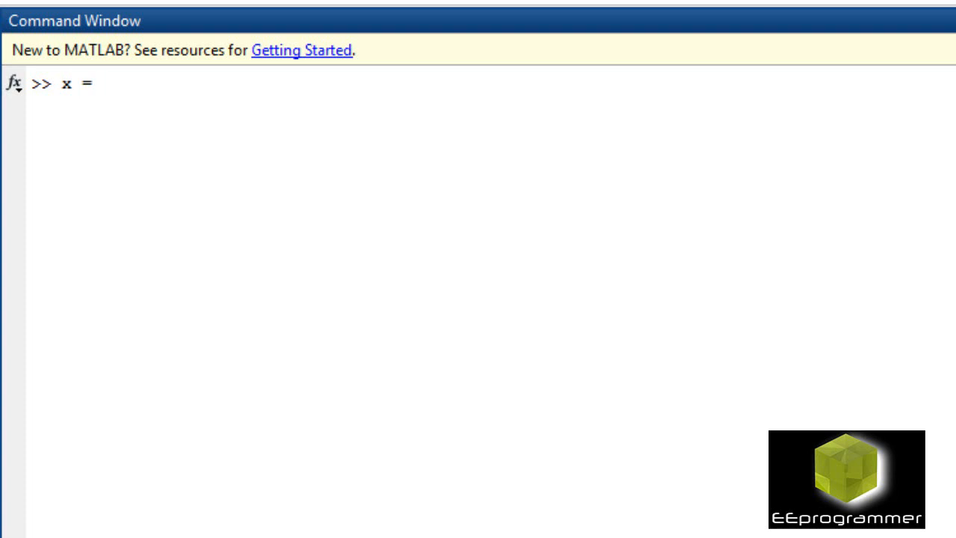
text(-1)
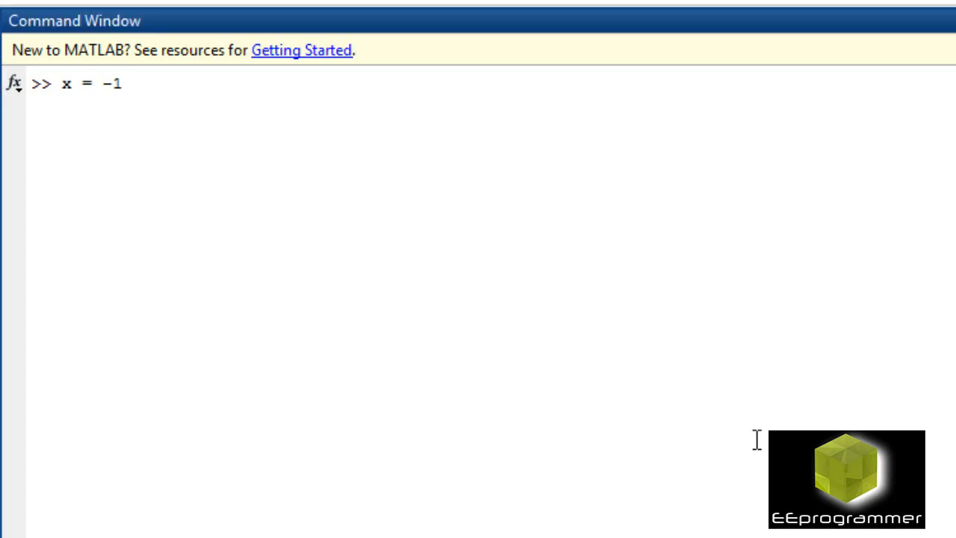
key(Backspace)
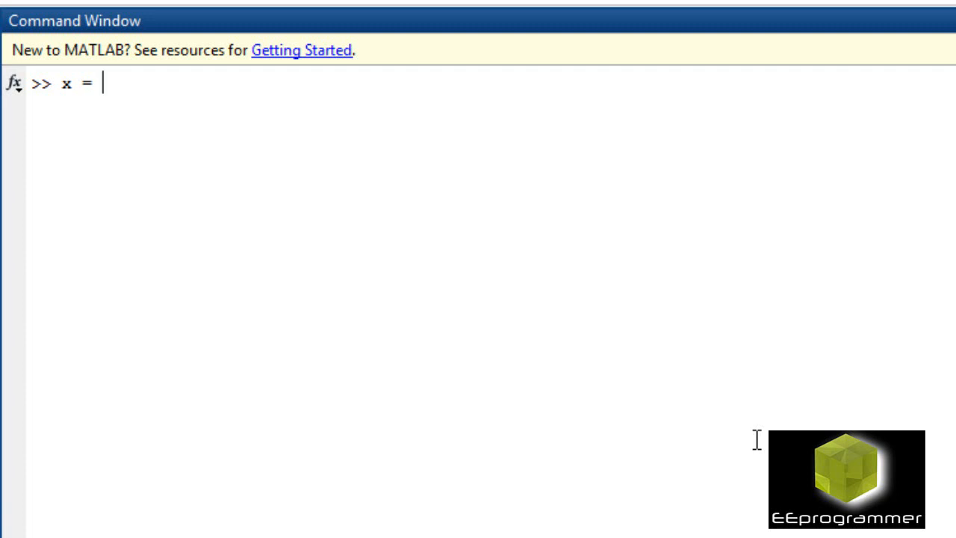
text(-)
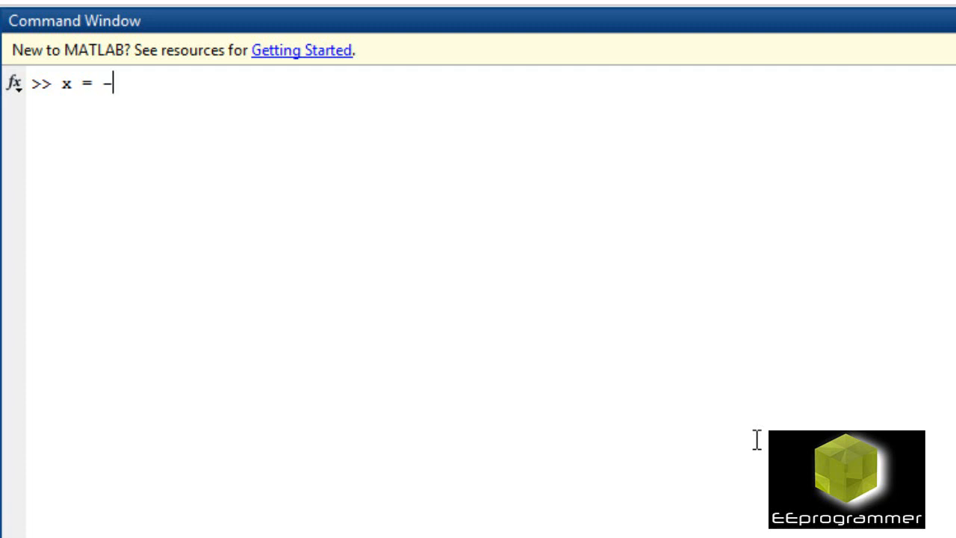
text(.5)
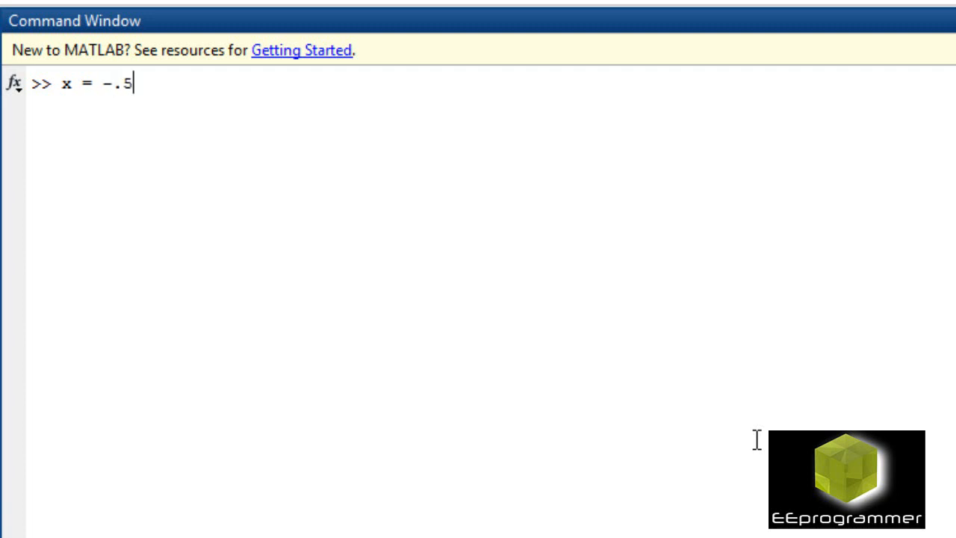
text(:.1)
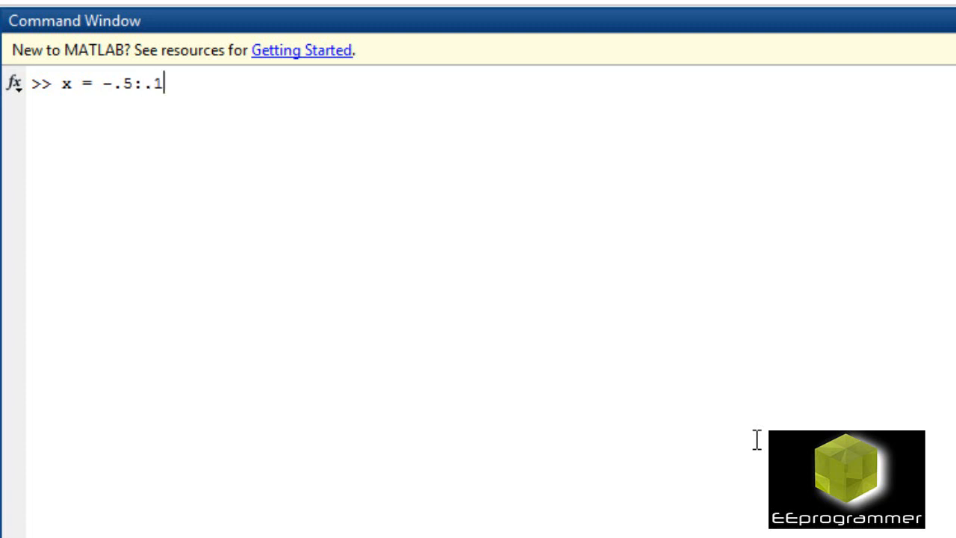
text(:)
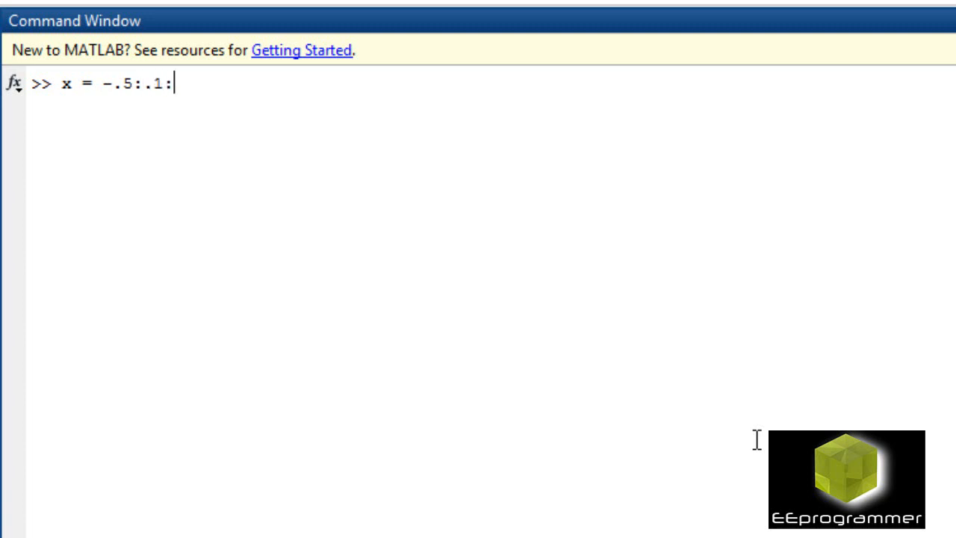
text(10.5)
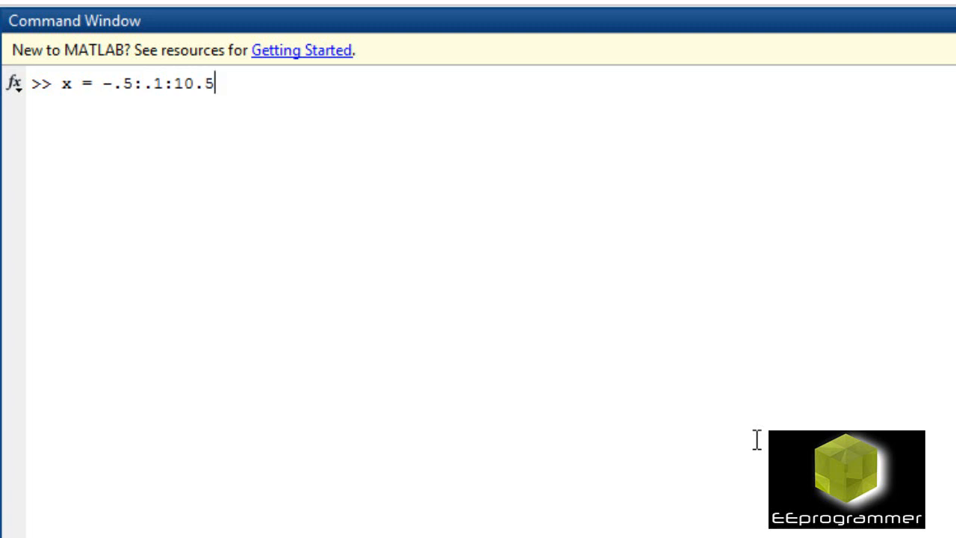
key(Return)
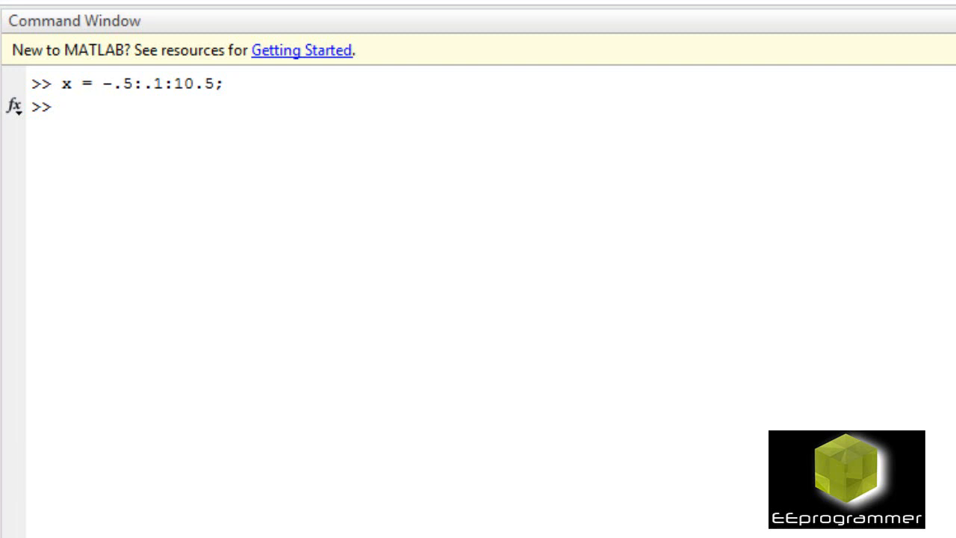
mouse_move(731, 414)
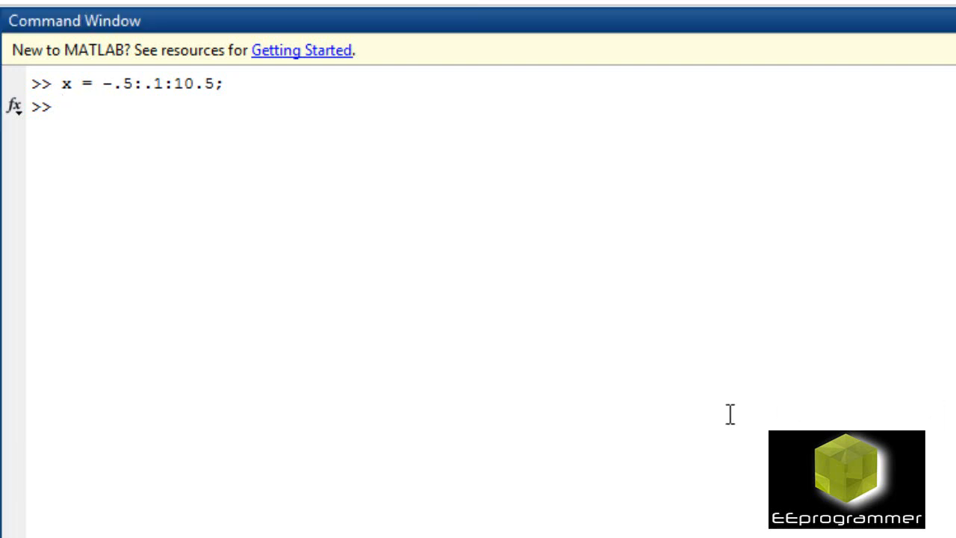
Compute pdf = unifpdf(x,0,10) and plot it against x
text(pdf)
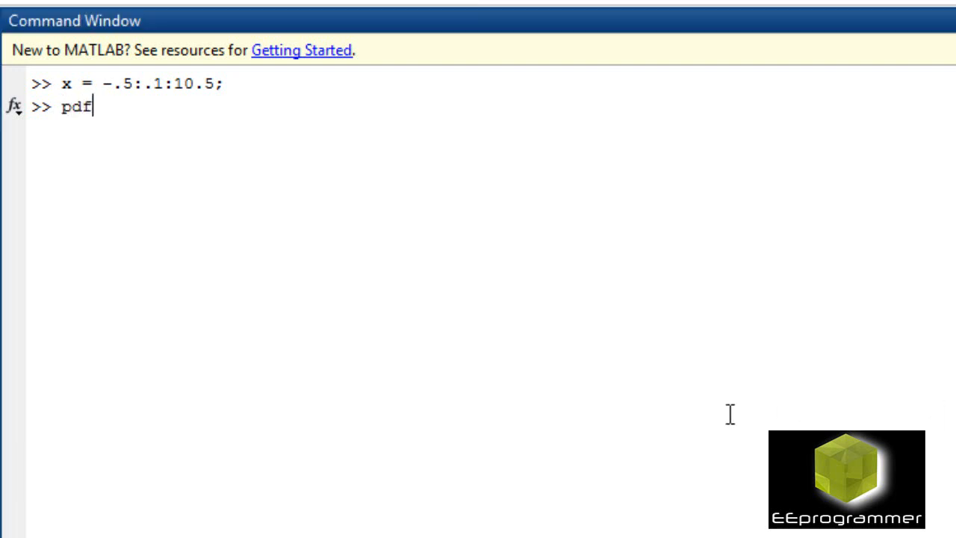
text(=)
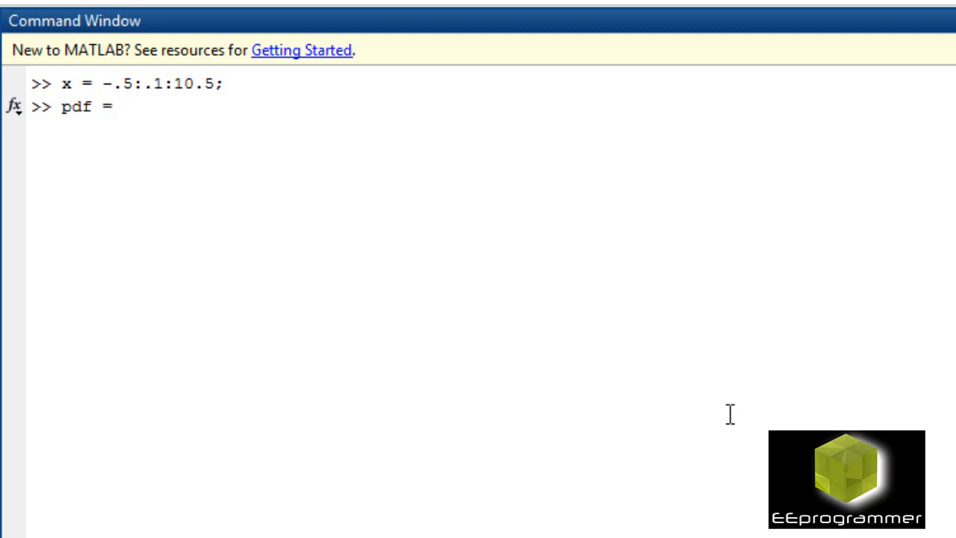
text(un)
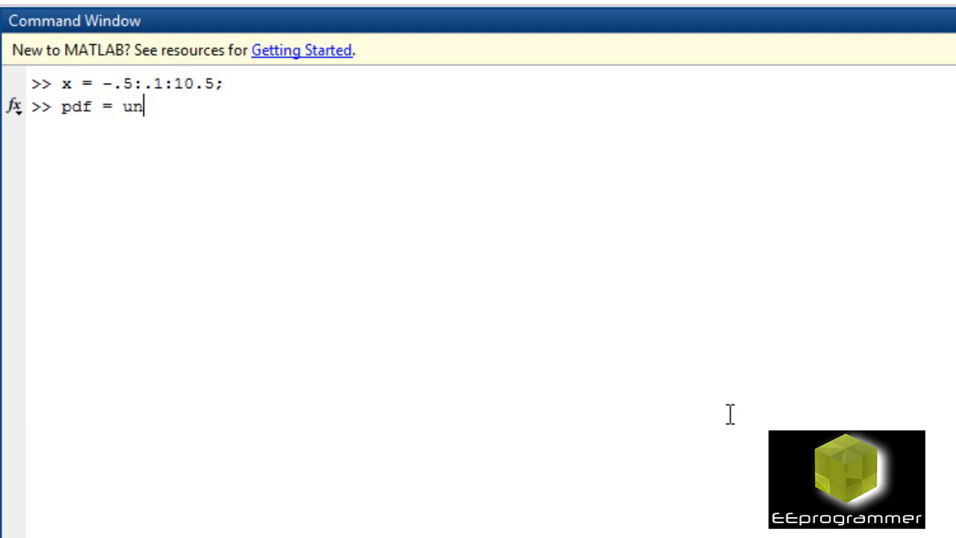
text(ifpdf)
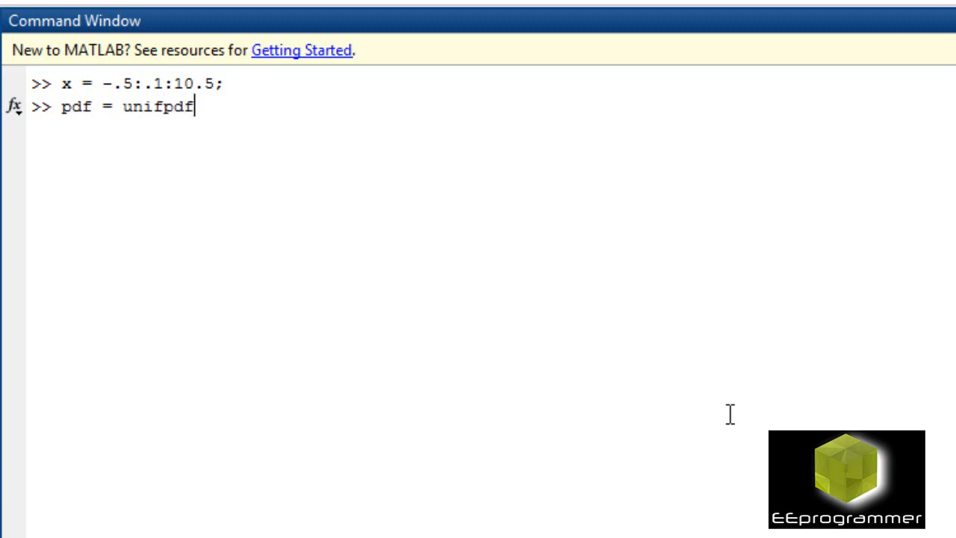
text((x))
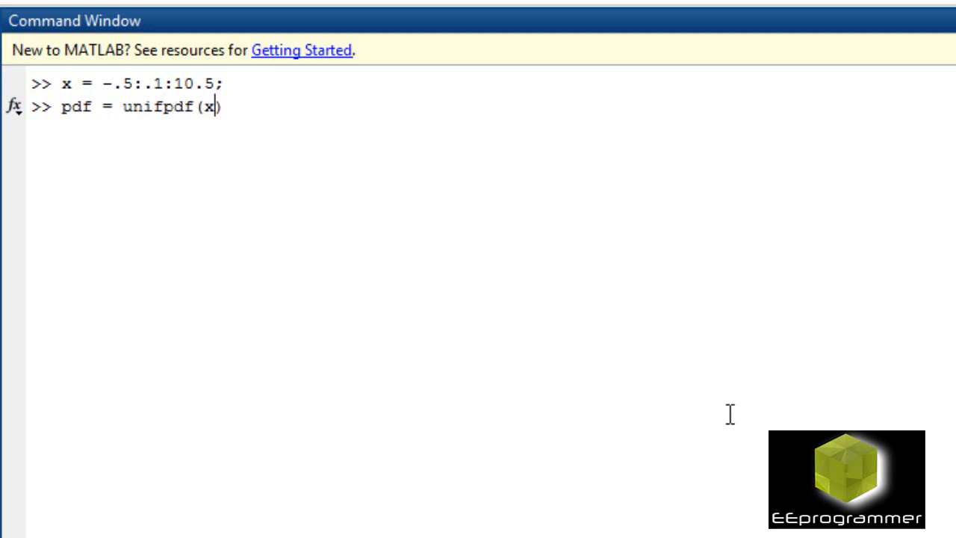
text(,0)
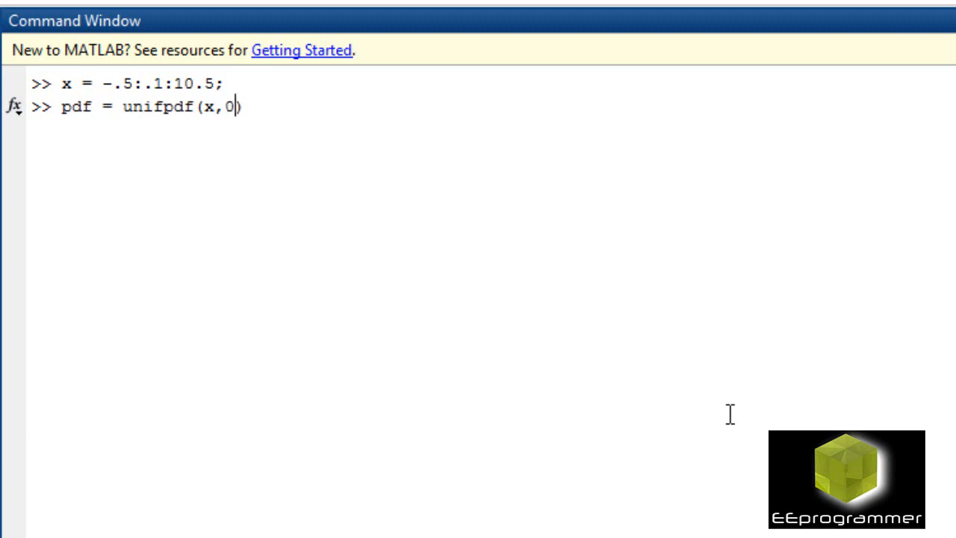
text(,10))
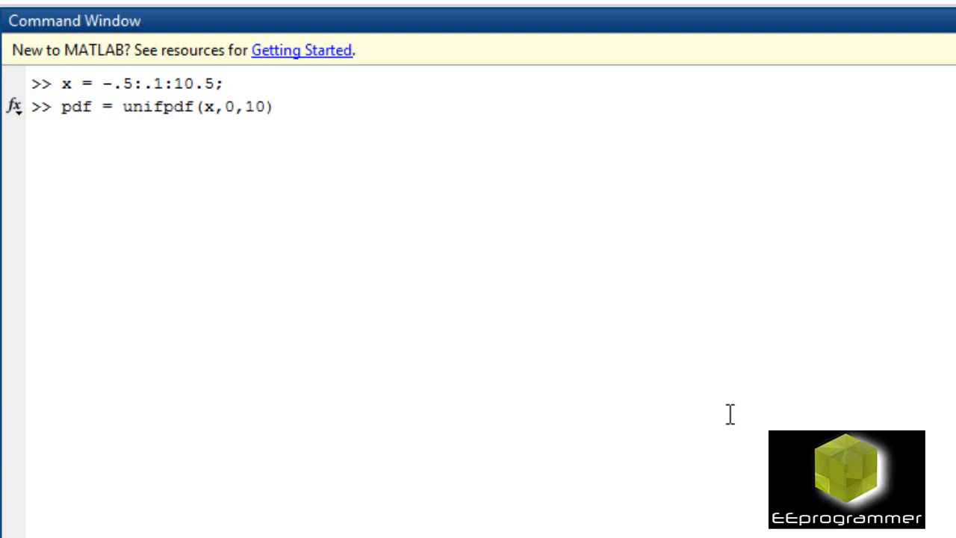
text(;)
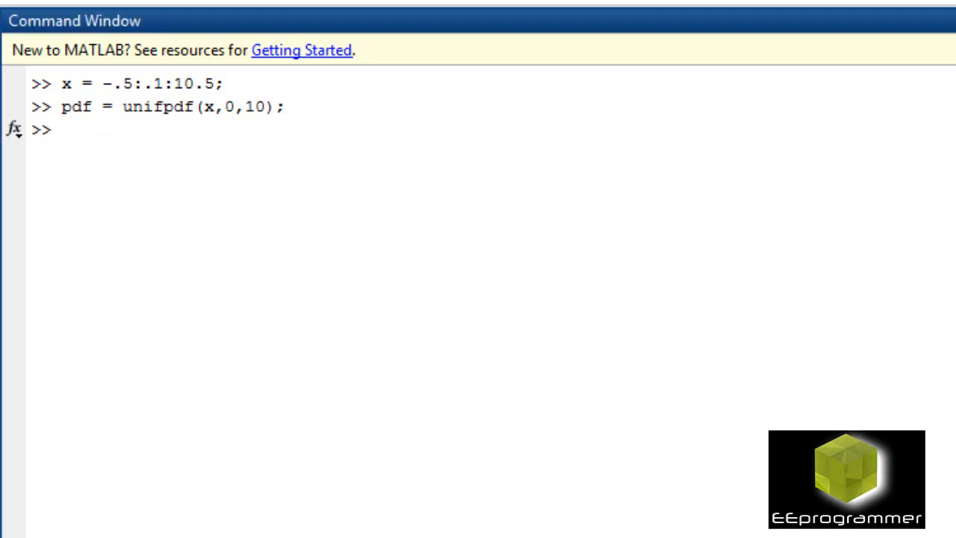
text(plot())
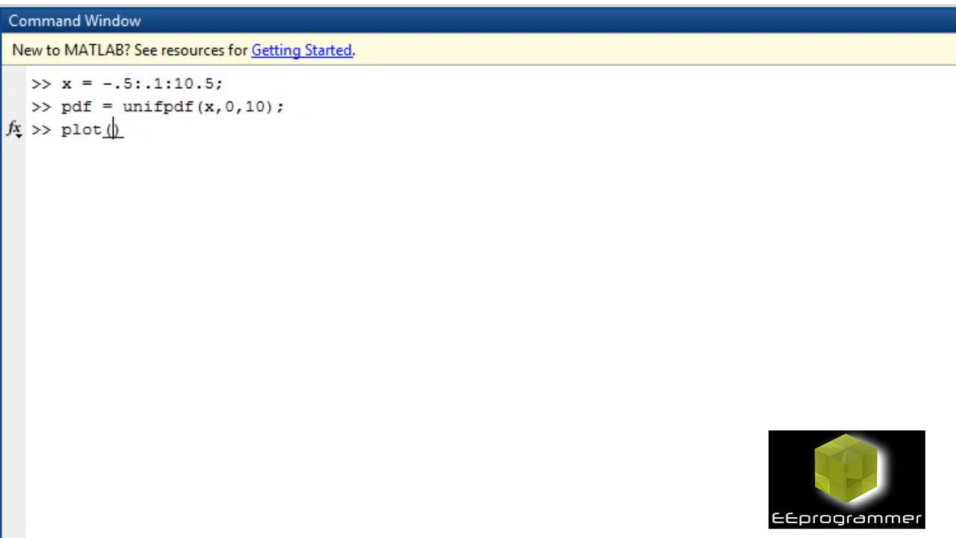
text(x,)
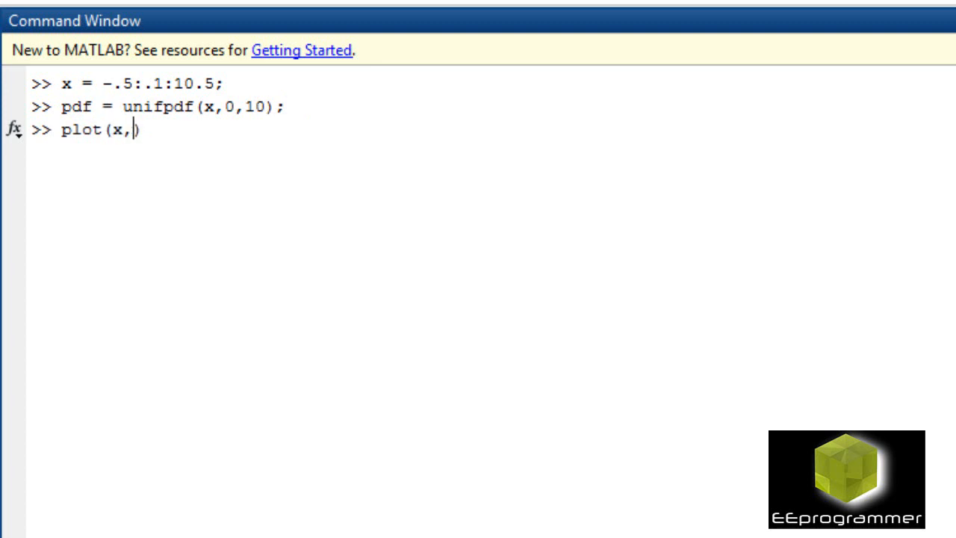
key(Return)
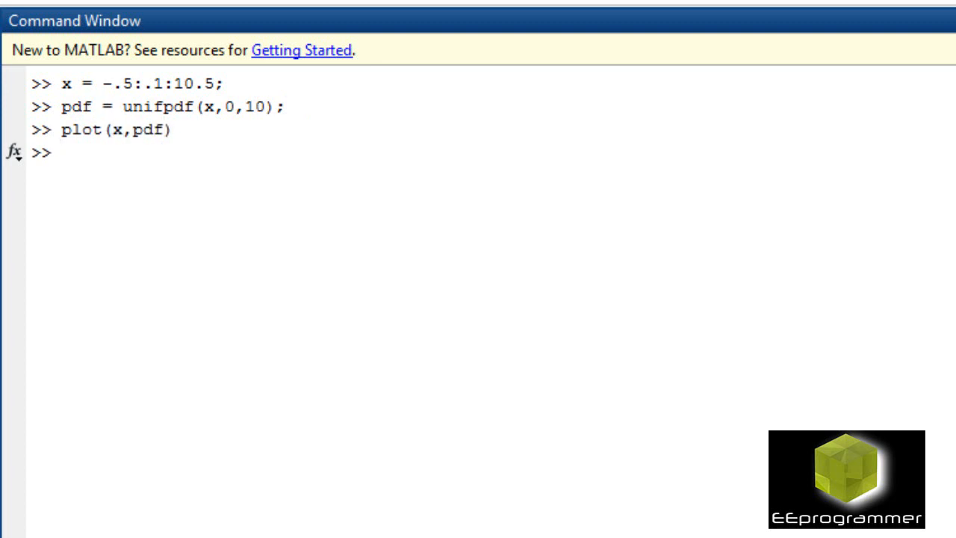
Close all figures, redraw plot(x,pdf), restore the figure window, and return to the Command Window
text(close all)
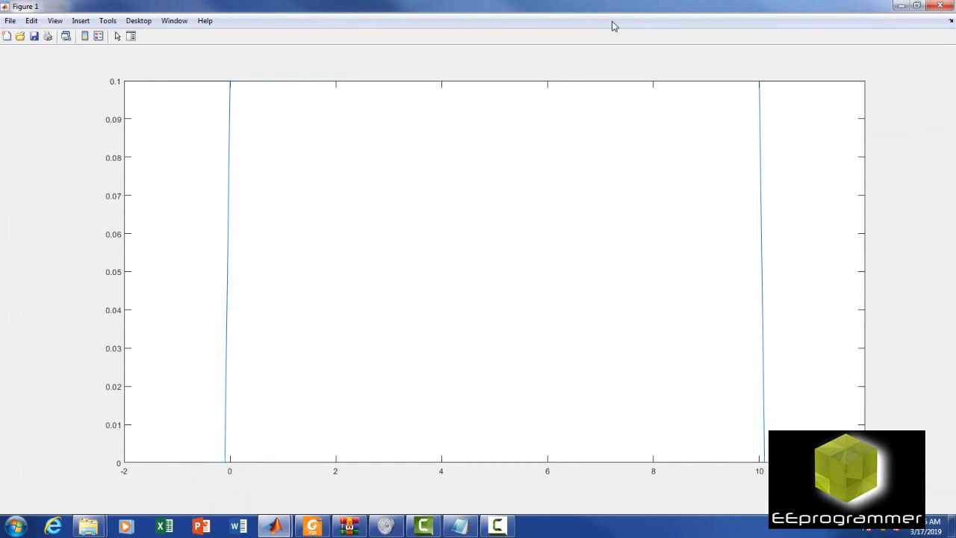
mouse_move(169, 62)
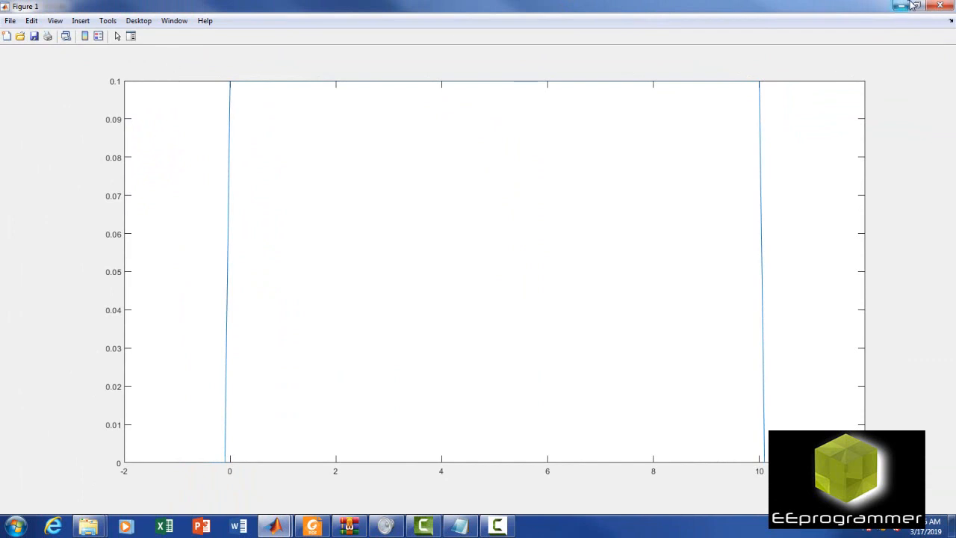
mouse_move(915, 7)
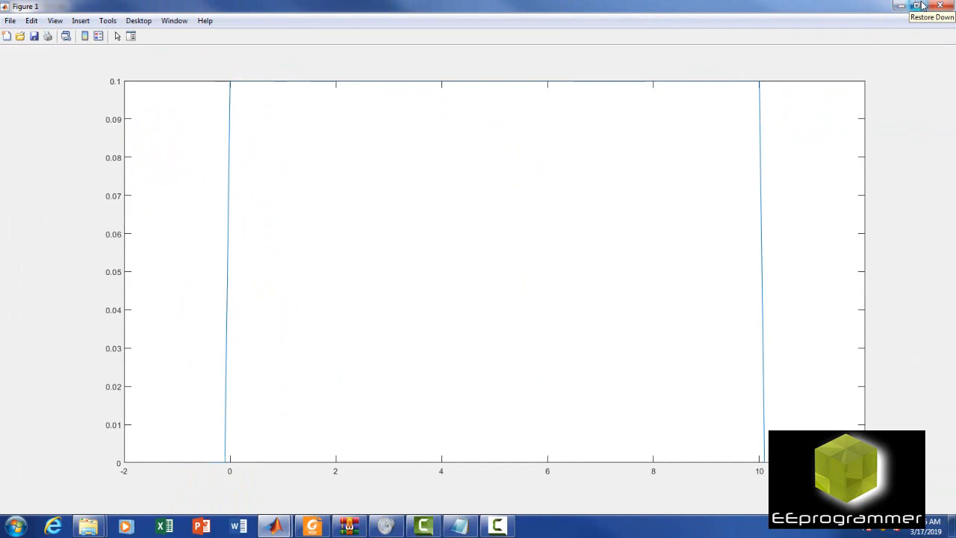
click(932, 6)
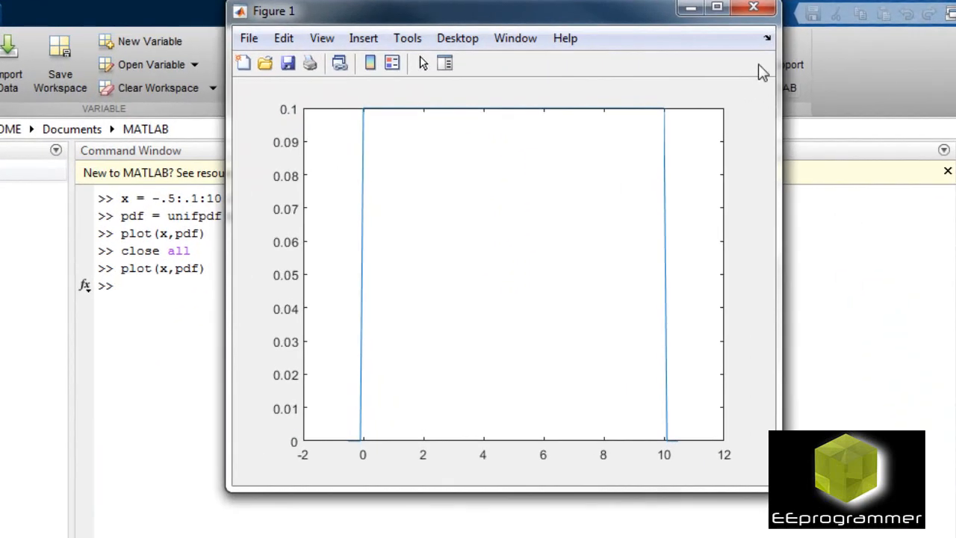
mouse_move(779, 92)
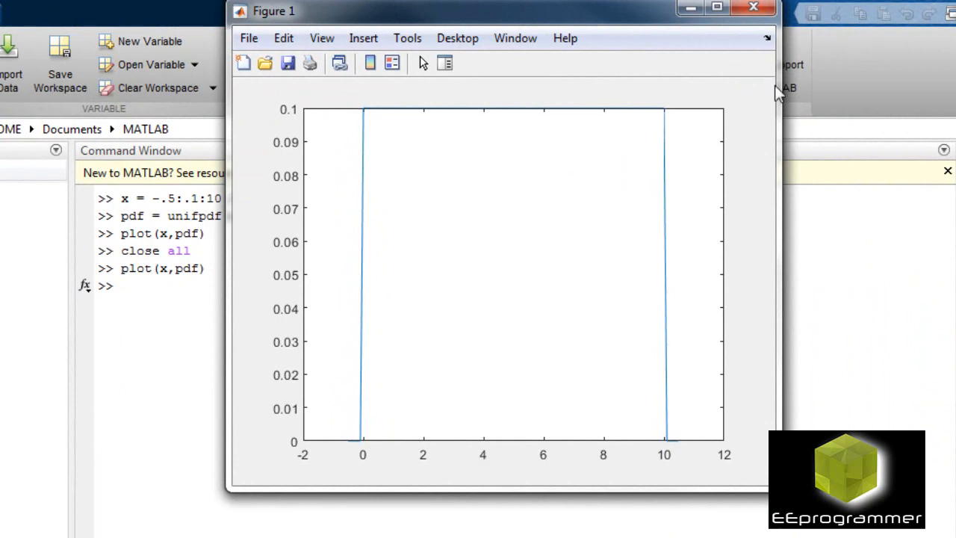
click(753, 8)
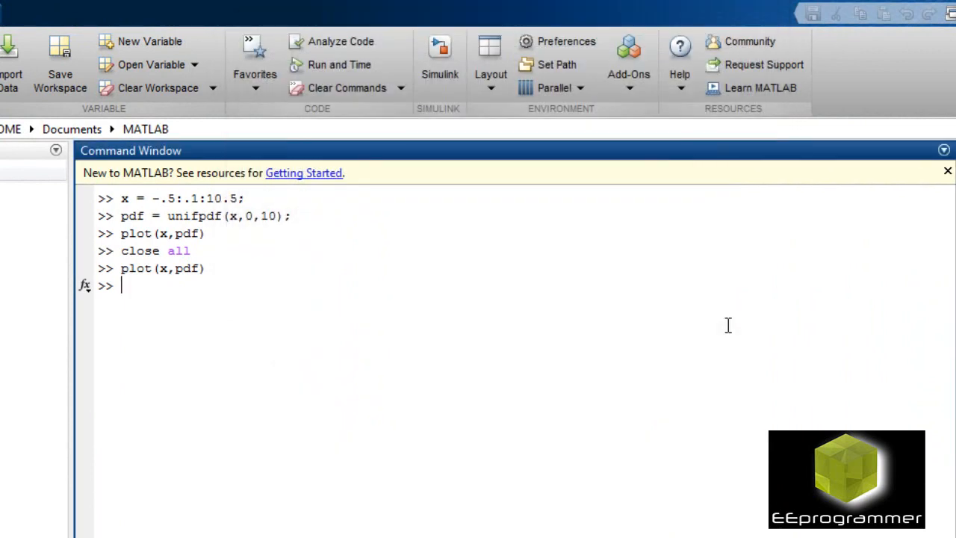
mouse_move(535, 497)
text(pdf = unifcdf(x,0,10);)
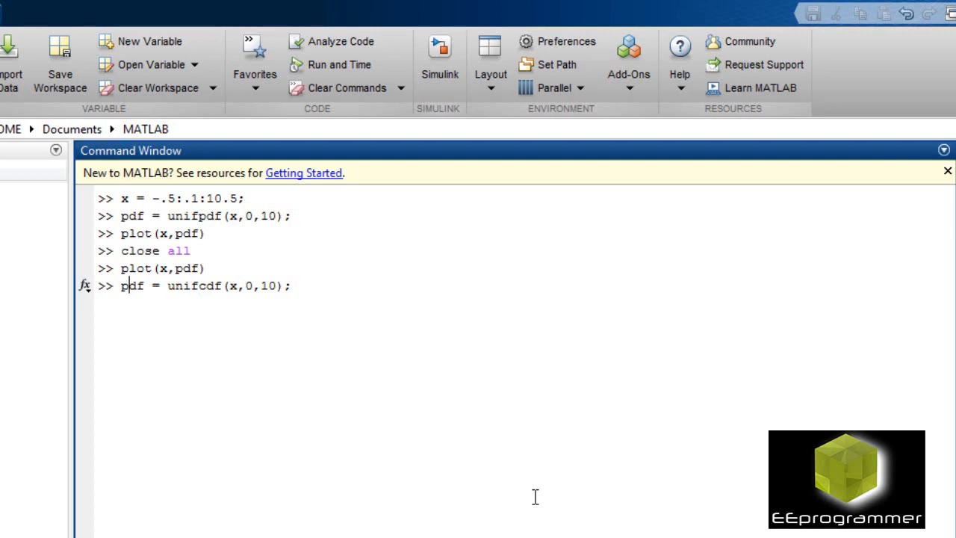
Compute and plot the uniform cumulative distribution over -0.5 to 10, then close Figure 1
key(Return)
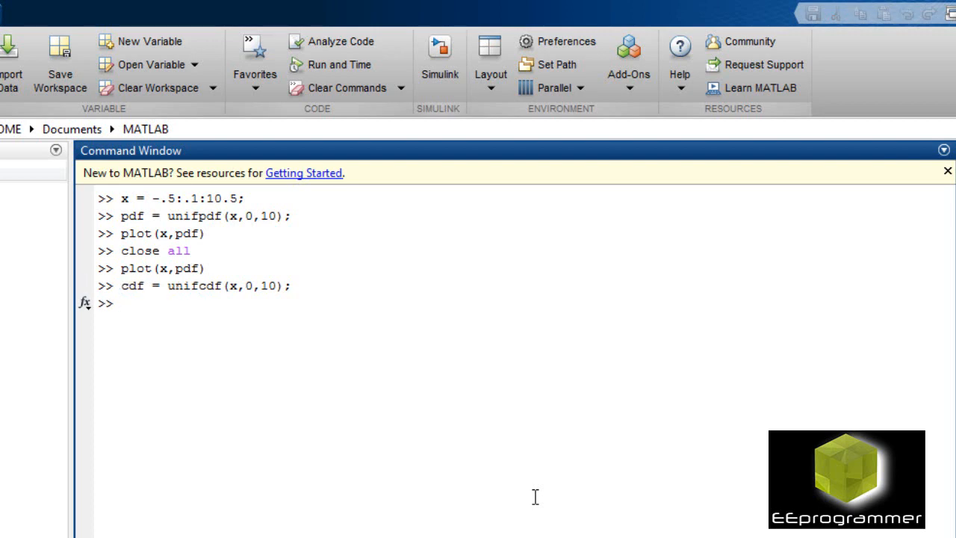
text(plot(x,pdf))
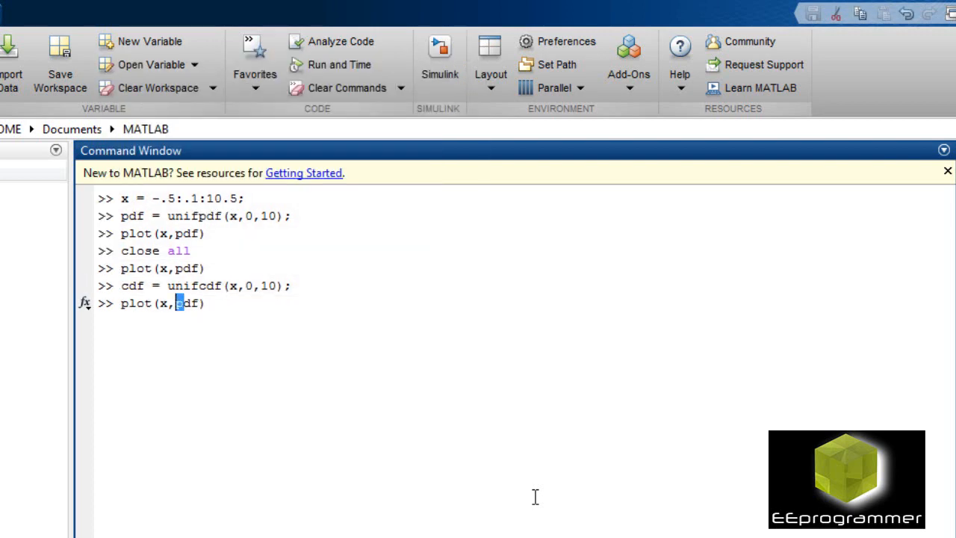
text(c)
key(Return)
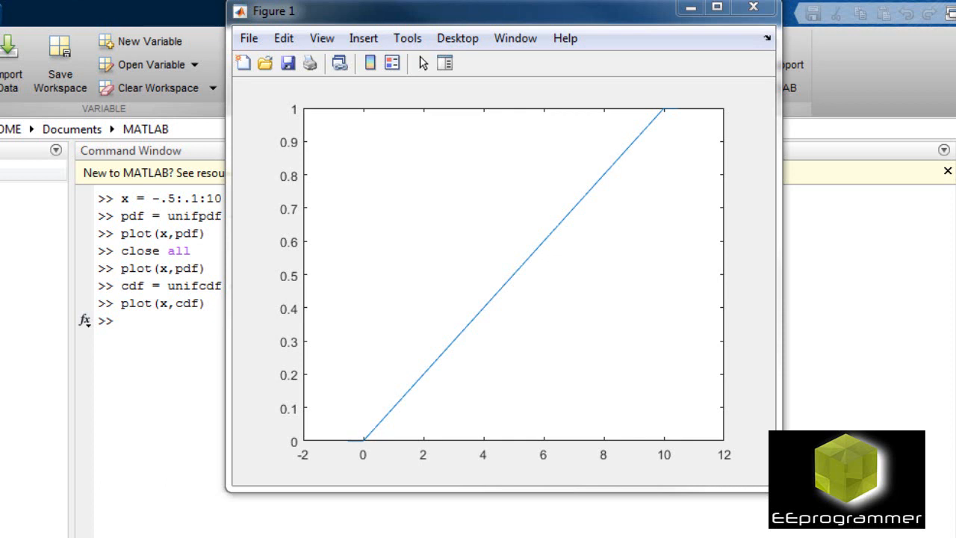
click(753, 8)
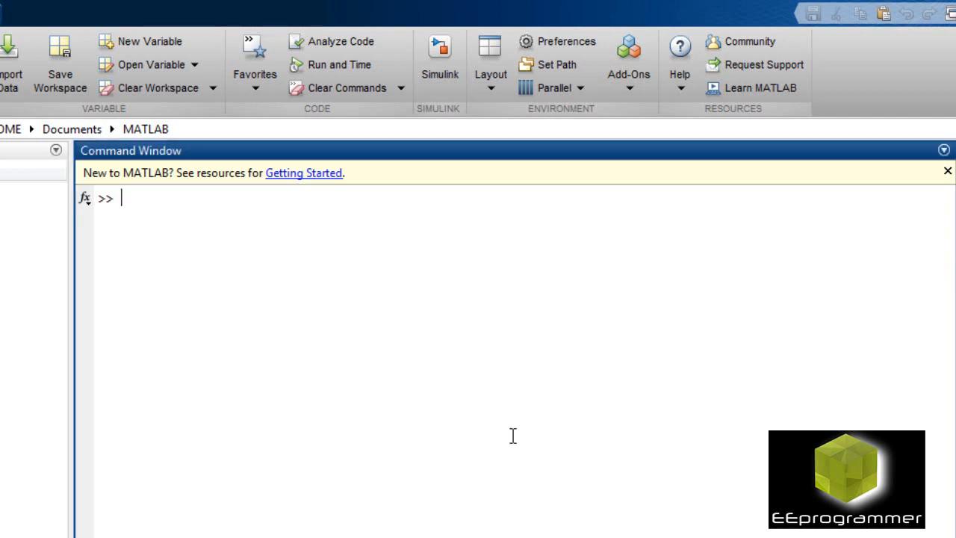
text(help bo)
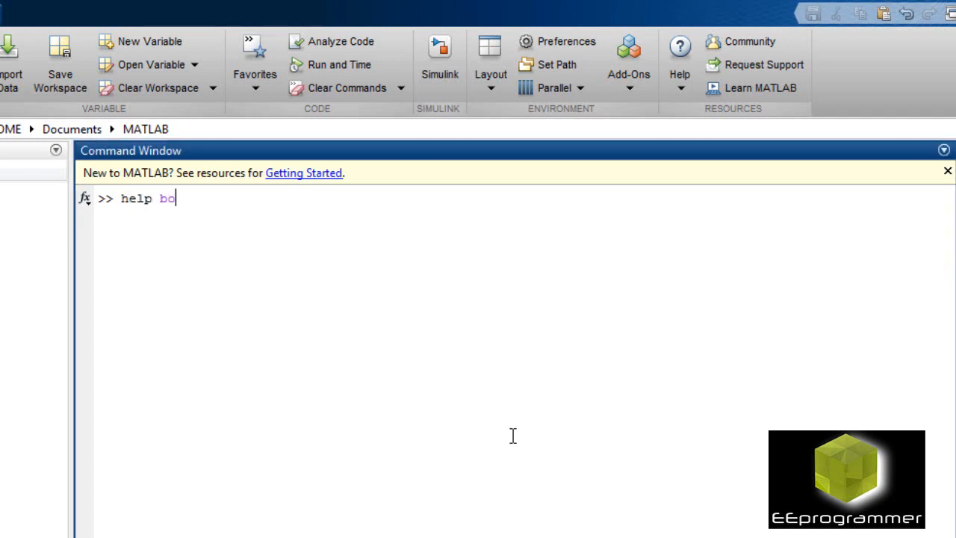
key(BackSpace)
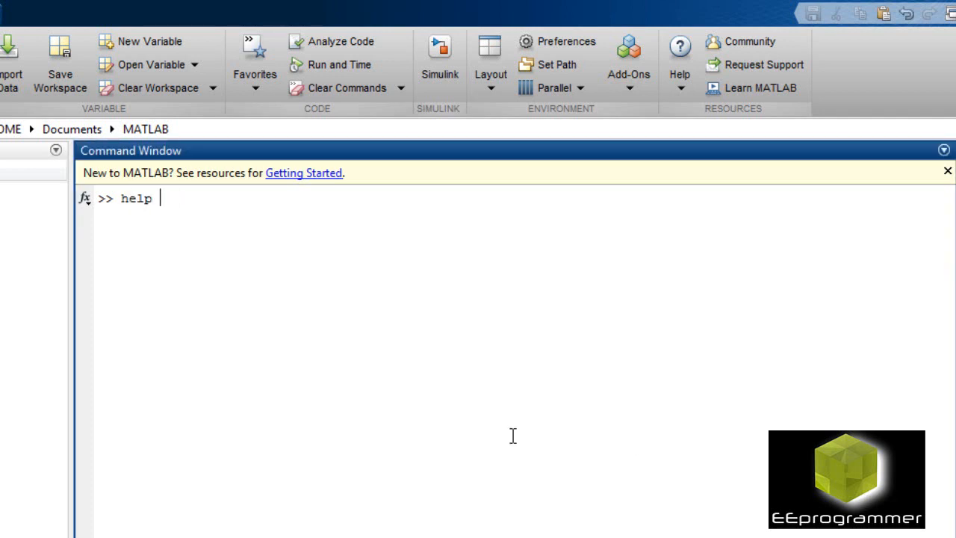
text(norm)
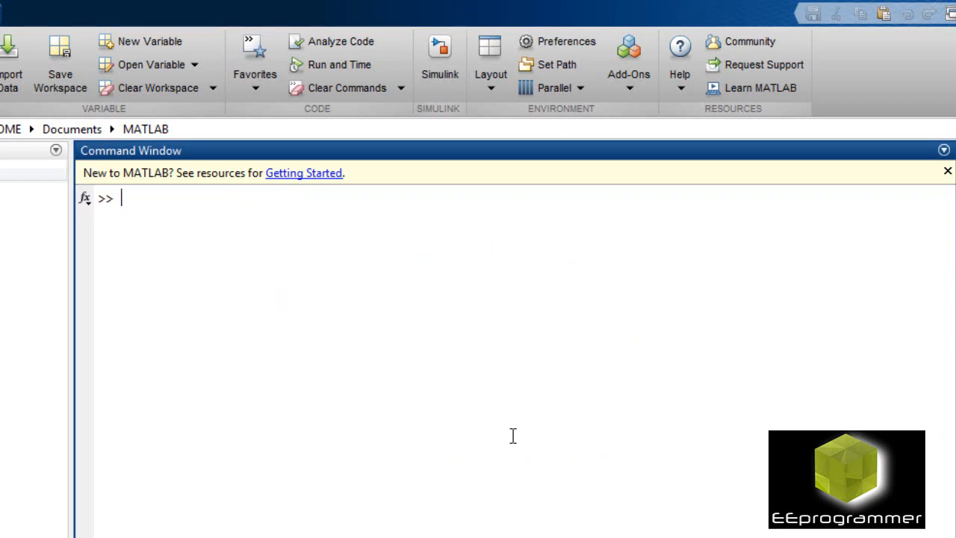
Define the normal distribution's mean mu = 4 and standard deviation sigma = 2
text(po)
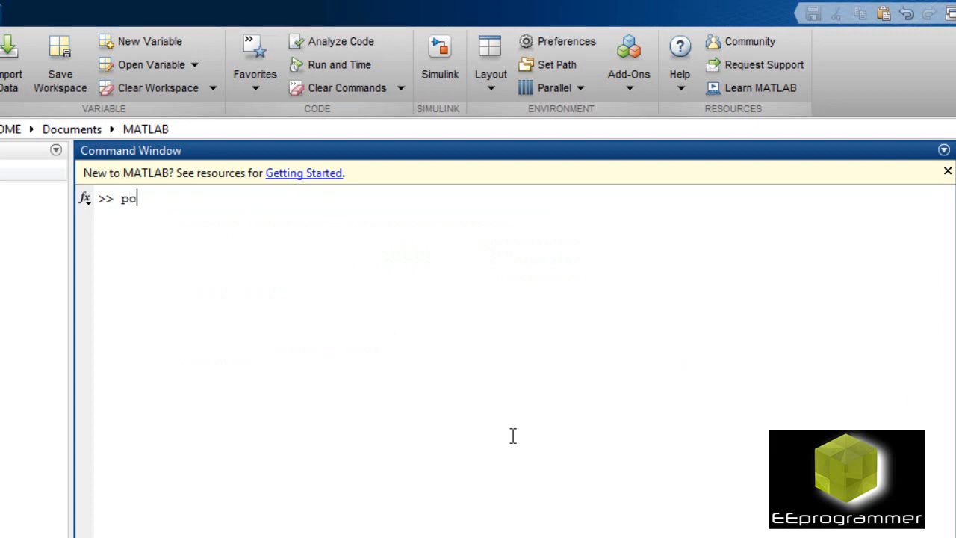
text(r)
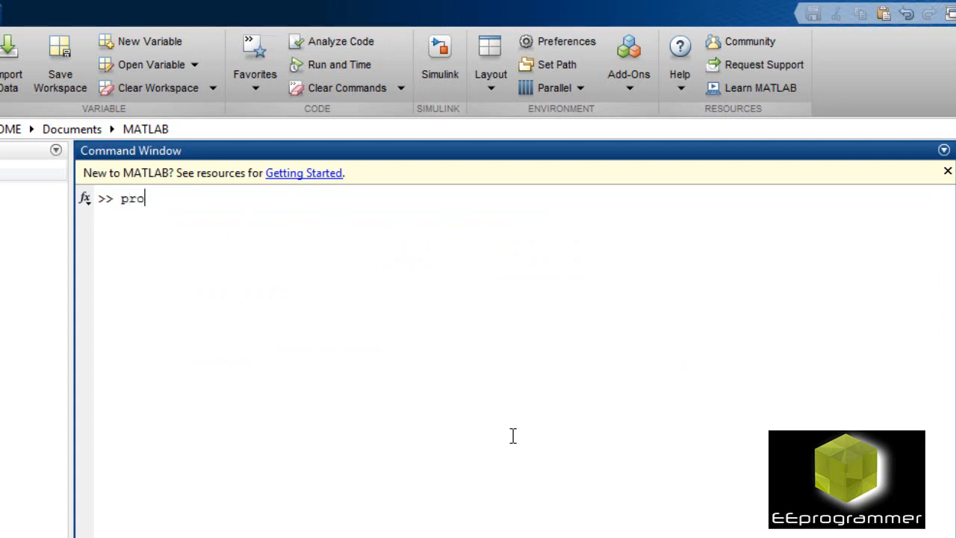
text(mu = 4;)
text(s)
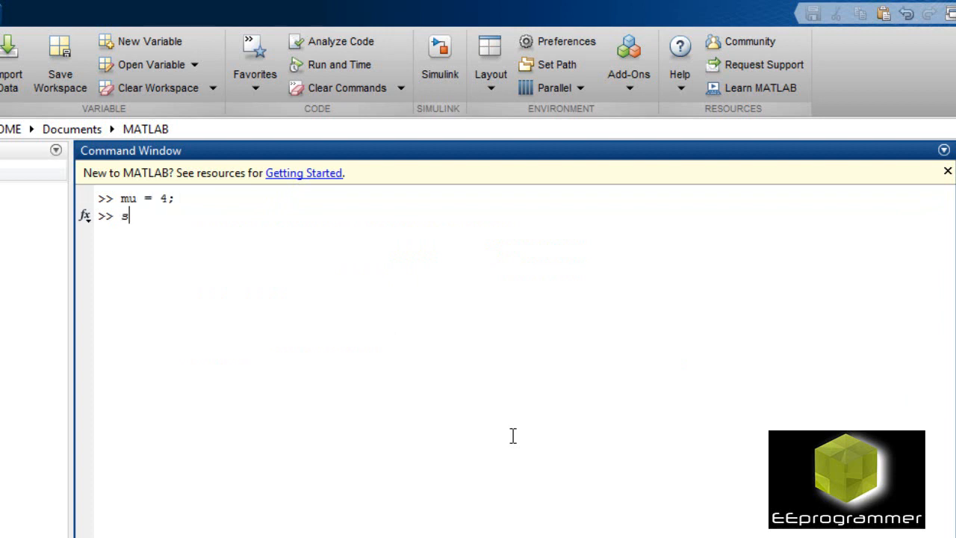
text(igma =)
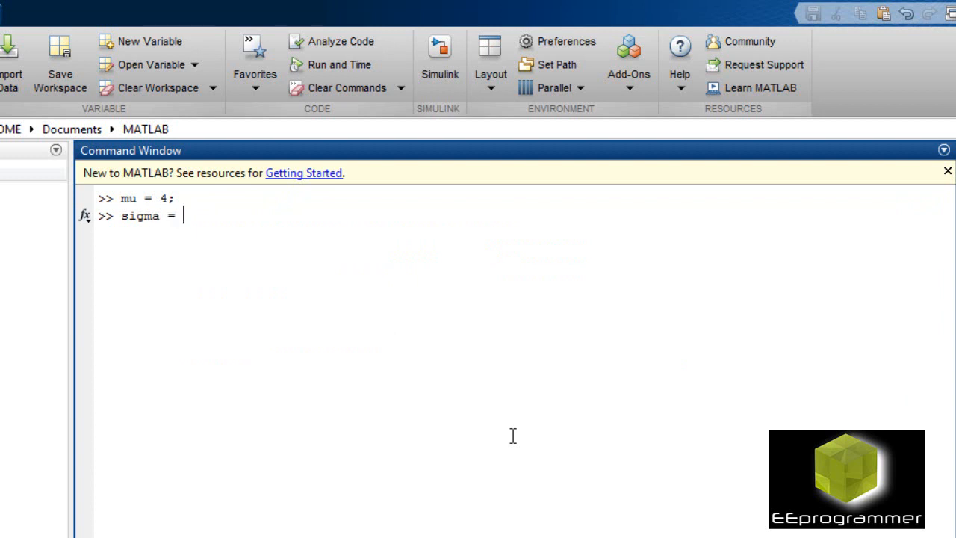
text(2)
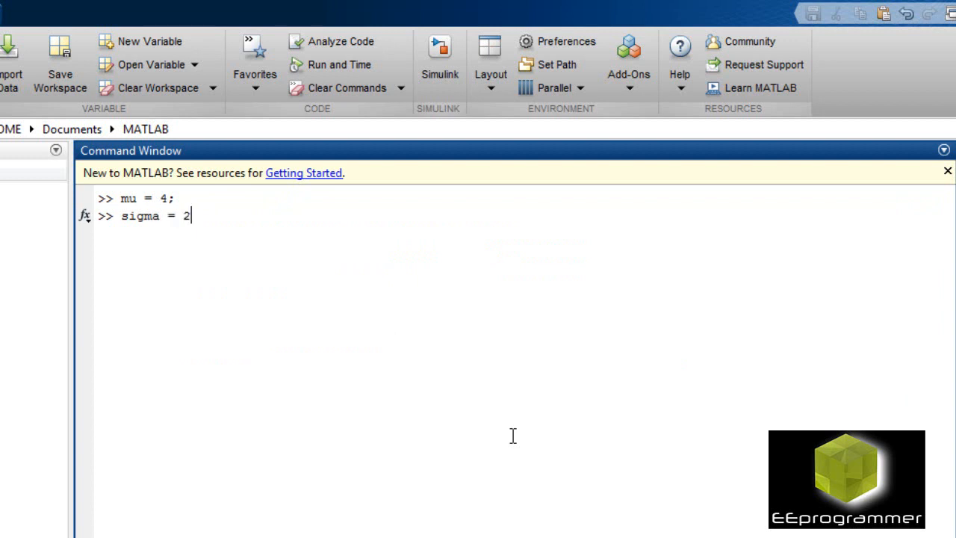
key(Return)
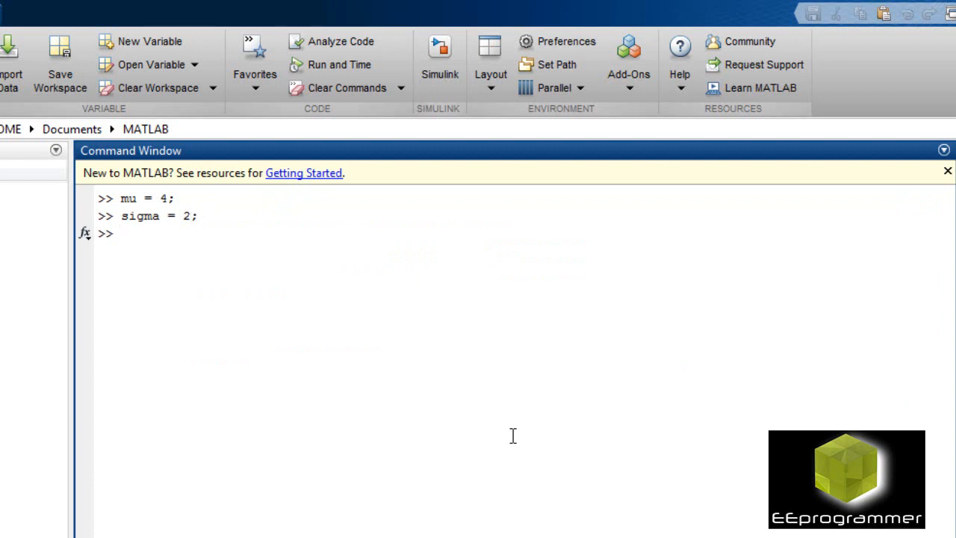
Set the specification limits with specs = [3 5]
text(sp)
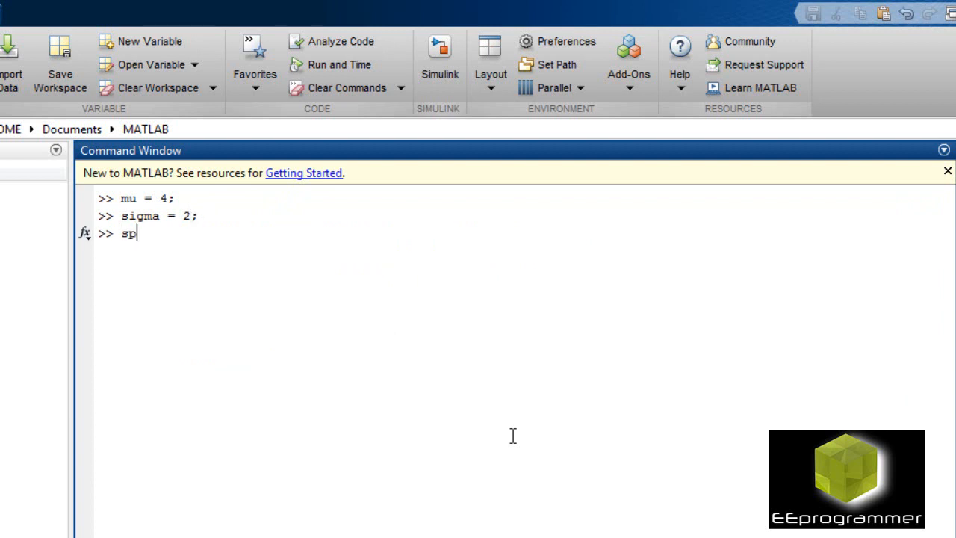
text(ec)
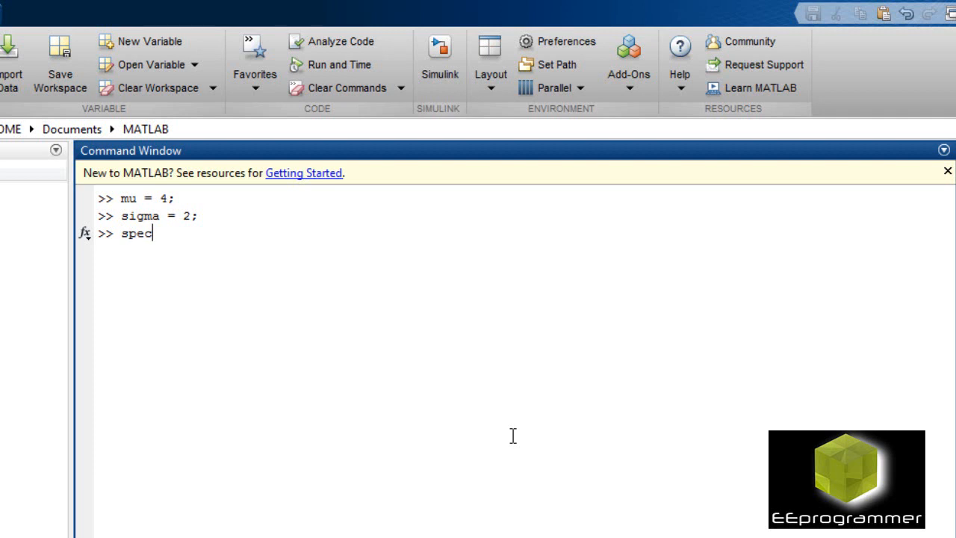
text(s =)
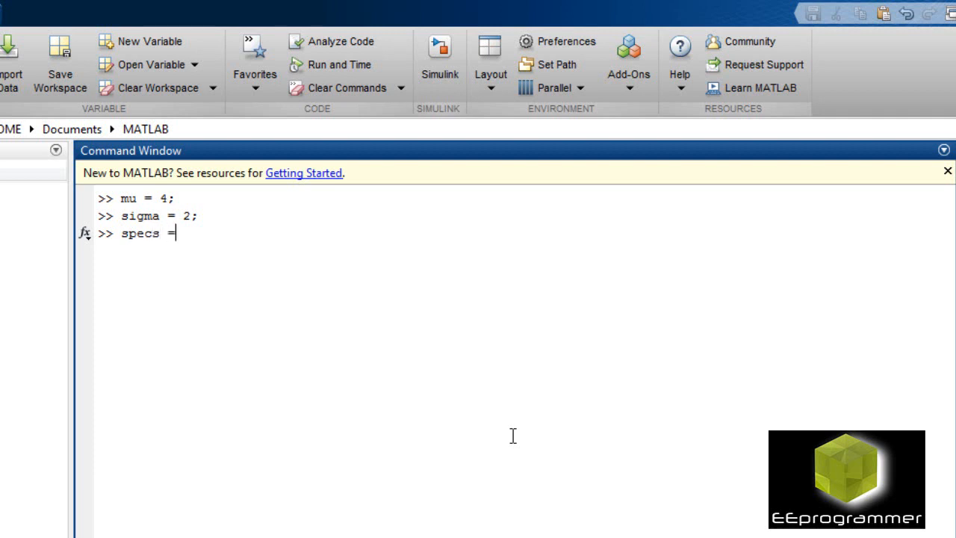
text([)
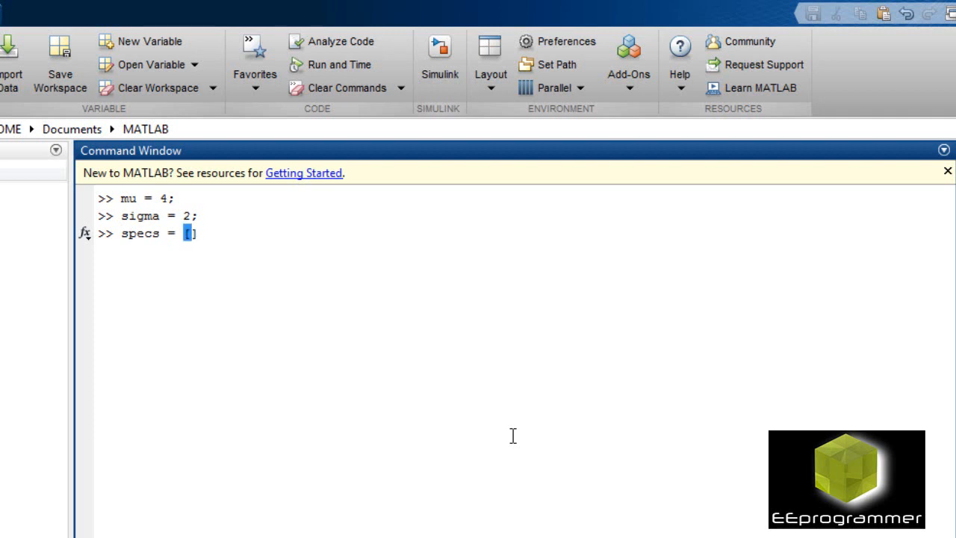
text(3)
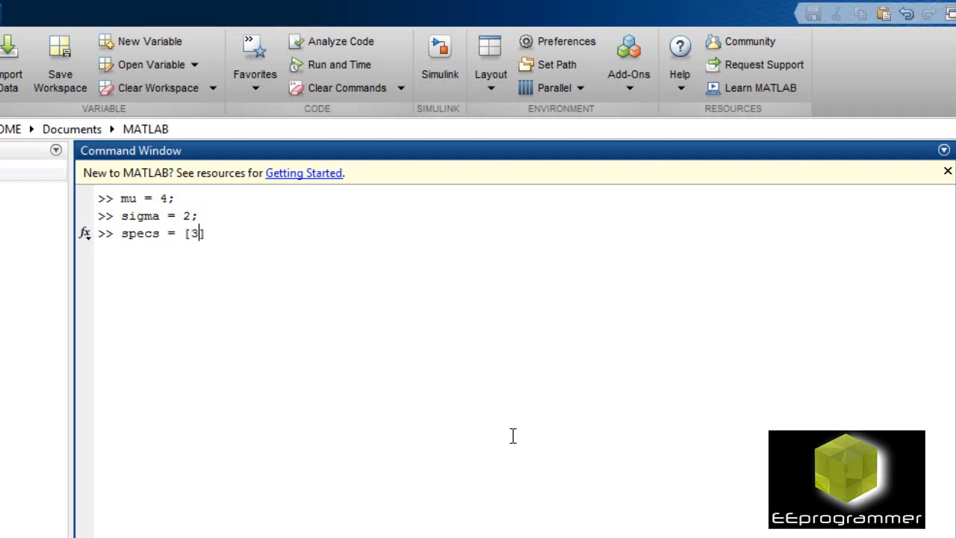
text(5])
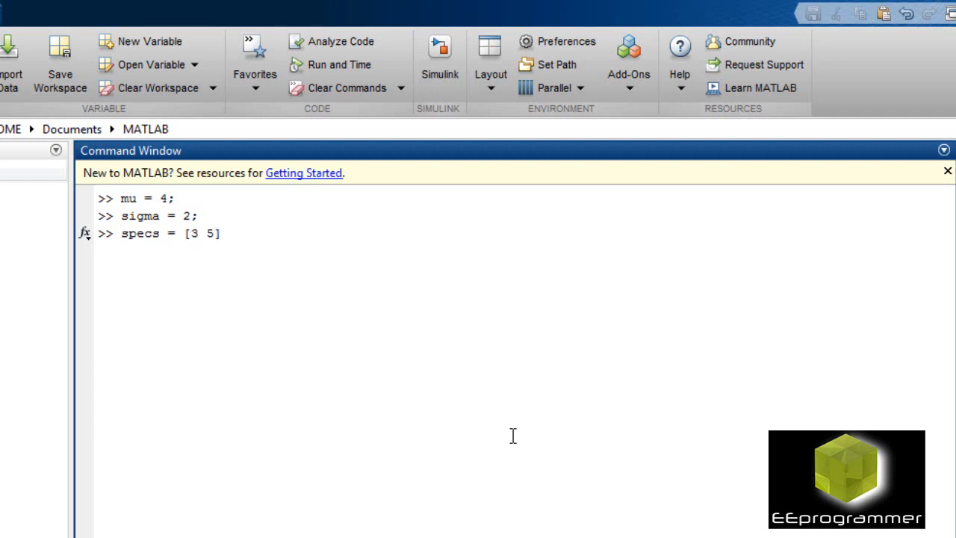
key(Return)
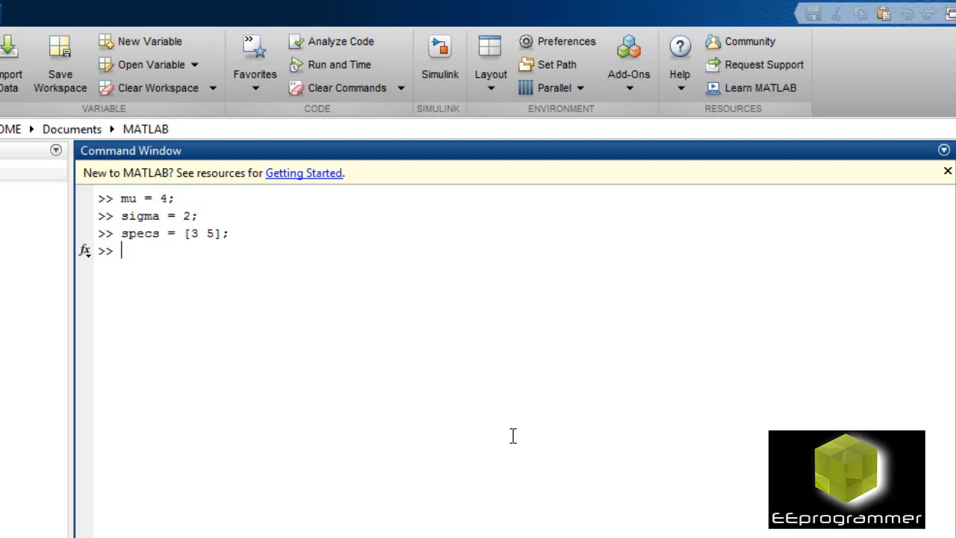
Begin entering prob = normspec(specs, mu, sigma)
text(prob)
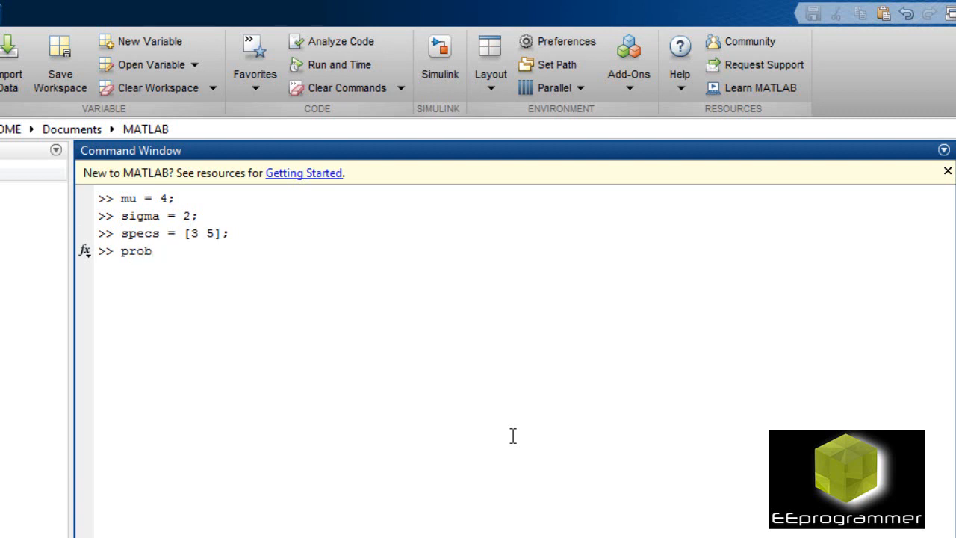
text(= normspec()
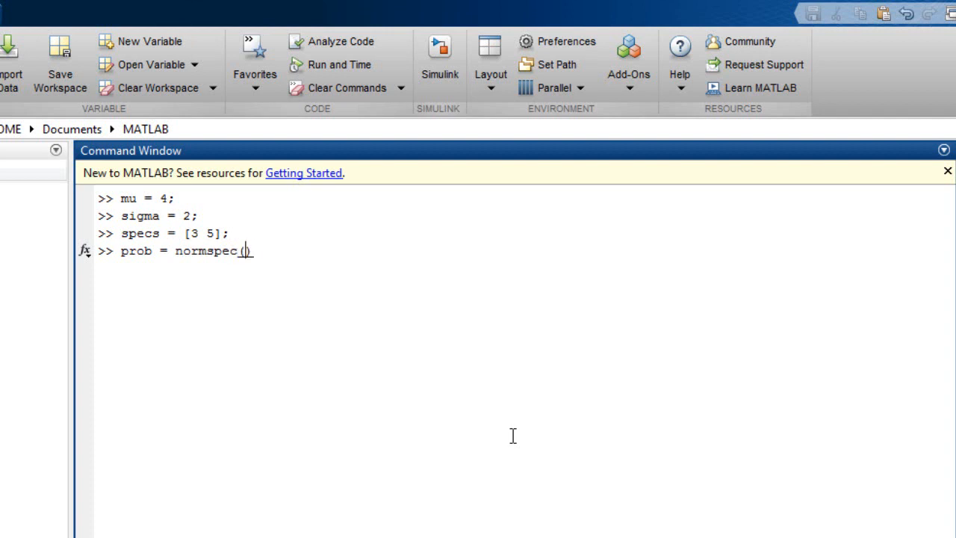
text(spe)
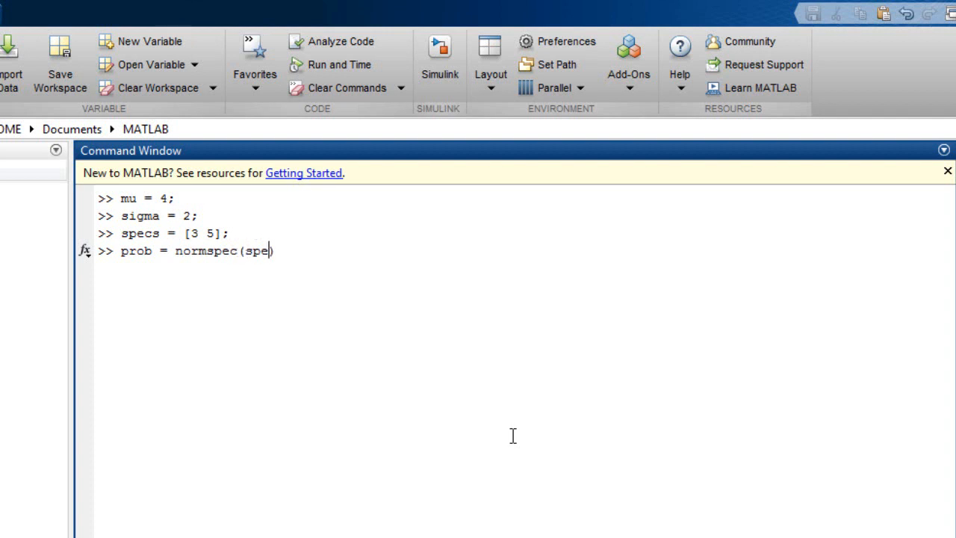
text(cs, m)
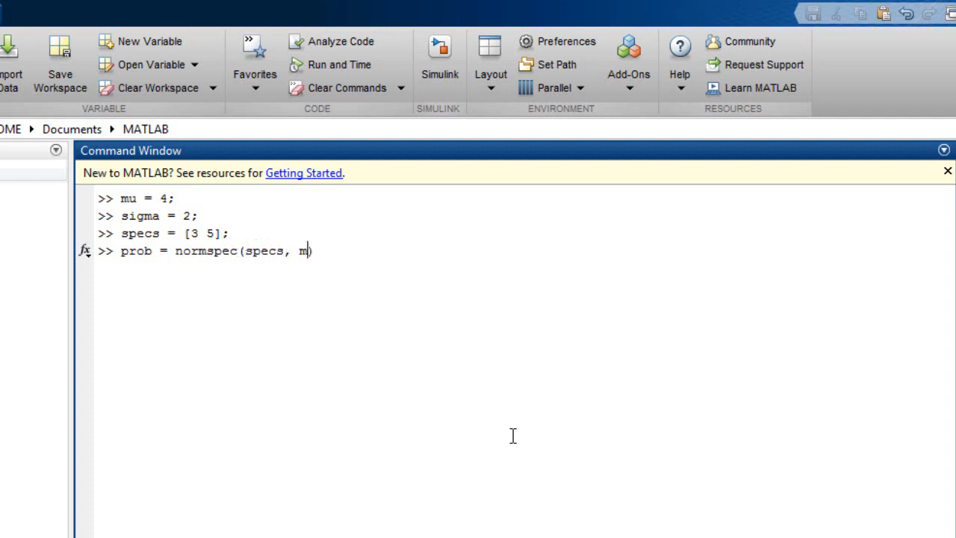
text(u, sig)
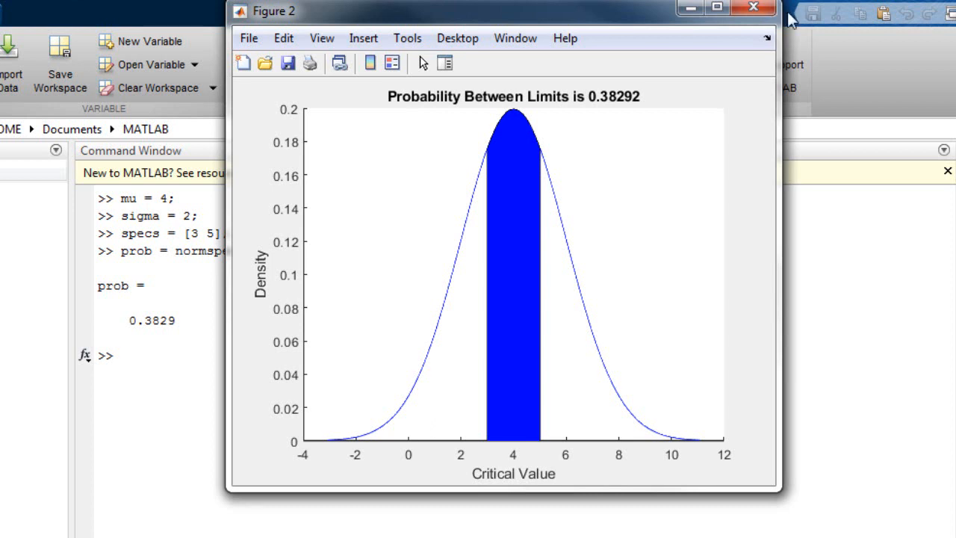
mouse_move(806, 17)
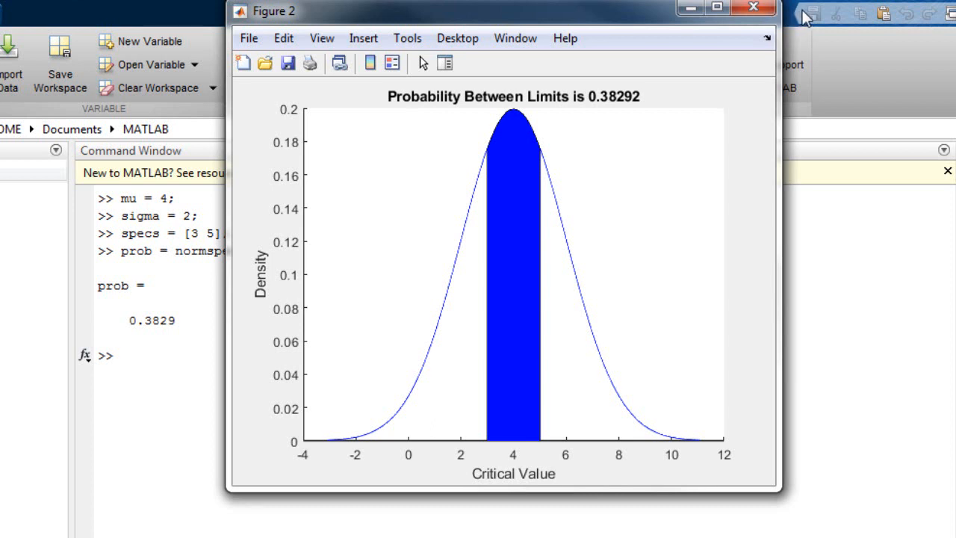